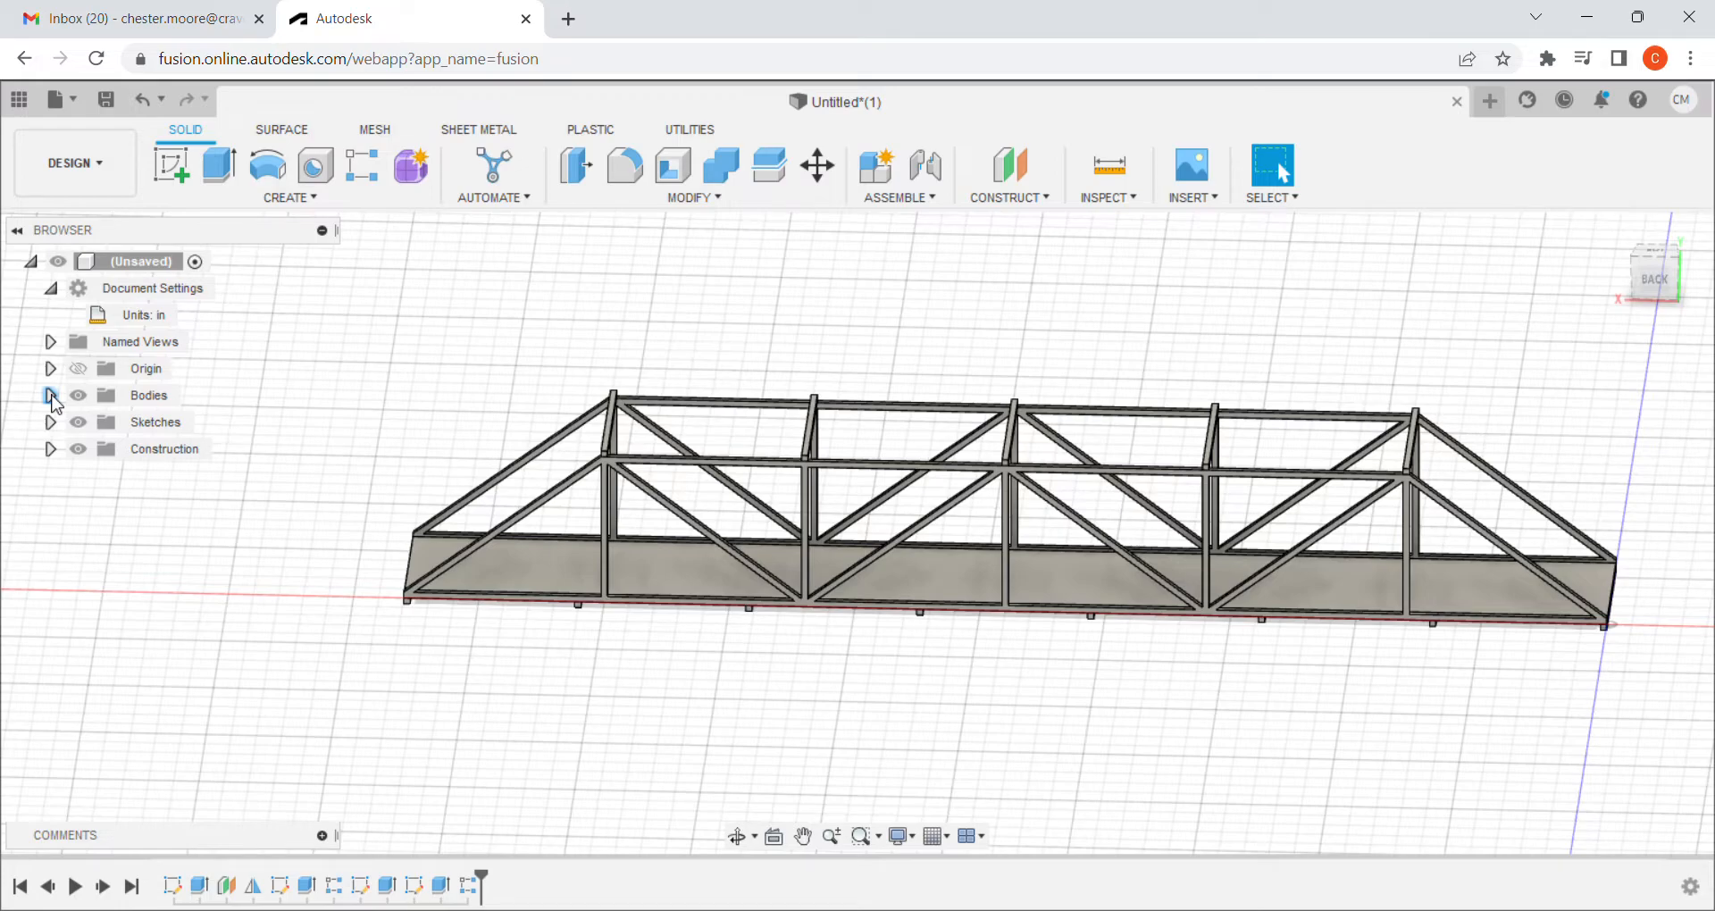
Expand the bridge's Bodies folder in the Browser to list Body1 through Body16.
click(50, 395)
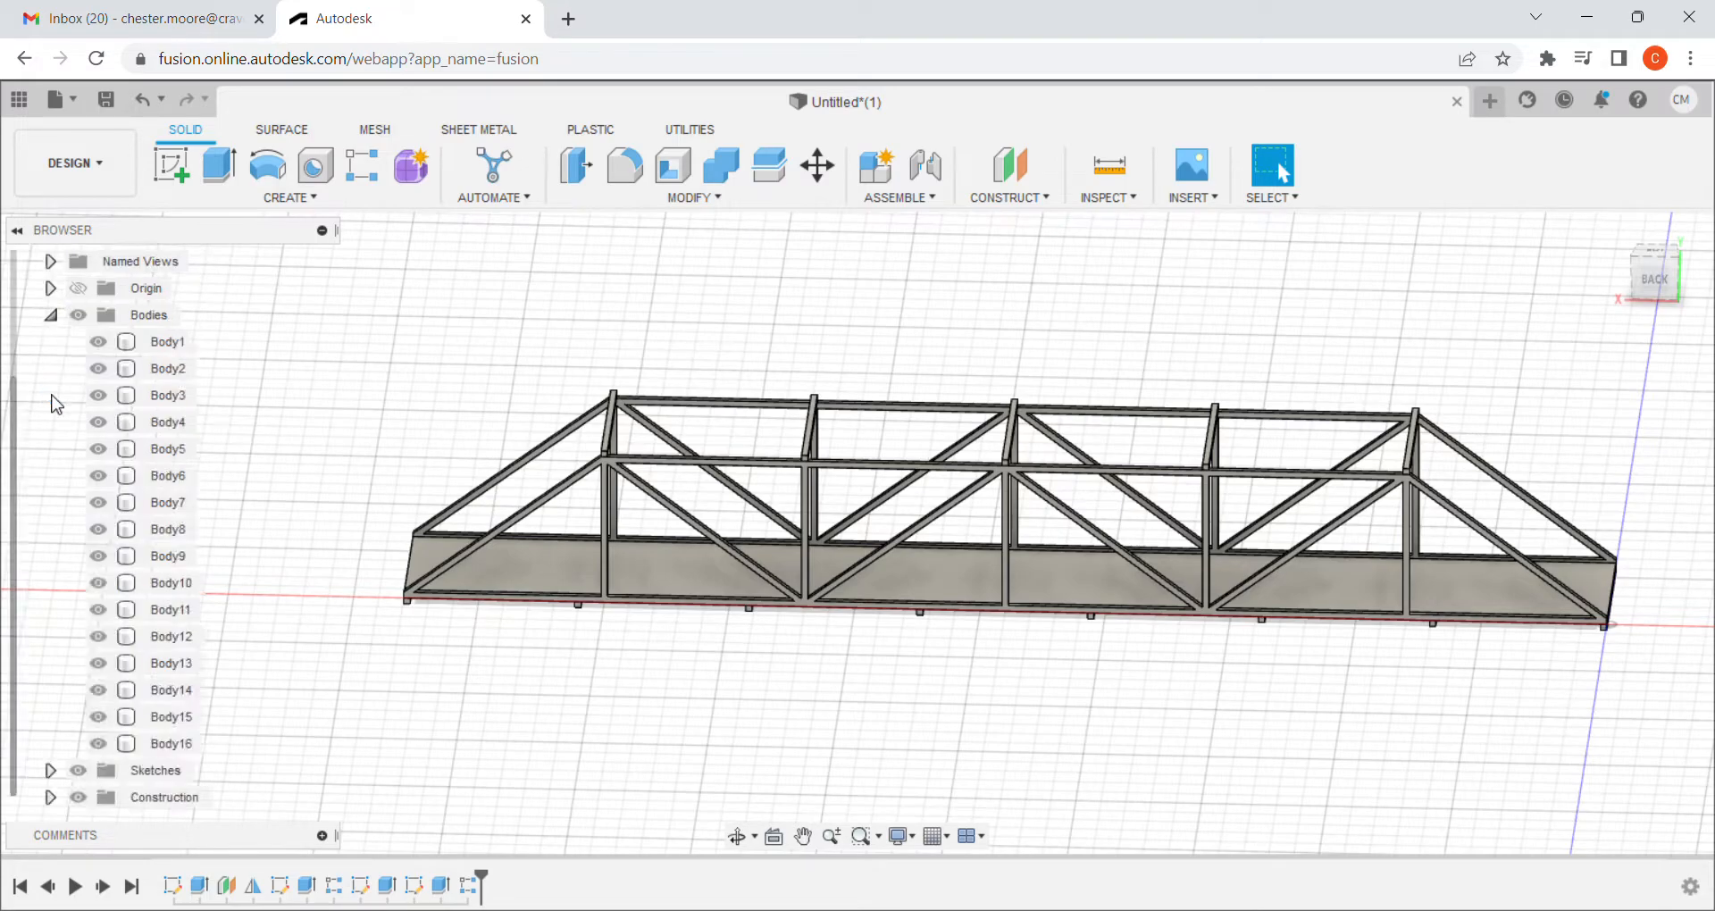
click(167, 341)
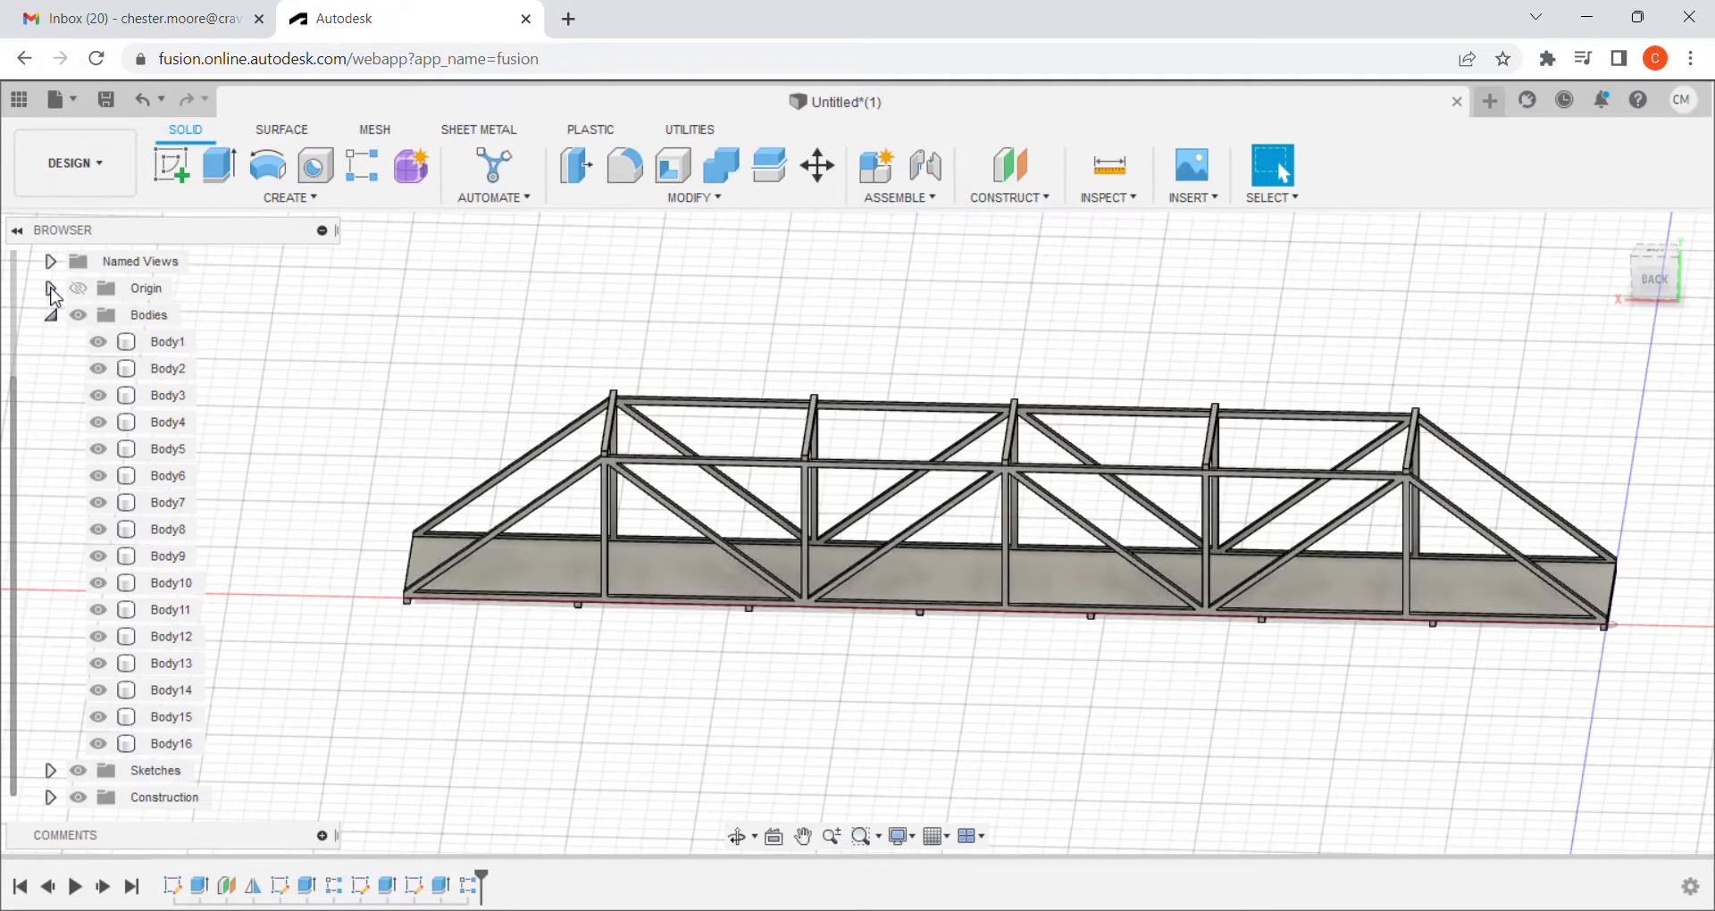
click(50, 260)
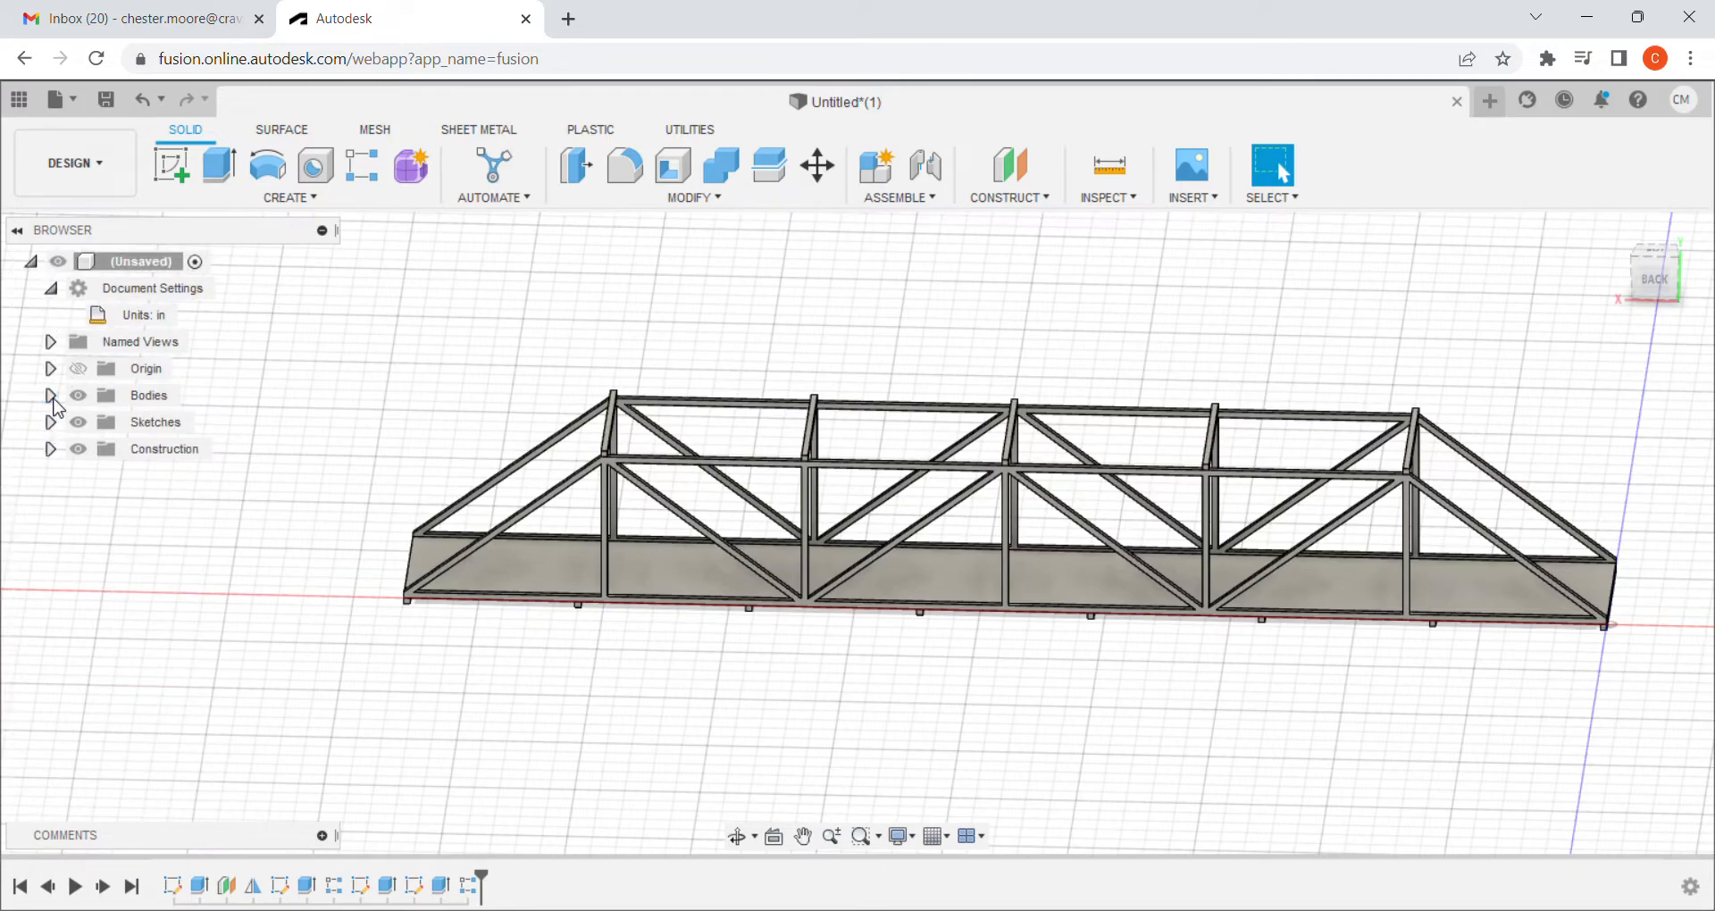
click(50, 395)
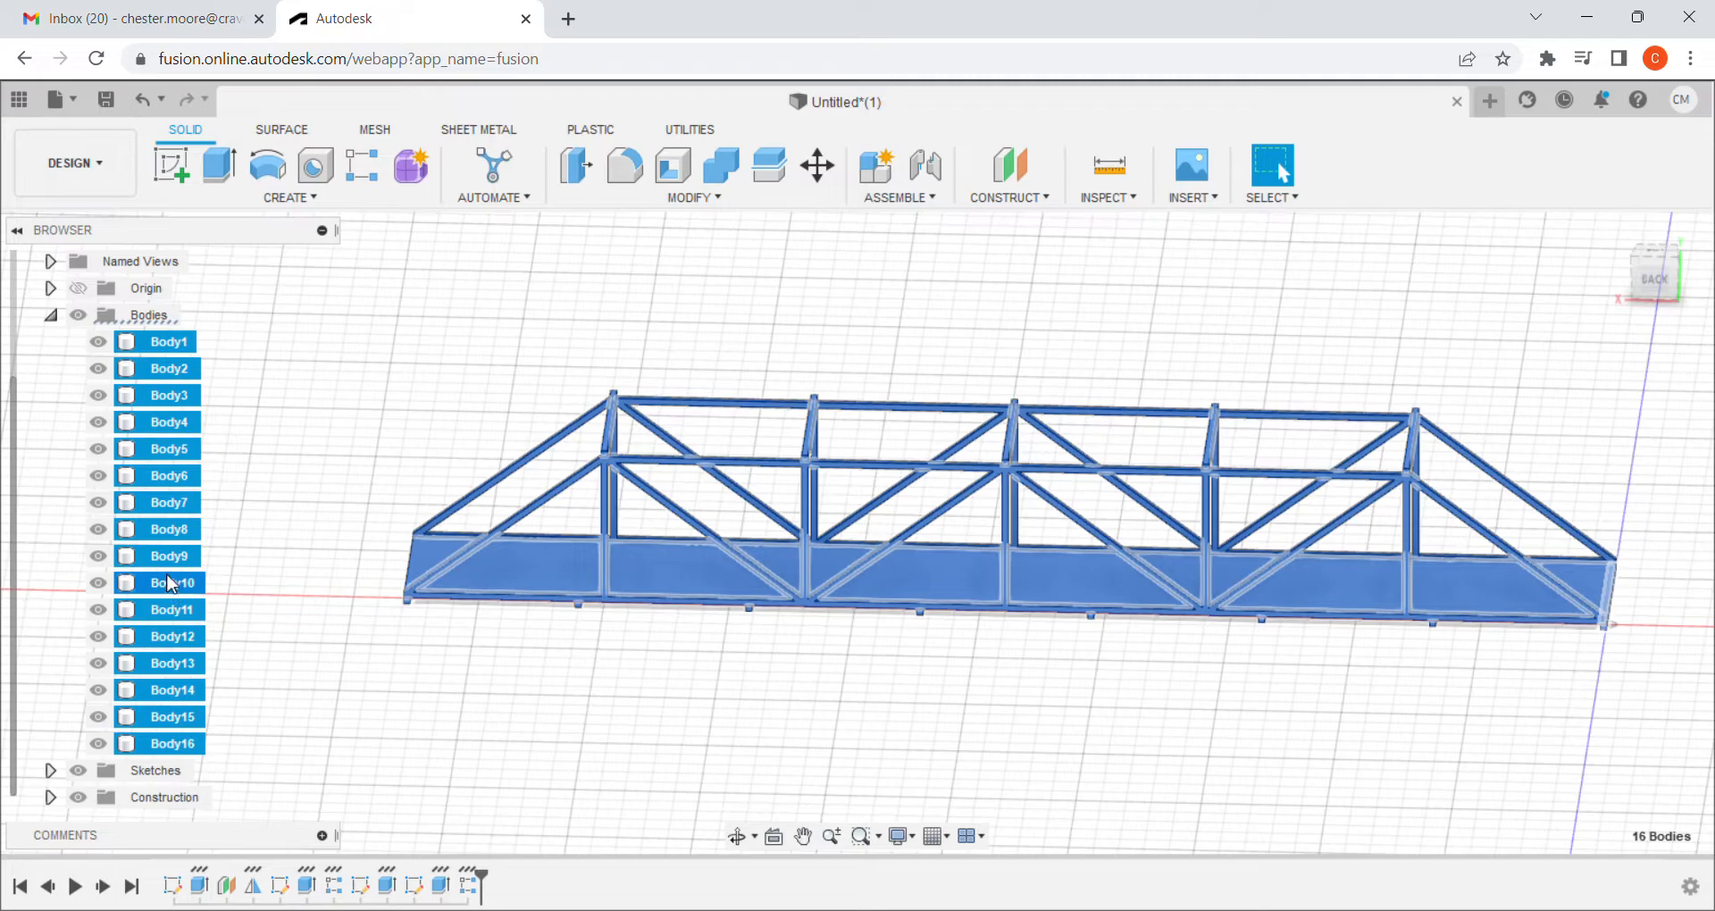
Open Physical Material for the selected bridge bodies and scroll through the material library.
right_click(166, 582)
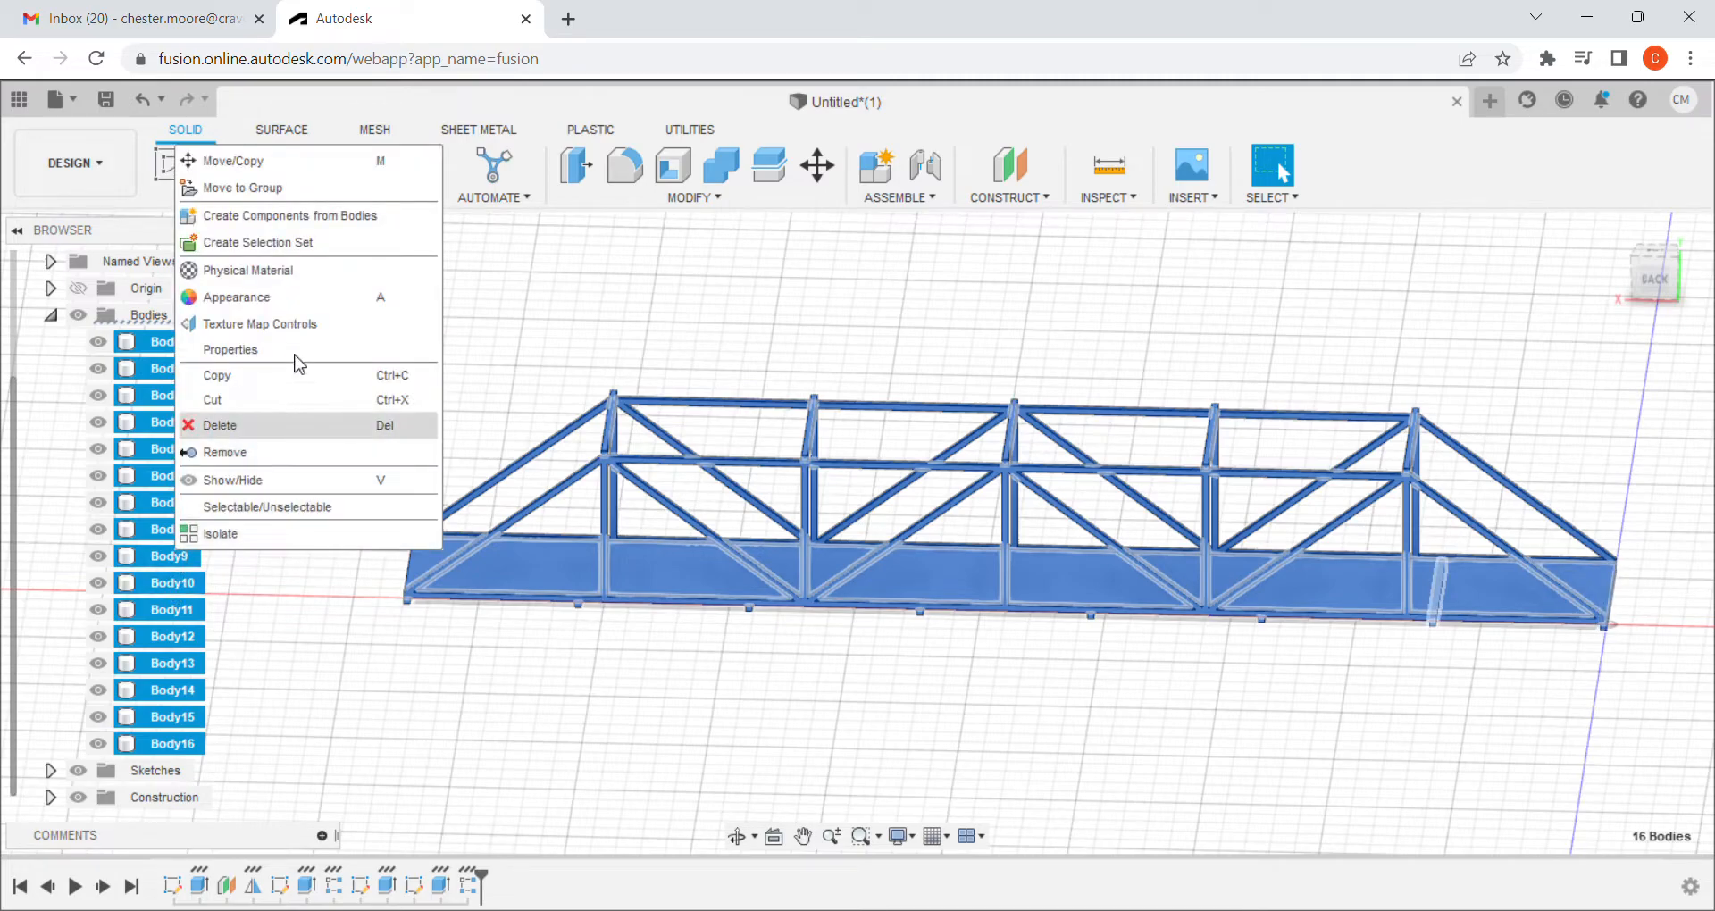
click(296, 282)
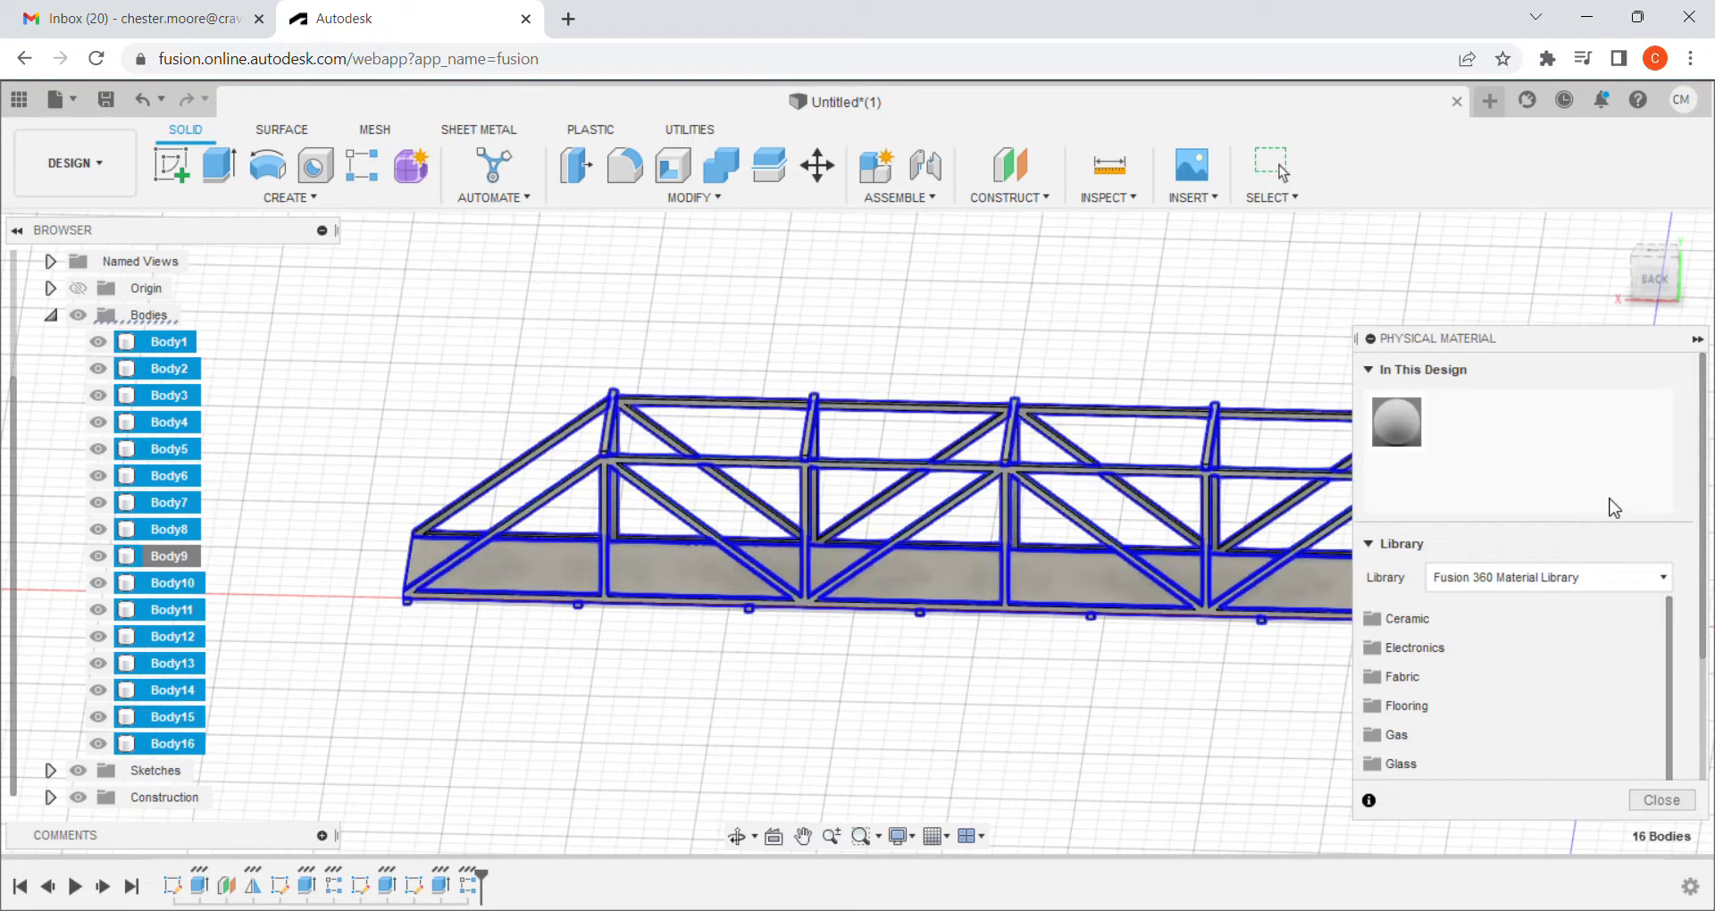
scroll(down, 3)
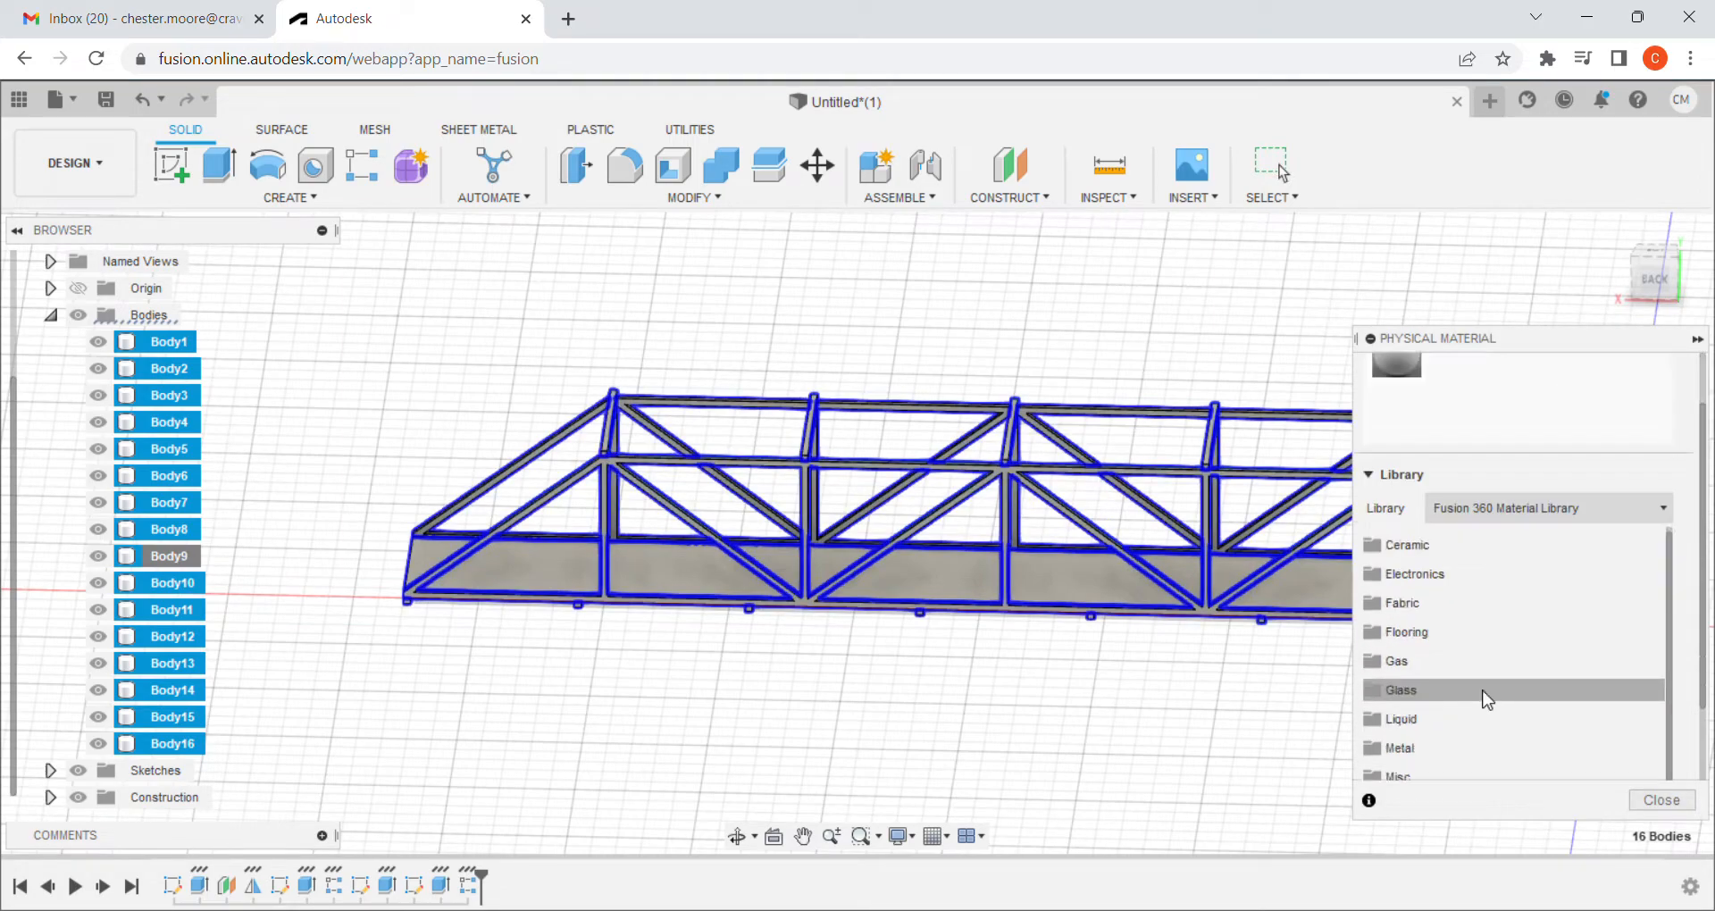
scroll(down, 3)
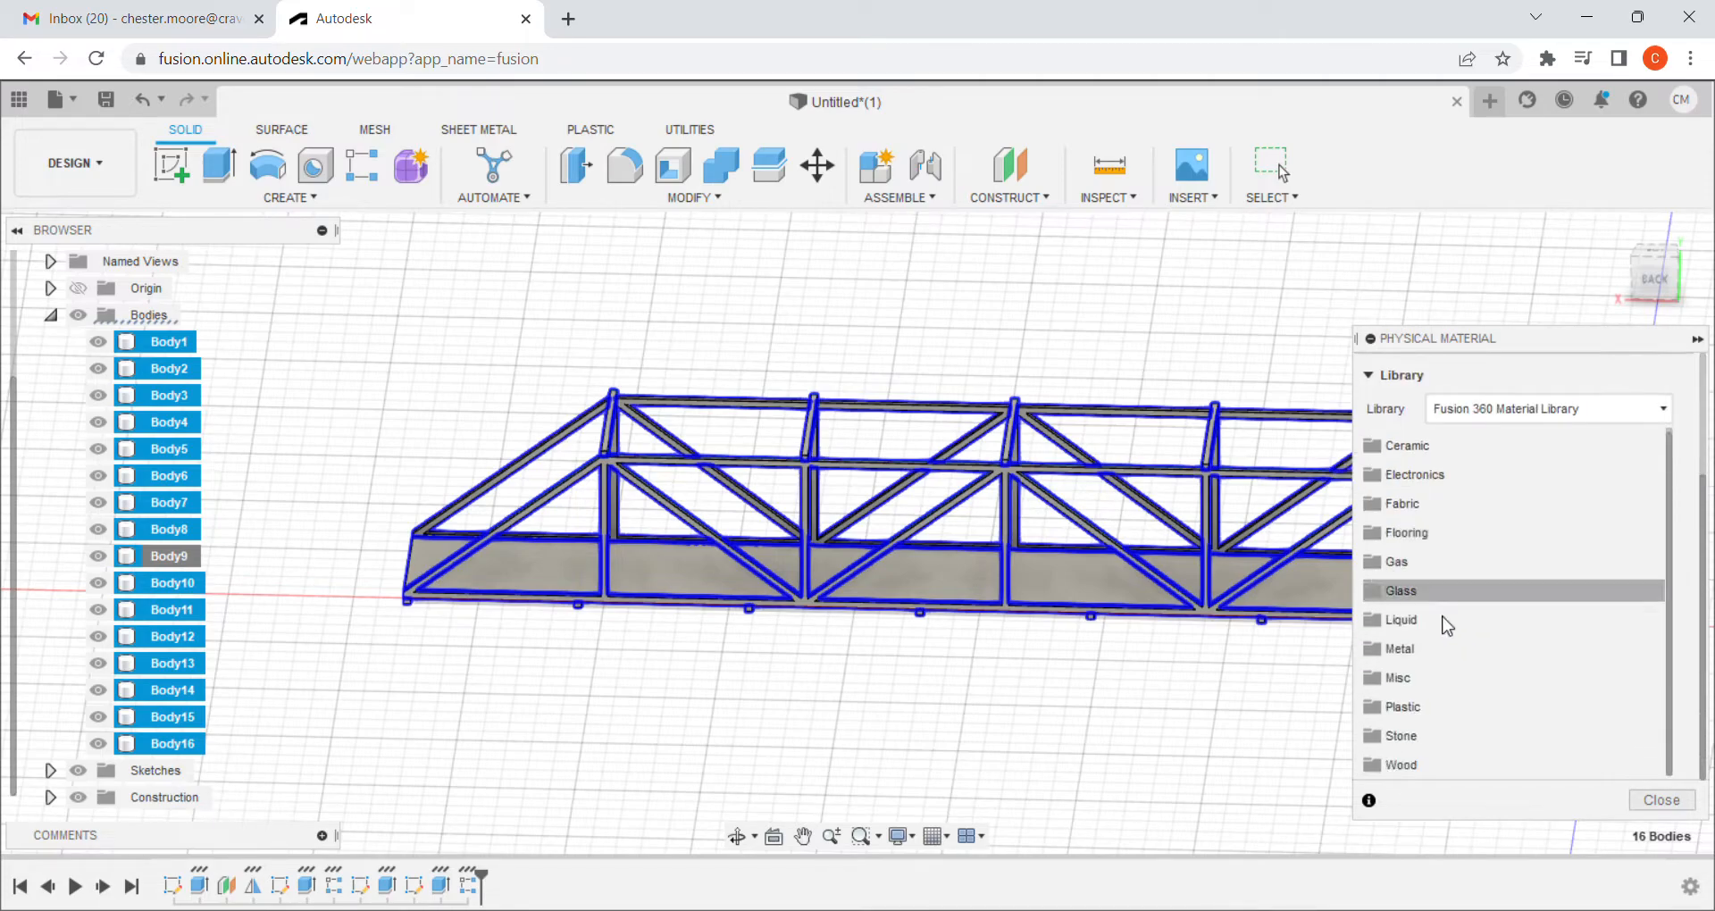
mouse_move(1397, 765)
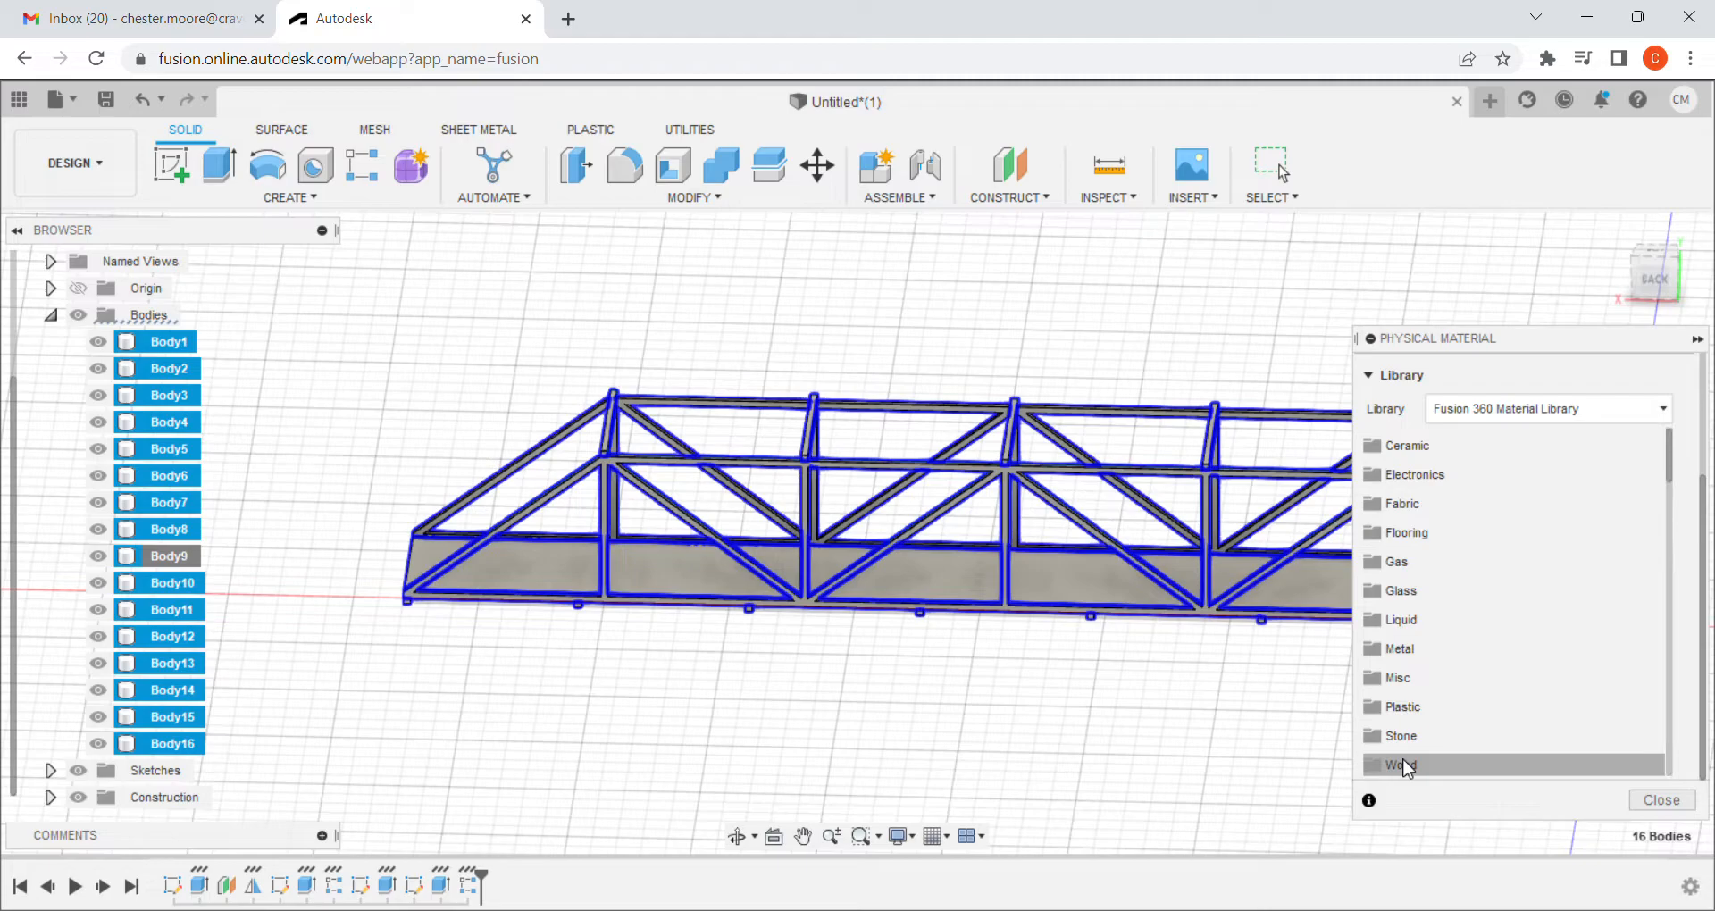
mouse_move(1487, 598)
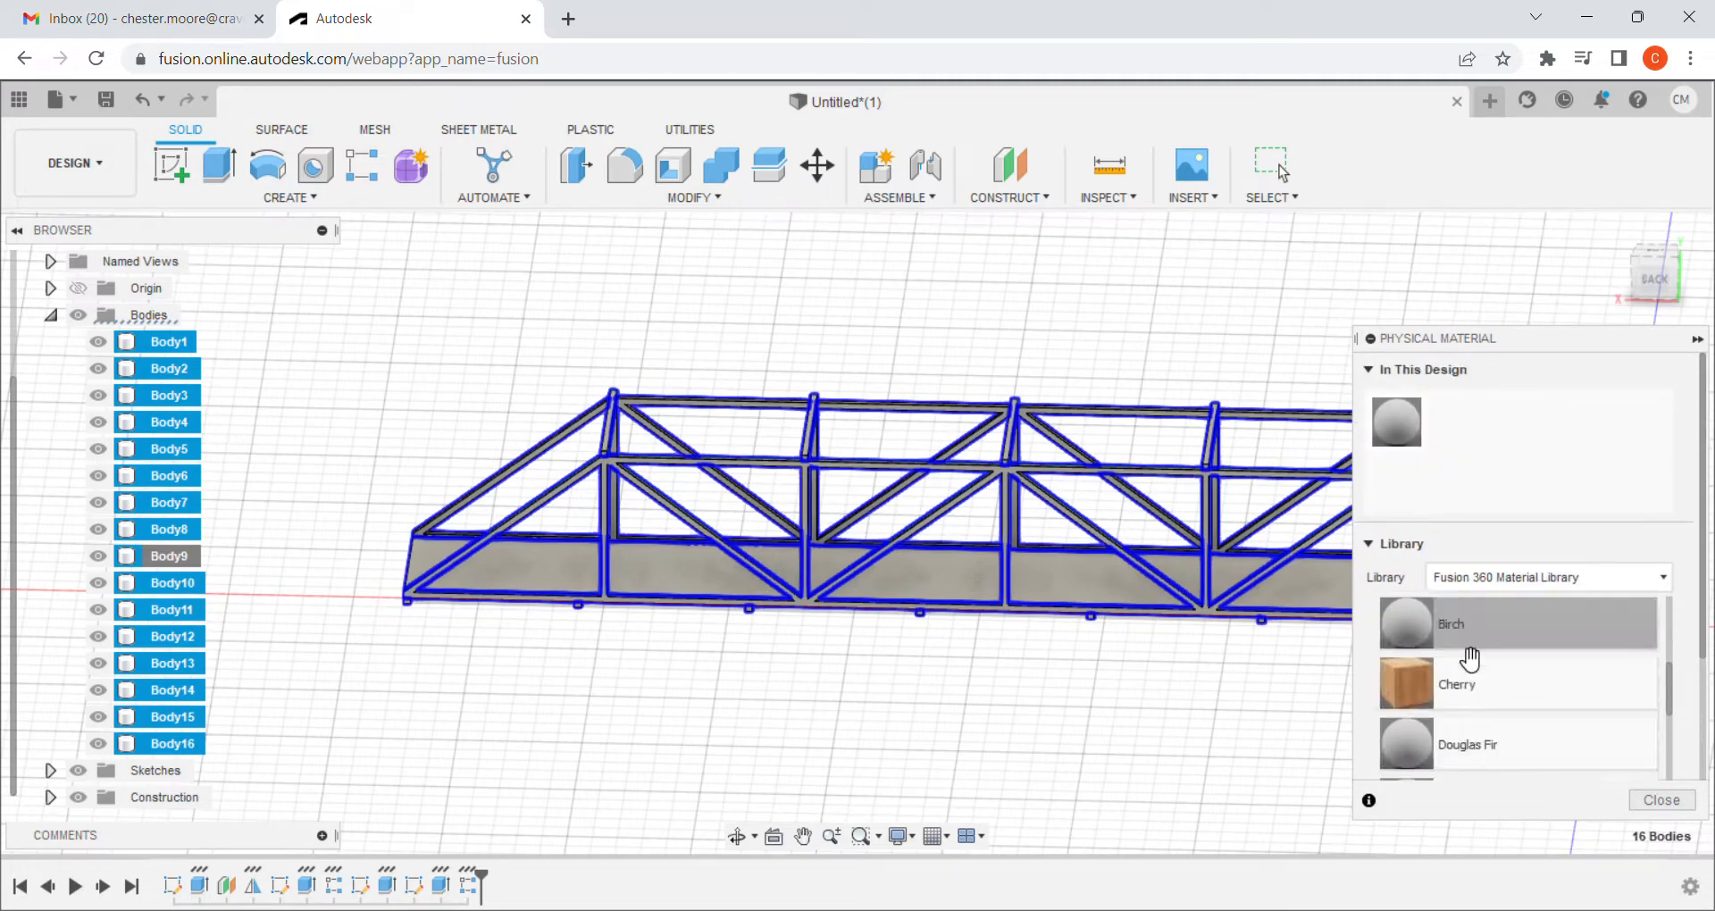
mouse_move(1487, 688)
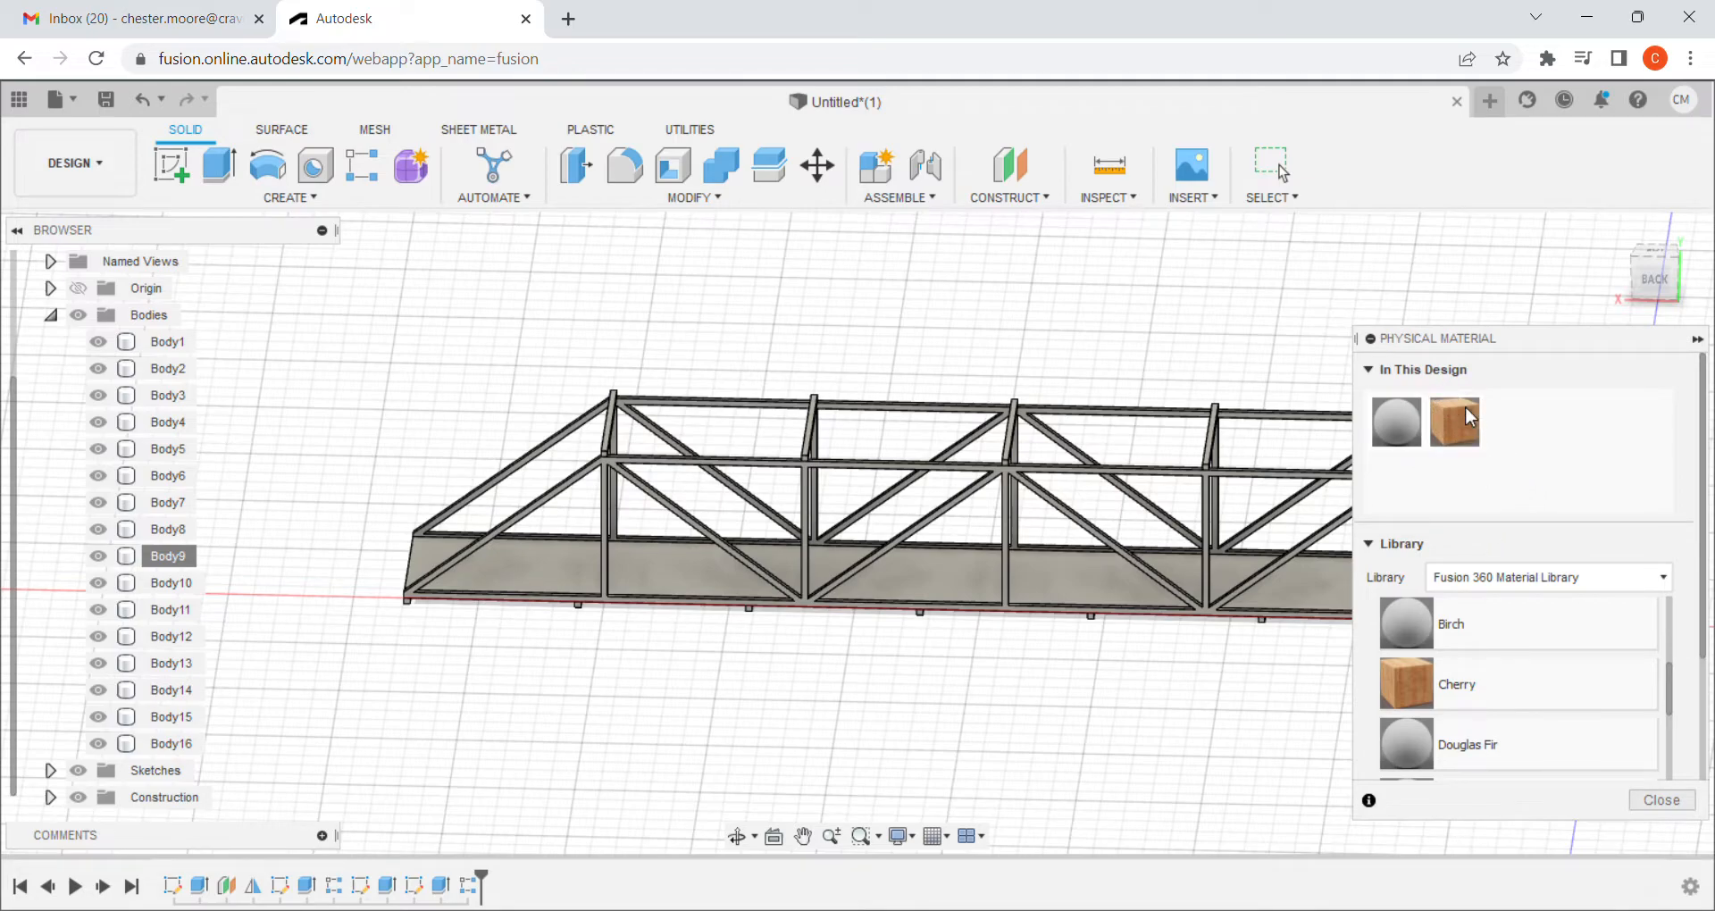
Duplicate the Cherry material in This Design to create Cherry (1).
right_click(1453, 422)
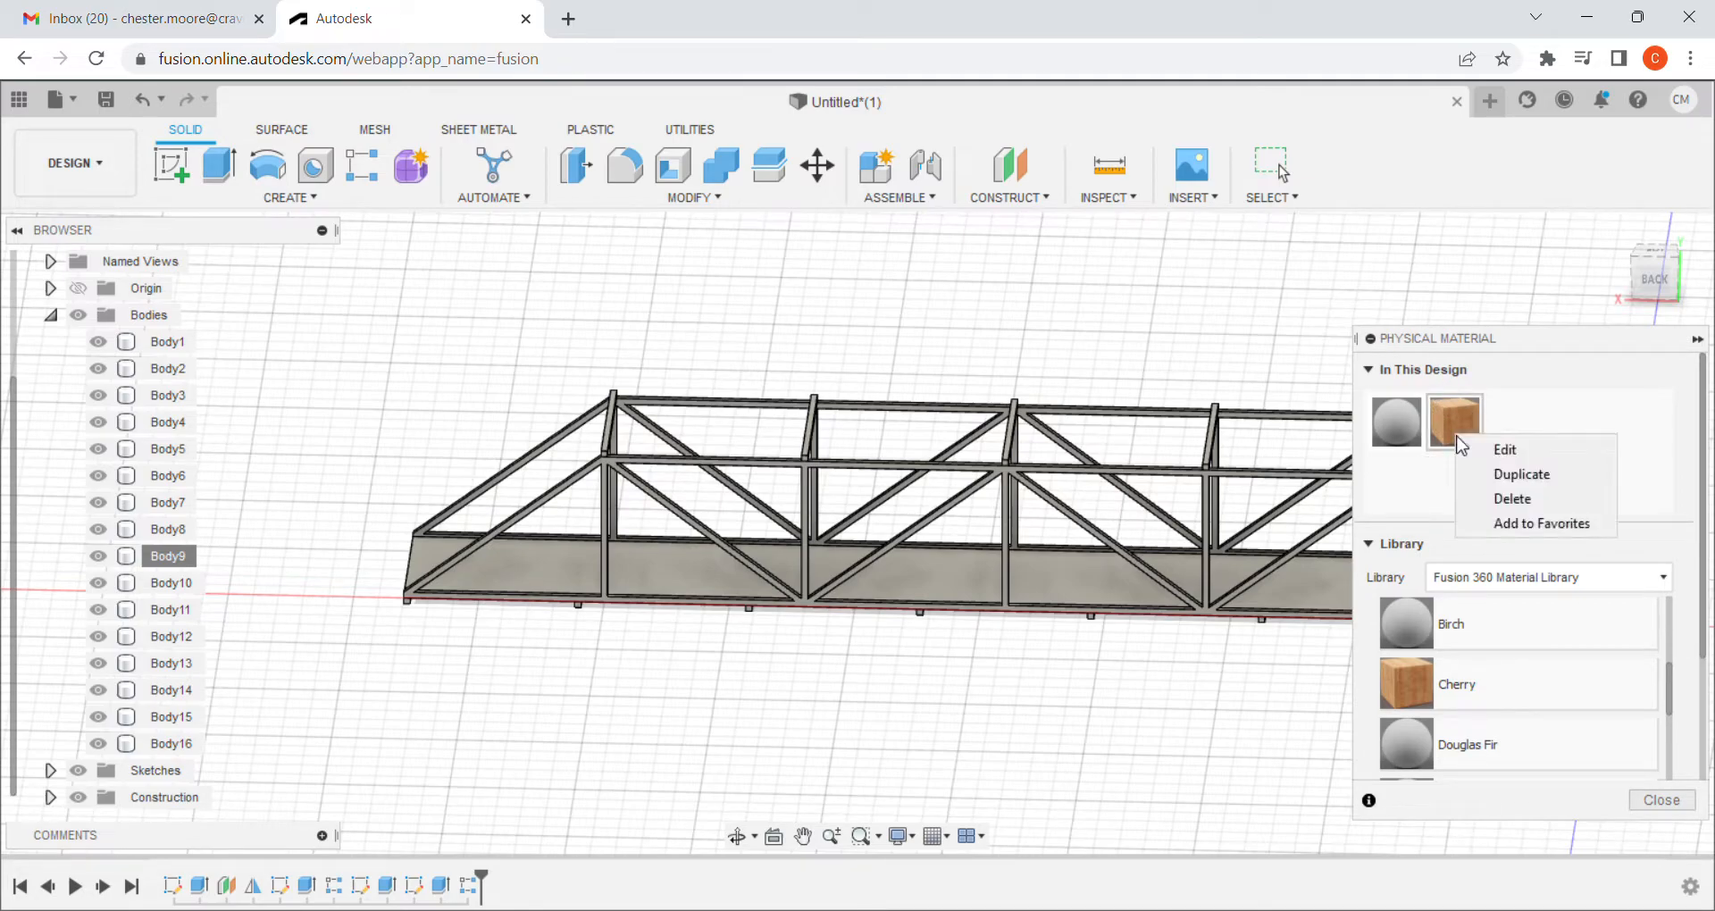
mouse_move(1535, 474)
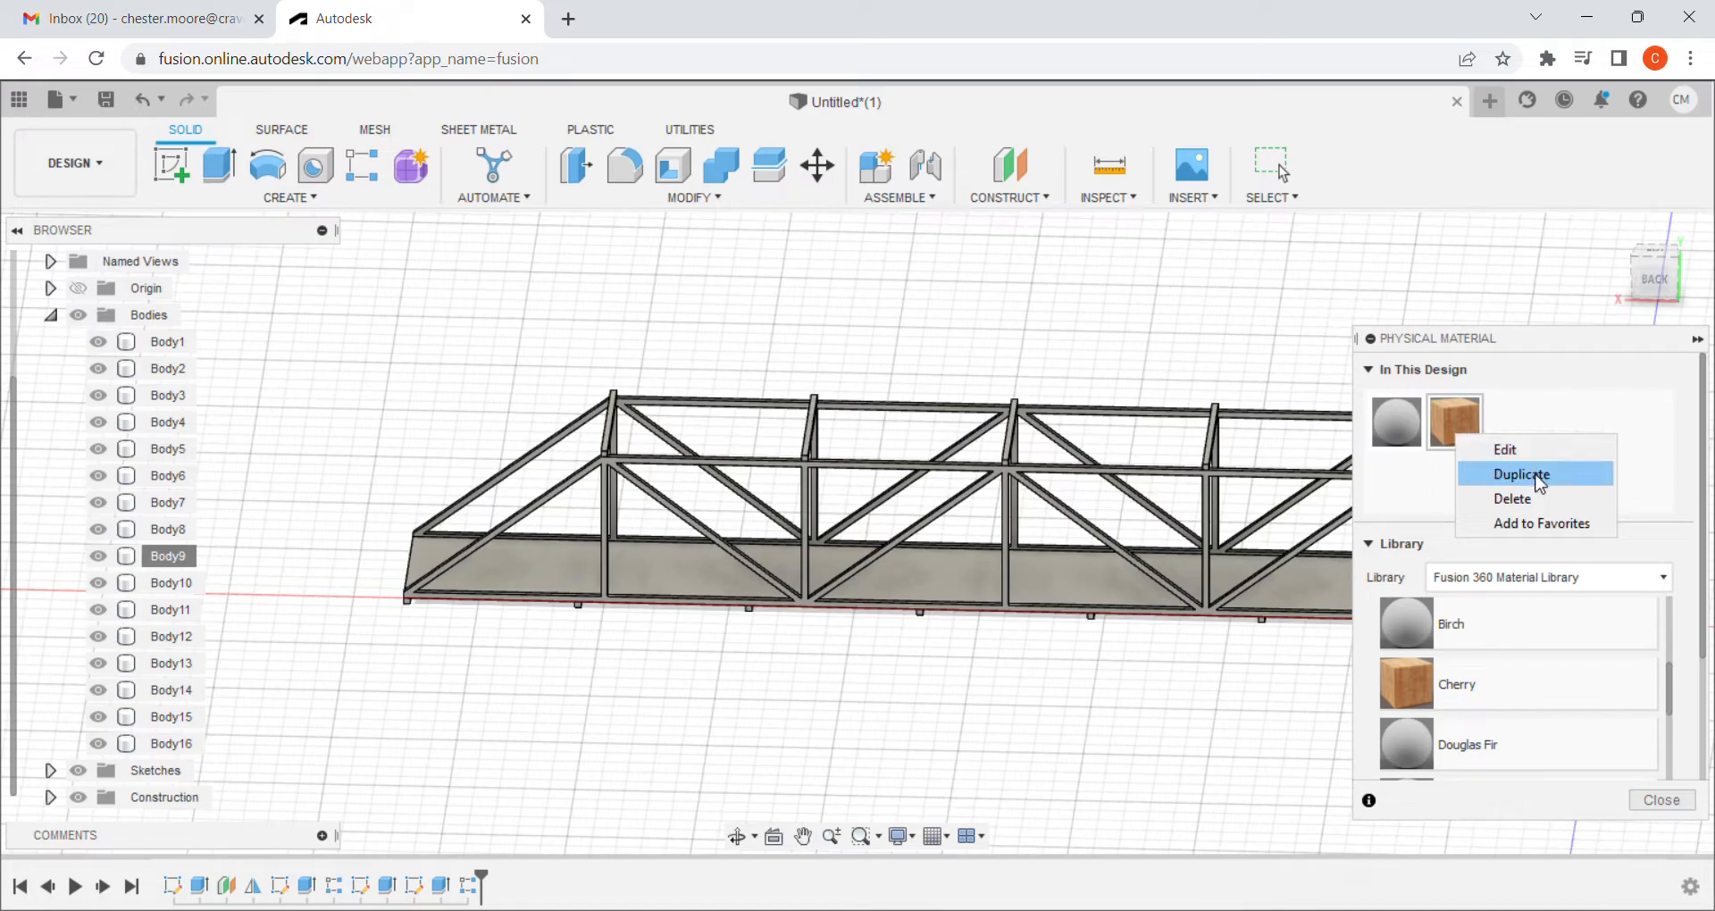
click(1519, 473)
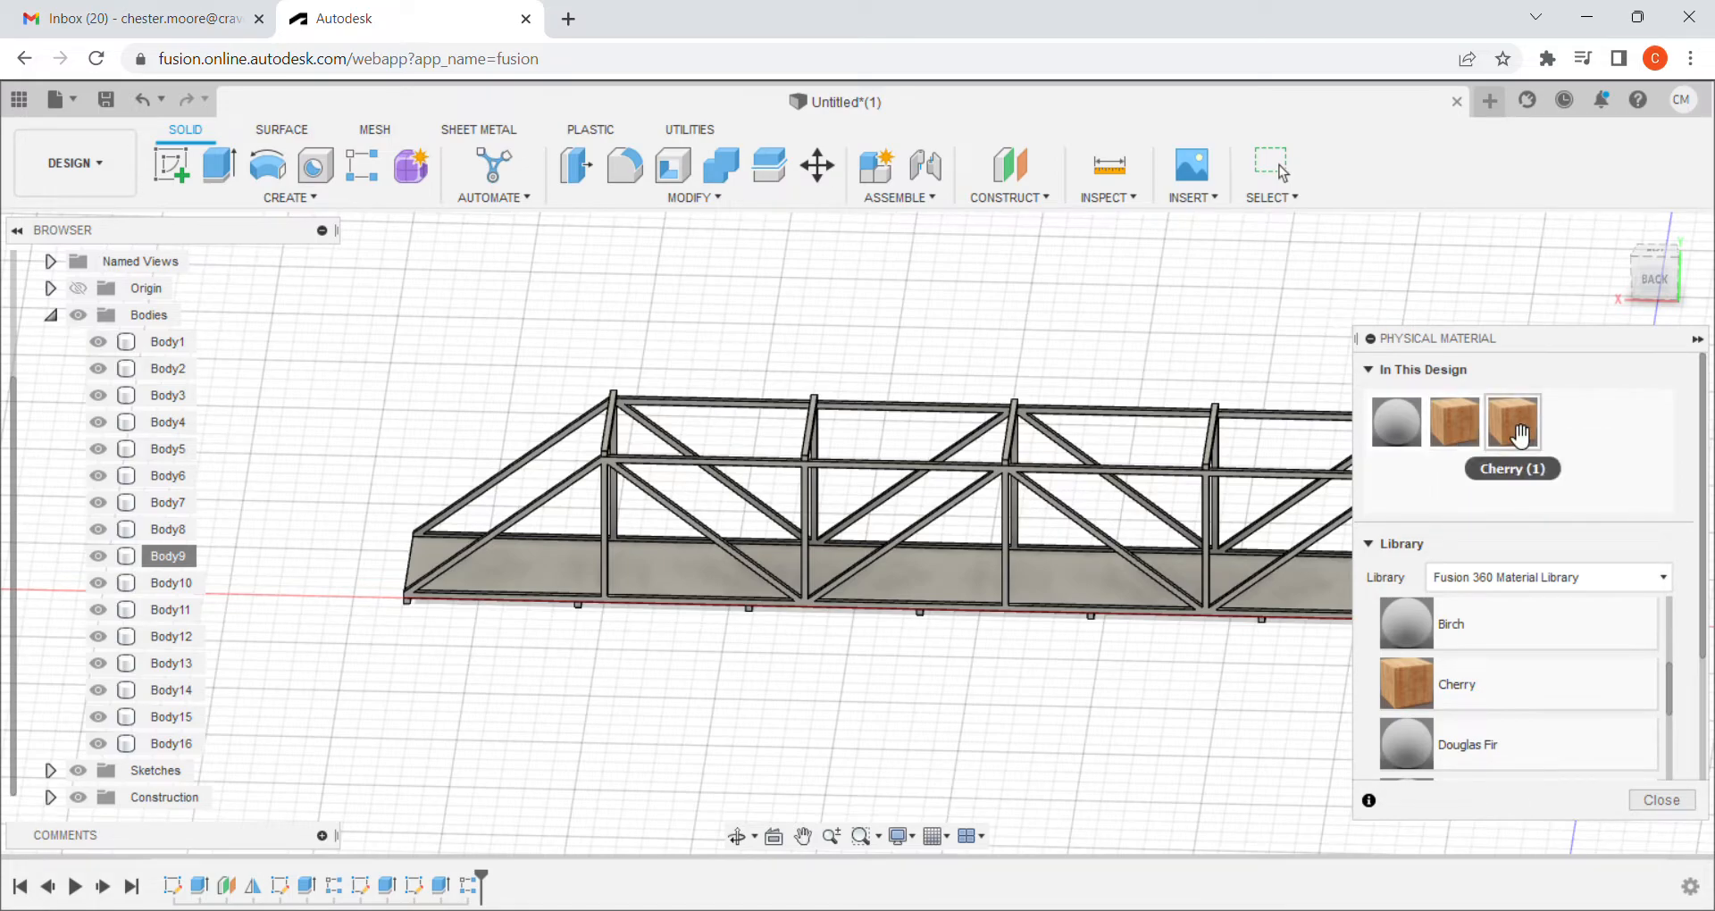
mouse_move(1535, 435)
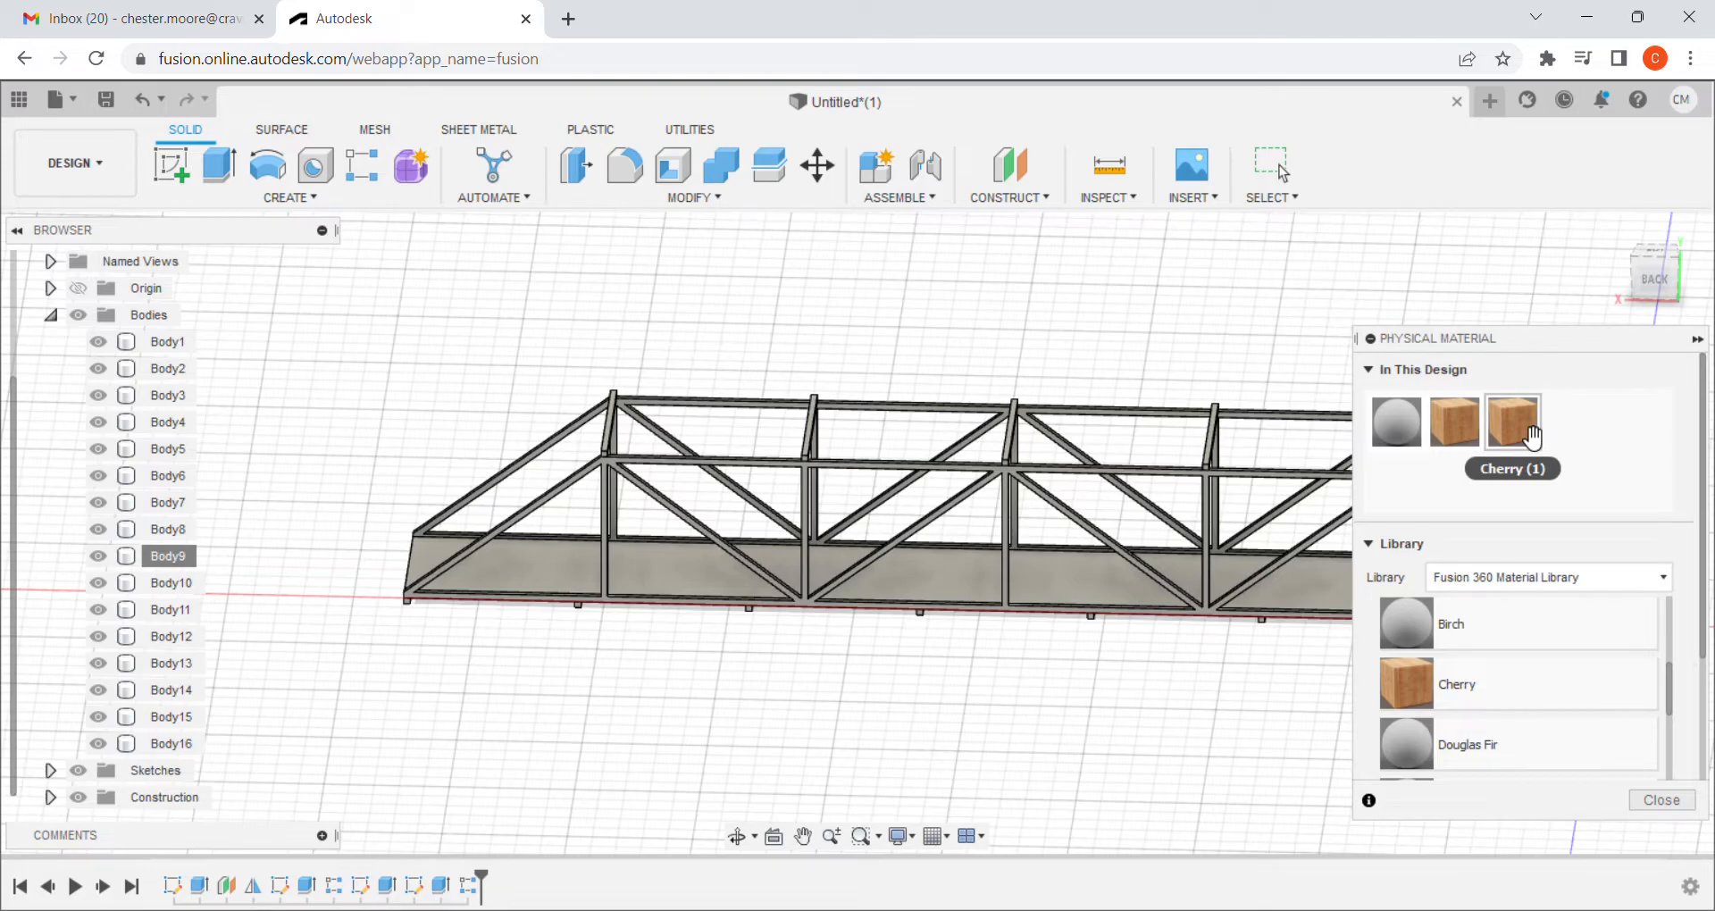
right_click(1511, 421)
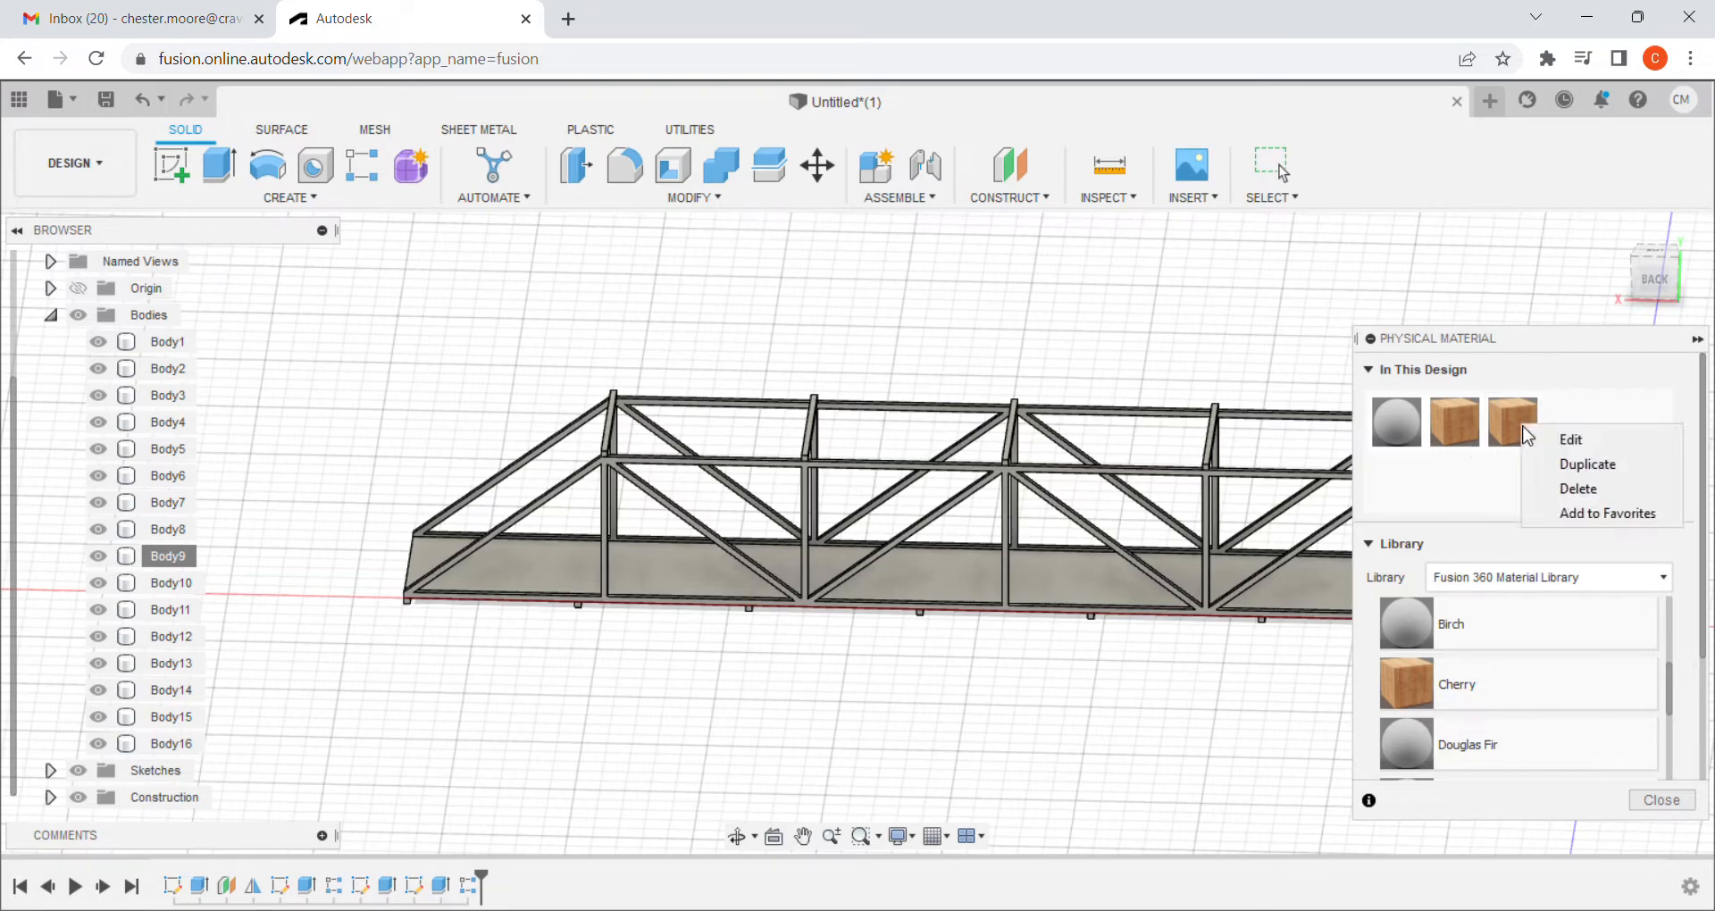
mouse_move(1536, 437)
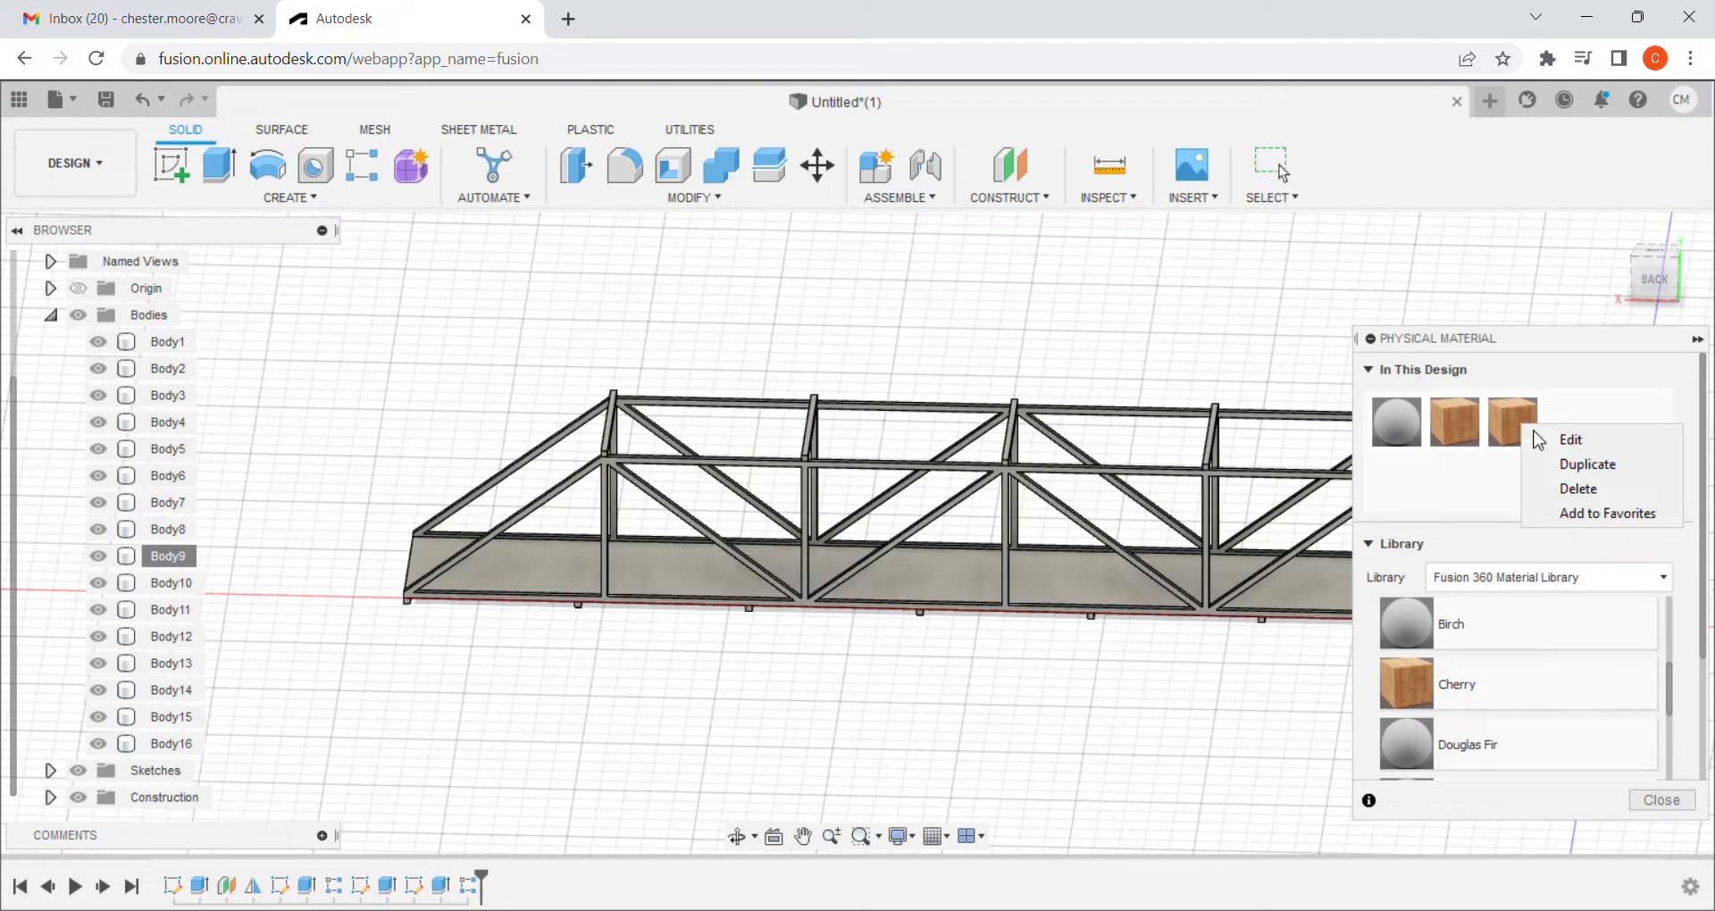
mouse_move(1570, 438)
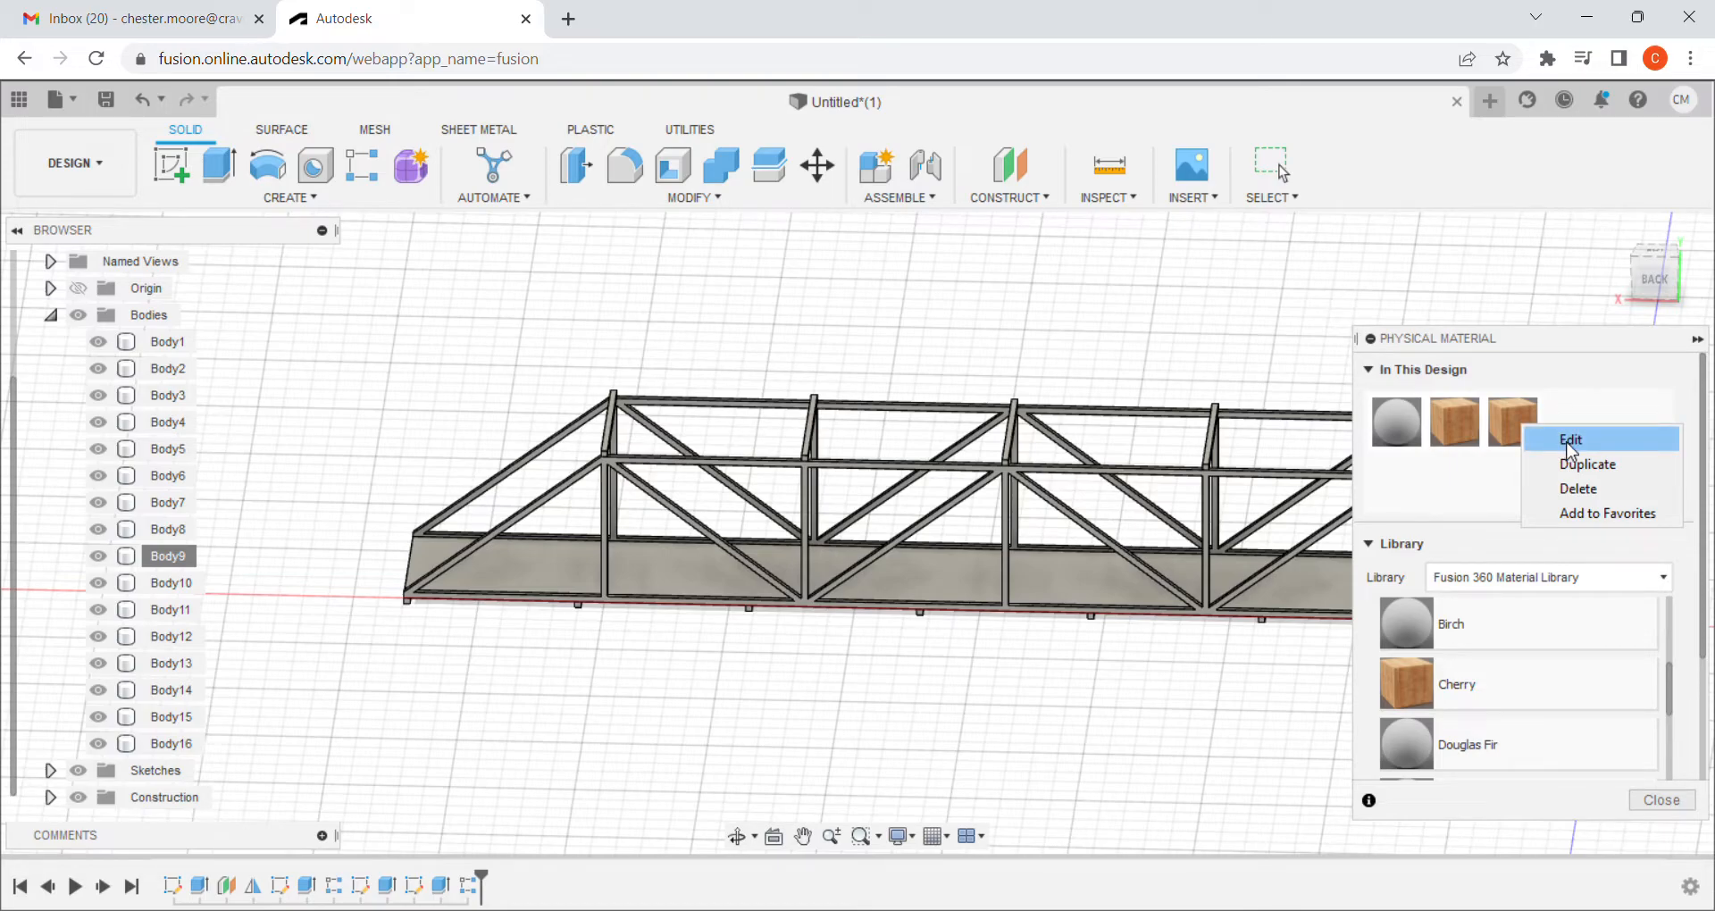
Edit Cherry (1) and enter Balsa as its name.
click(1569, 438)
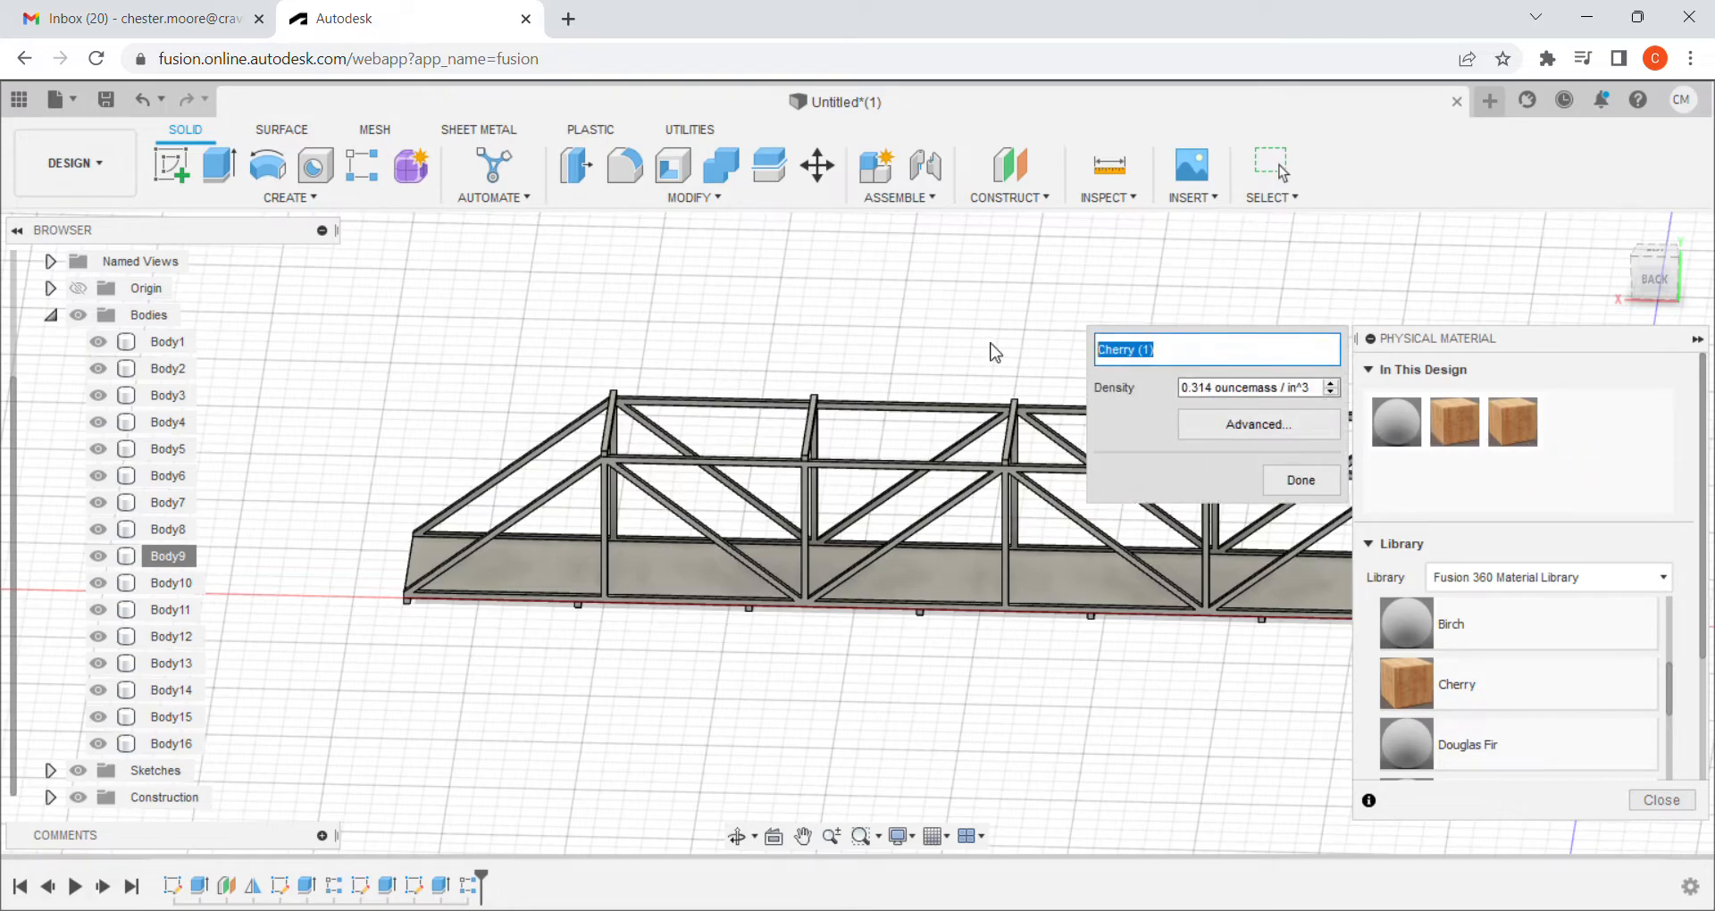
text(Bas)
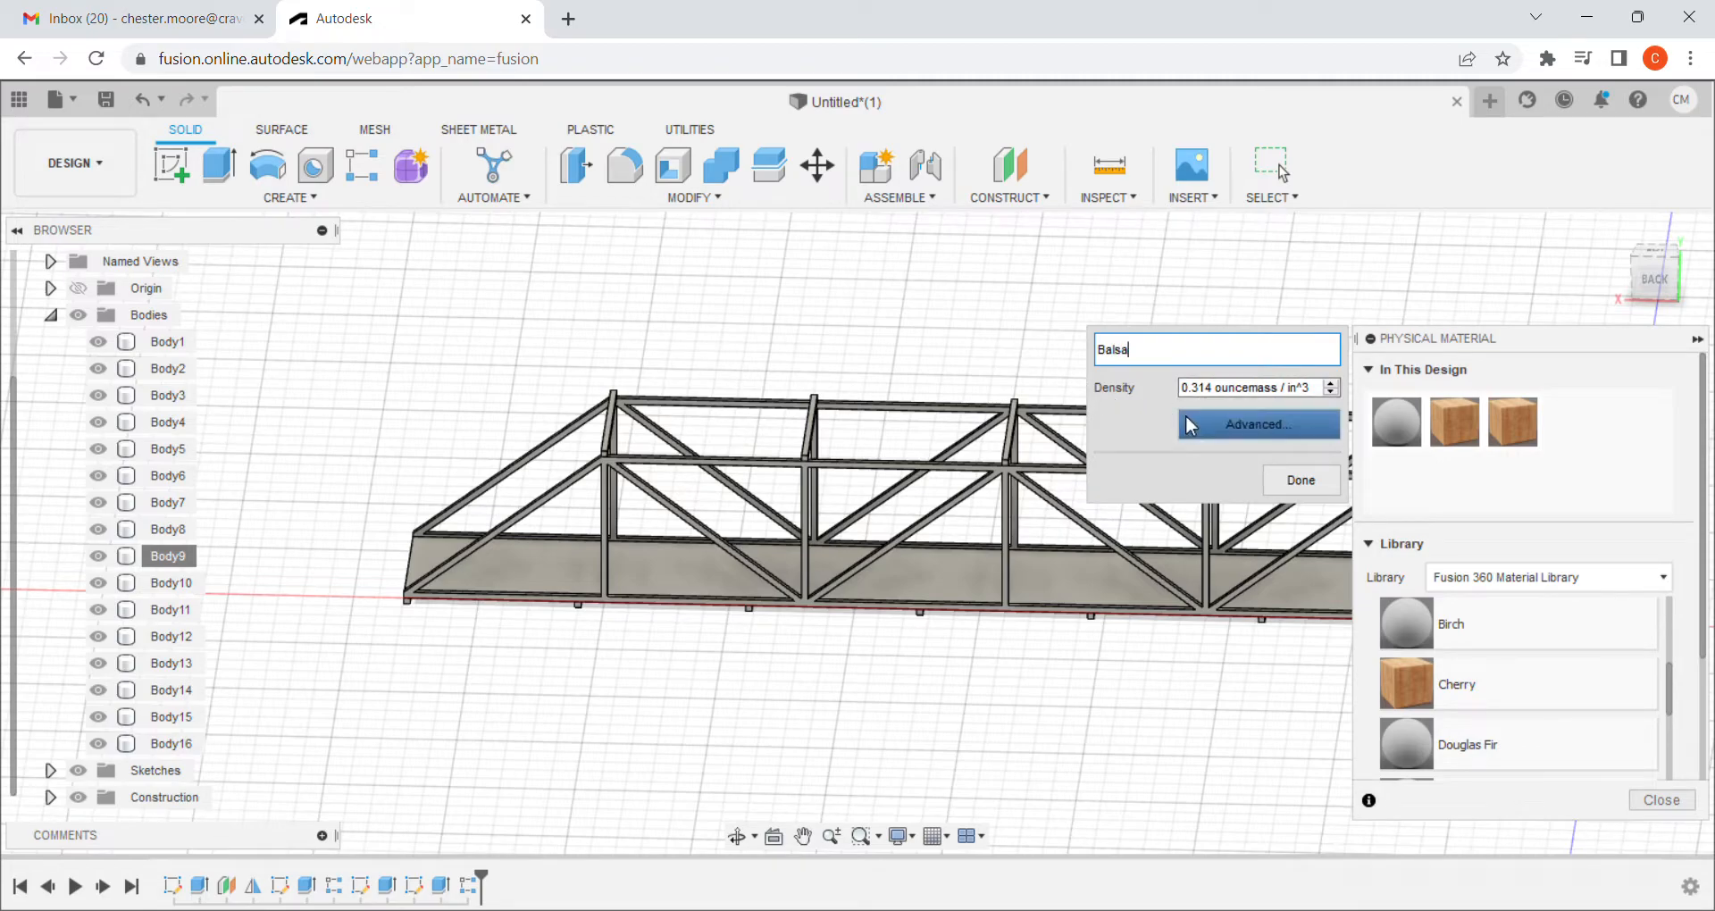
mouse_move(1244, 396)
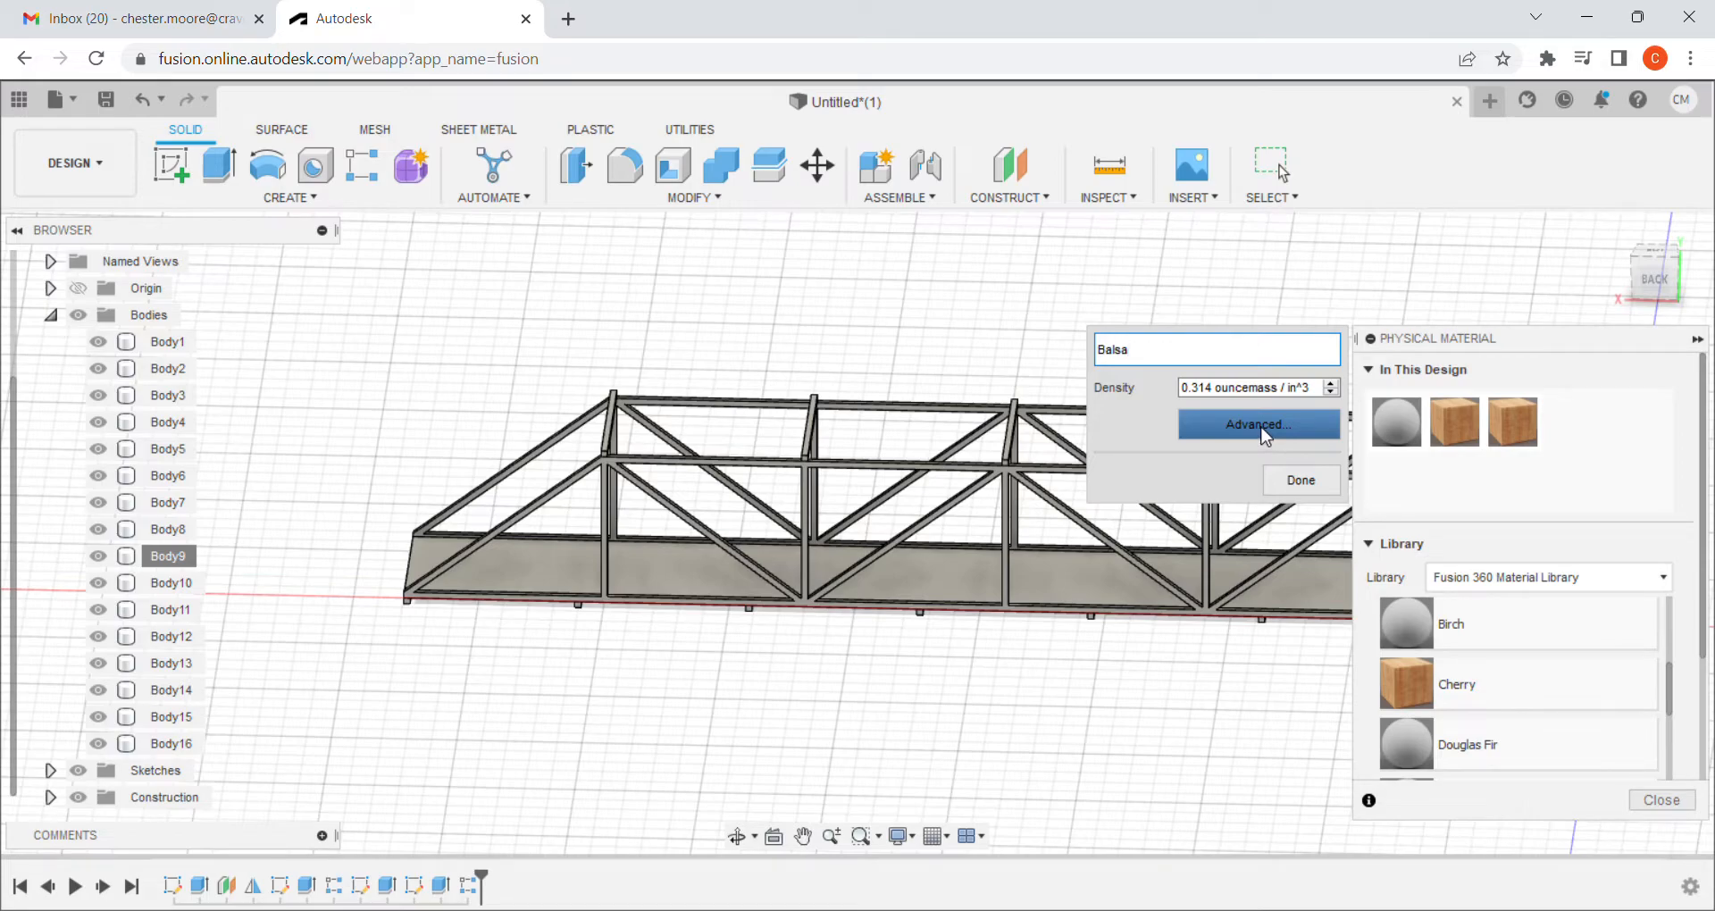
Open the advanced Material Editor for Balsa on its Physical tab.
click(1258, 424)
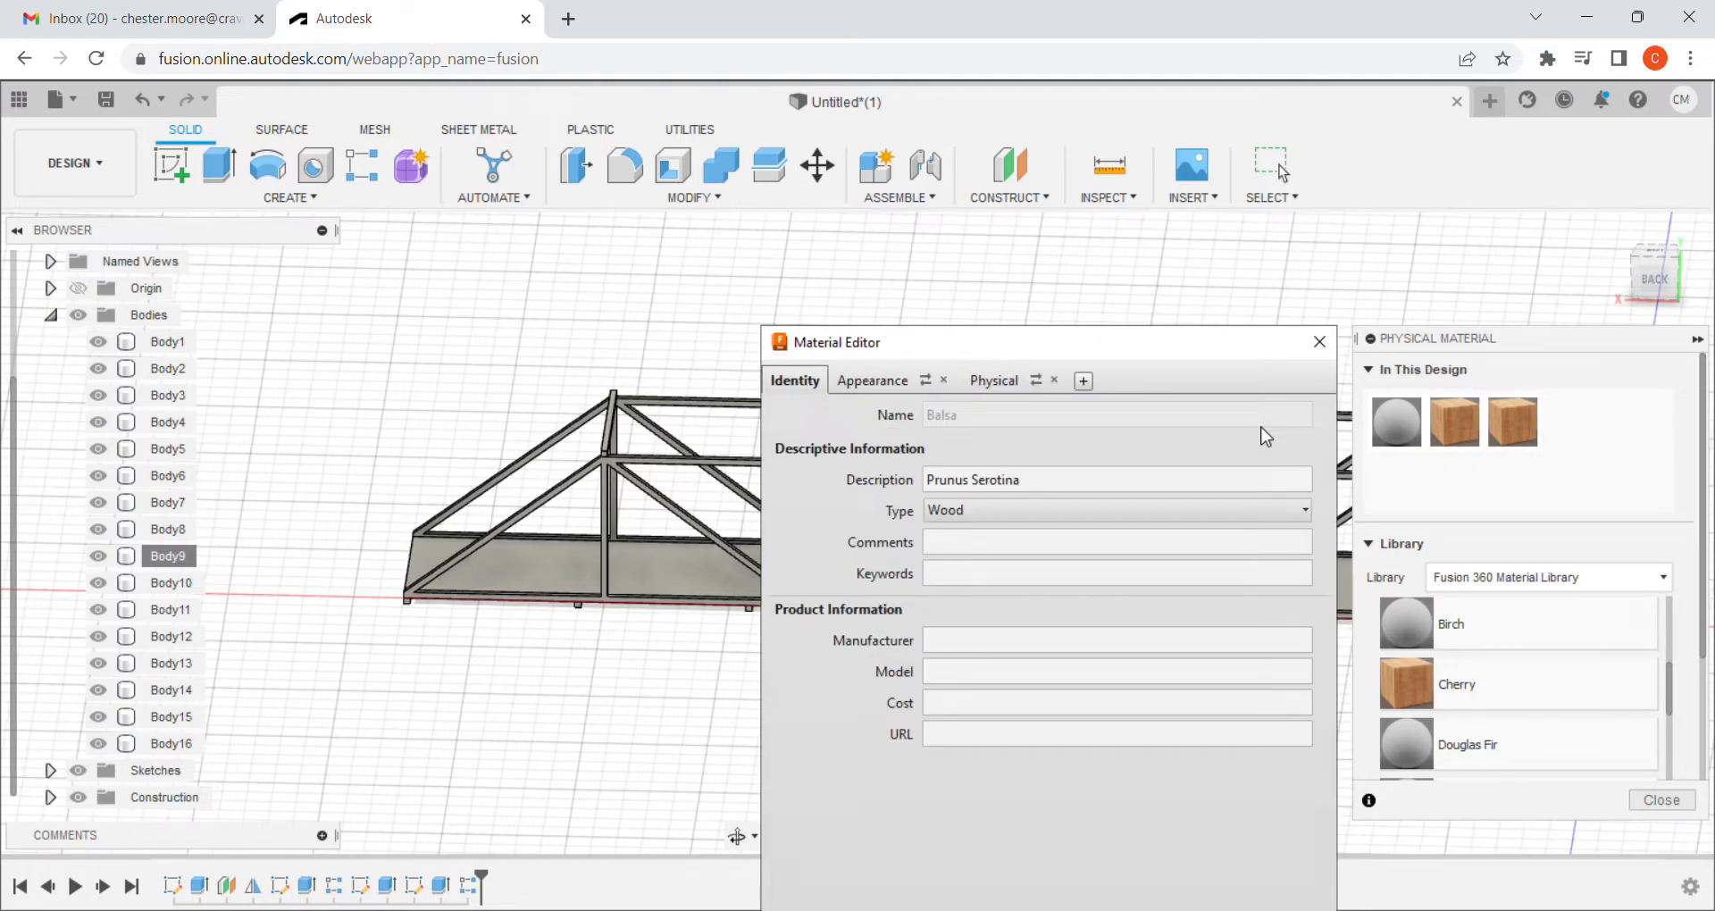
mouse_move(988, 404)
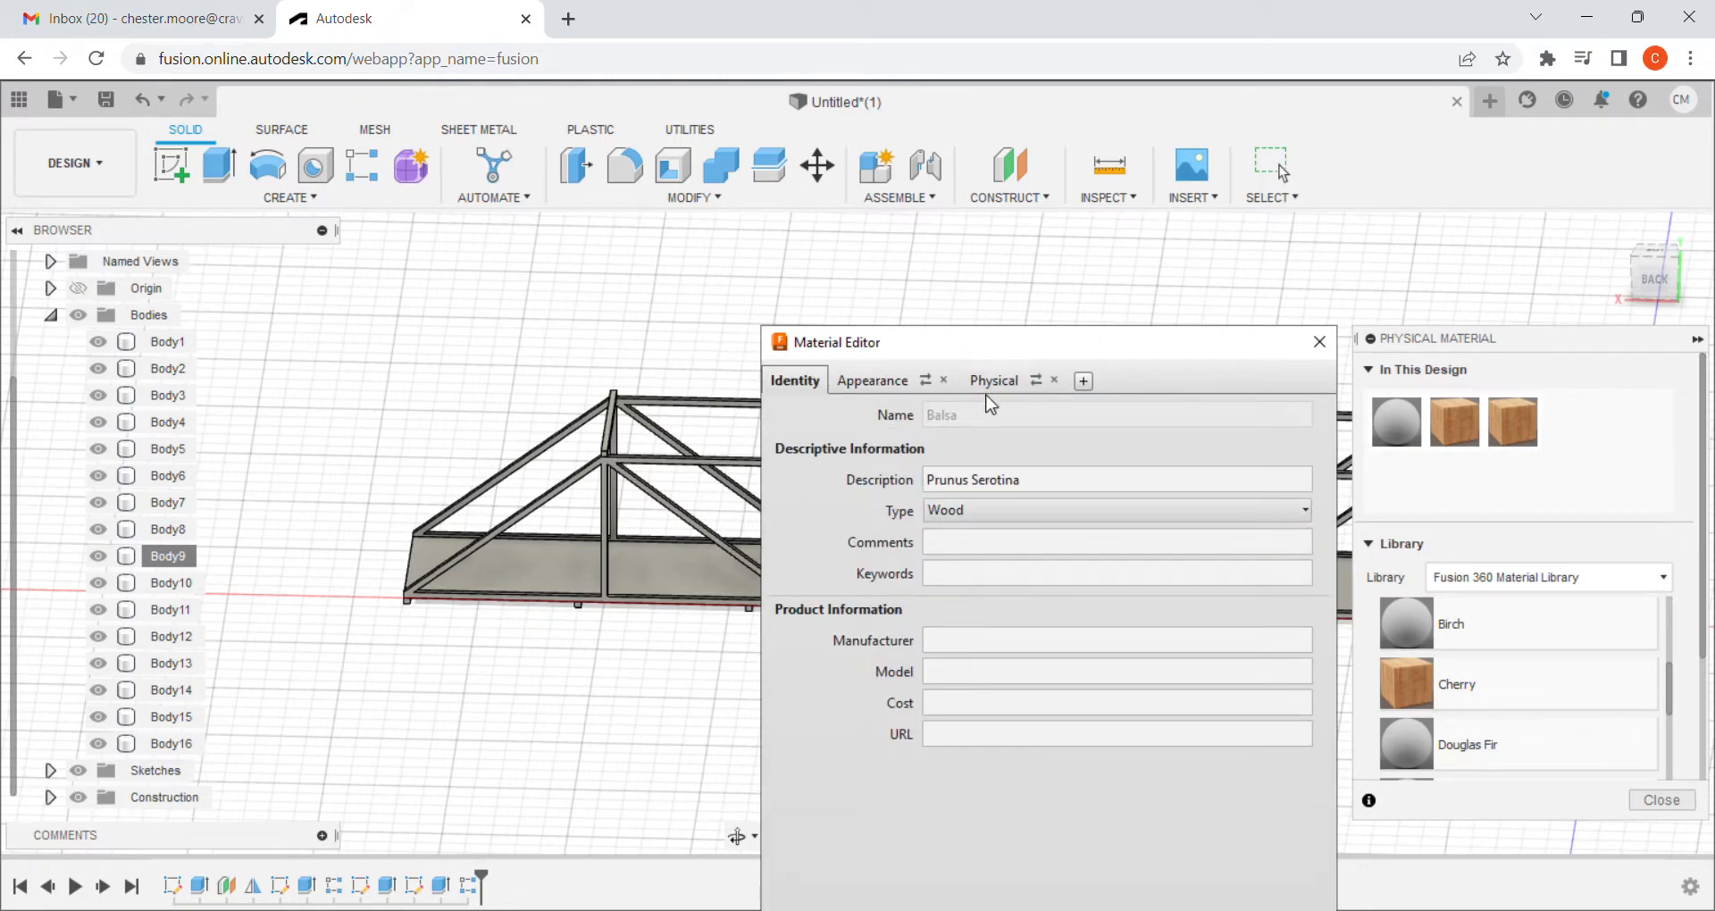
click(990, 381)
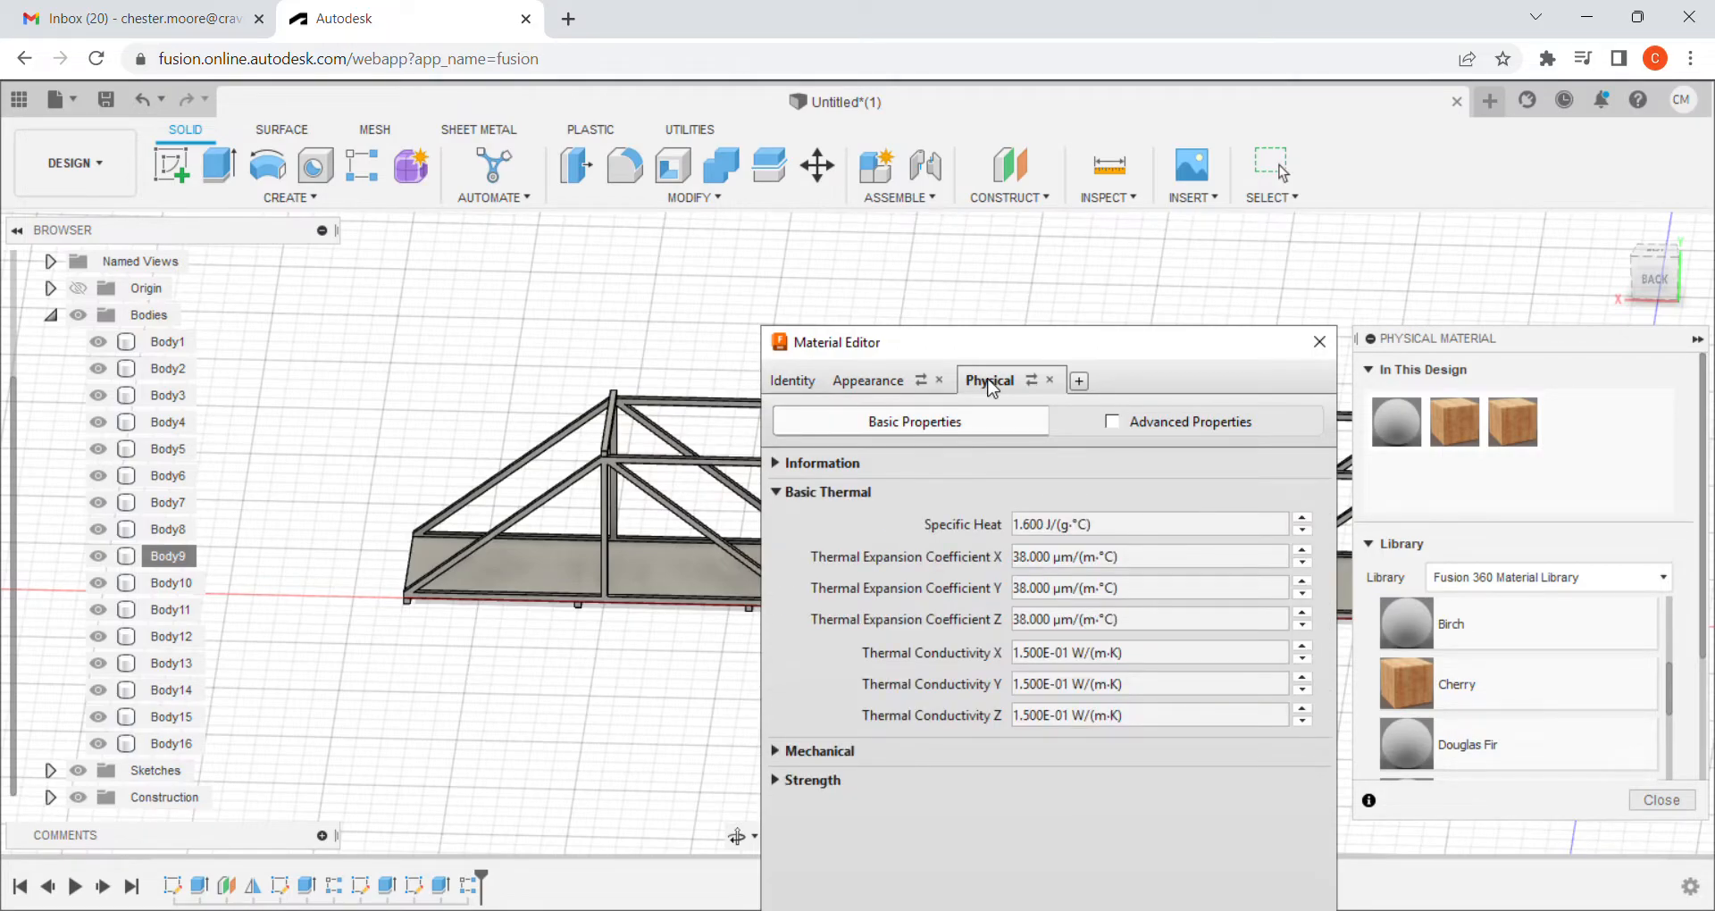
mouse_move(783, 760)
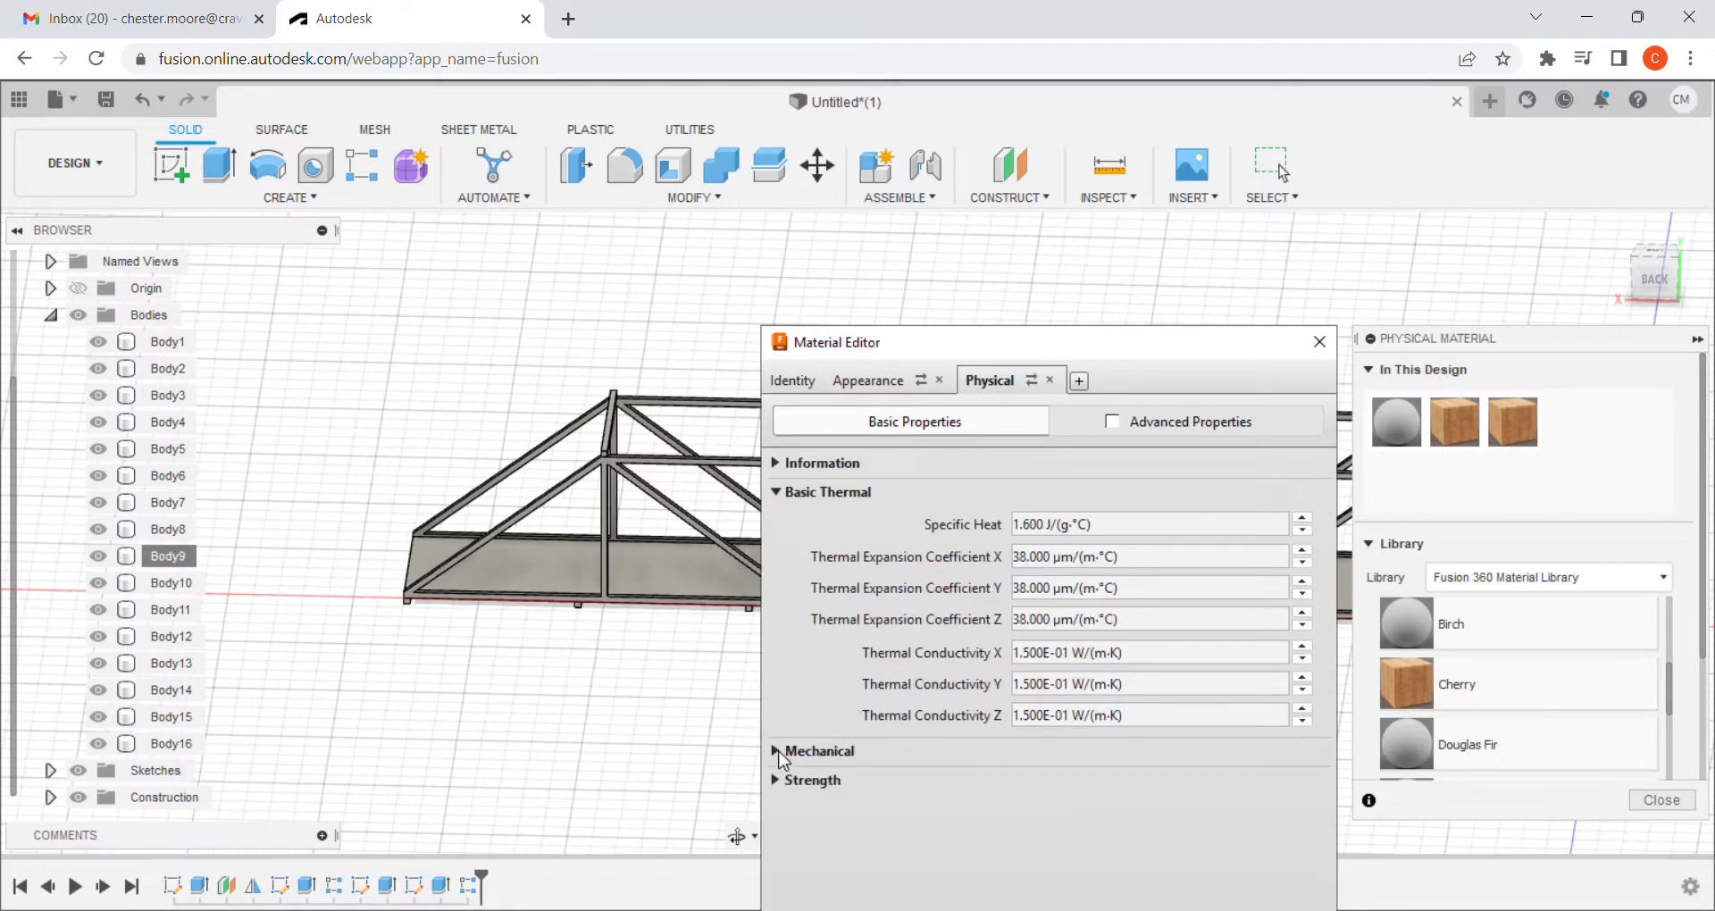
Expand Mechanical properties and change Balsa's density from 0.544 to 0.178 g/cm³.
click(778, 751)
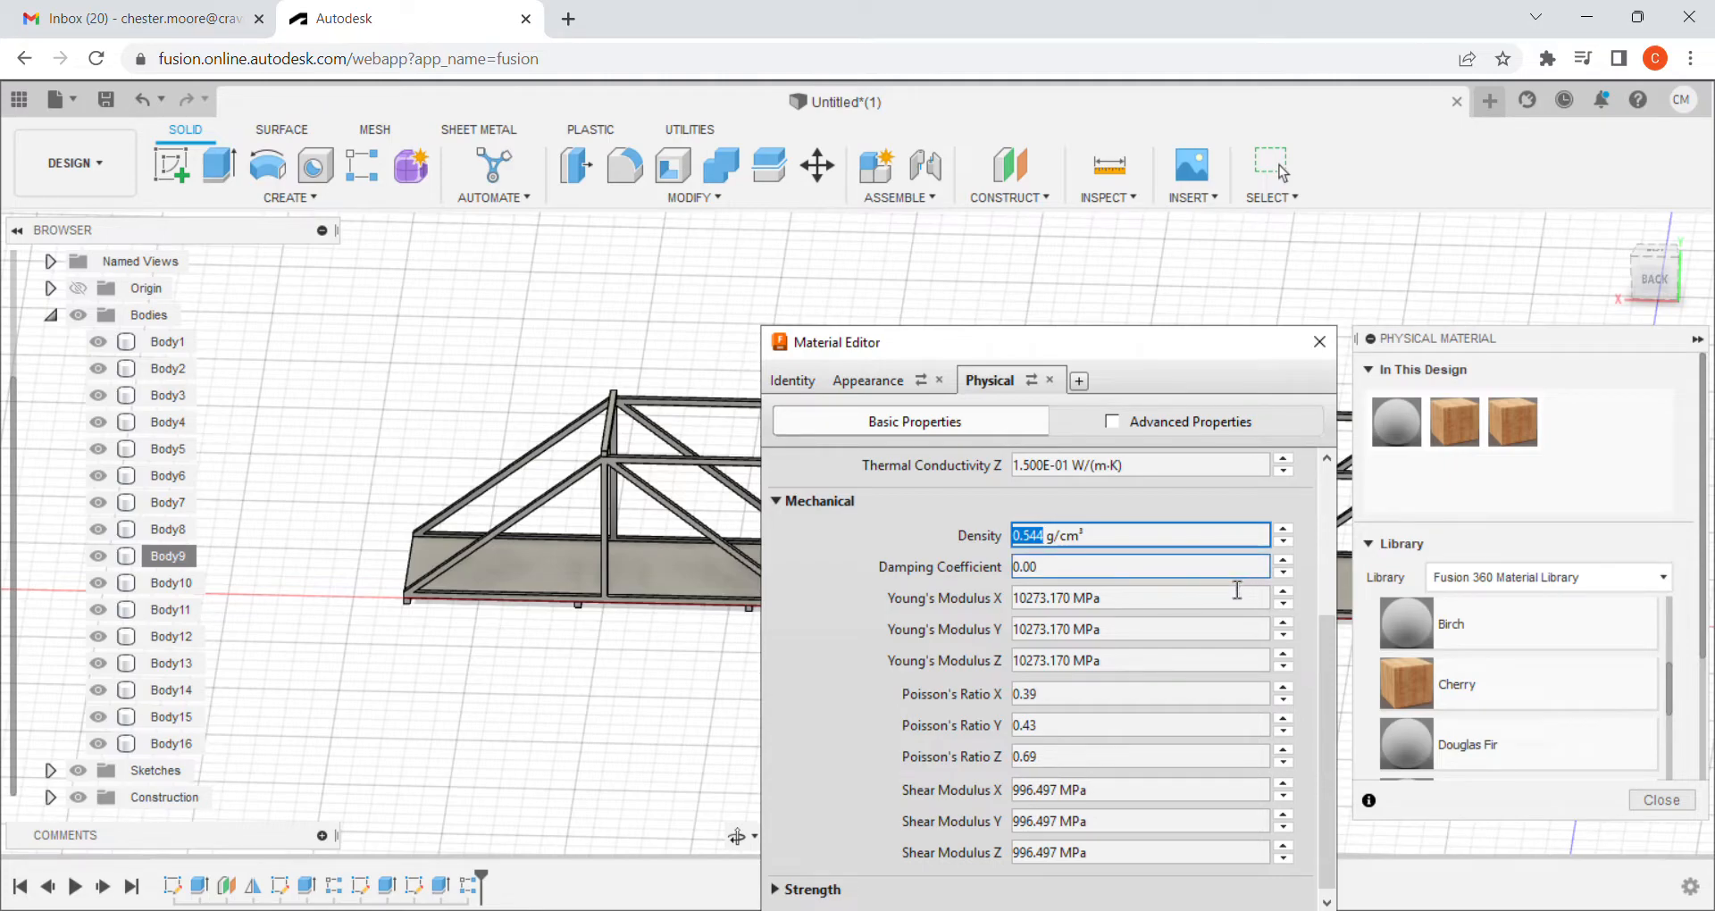
text(0.178)
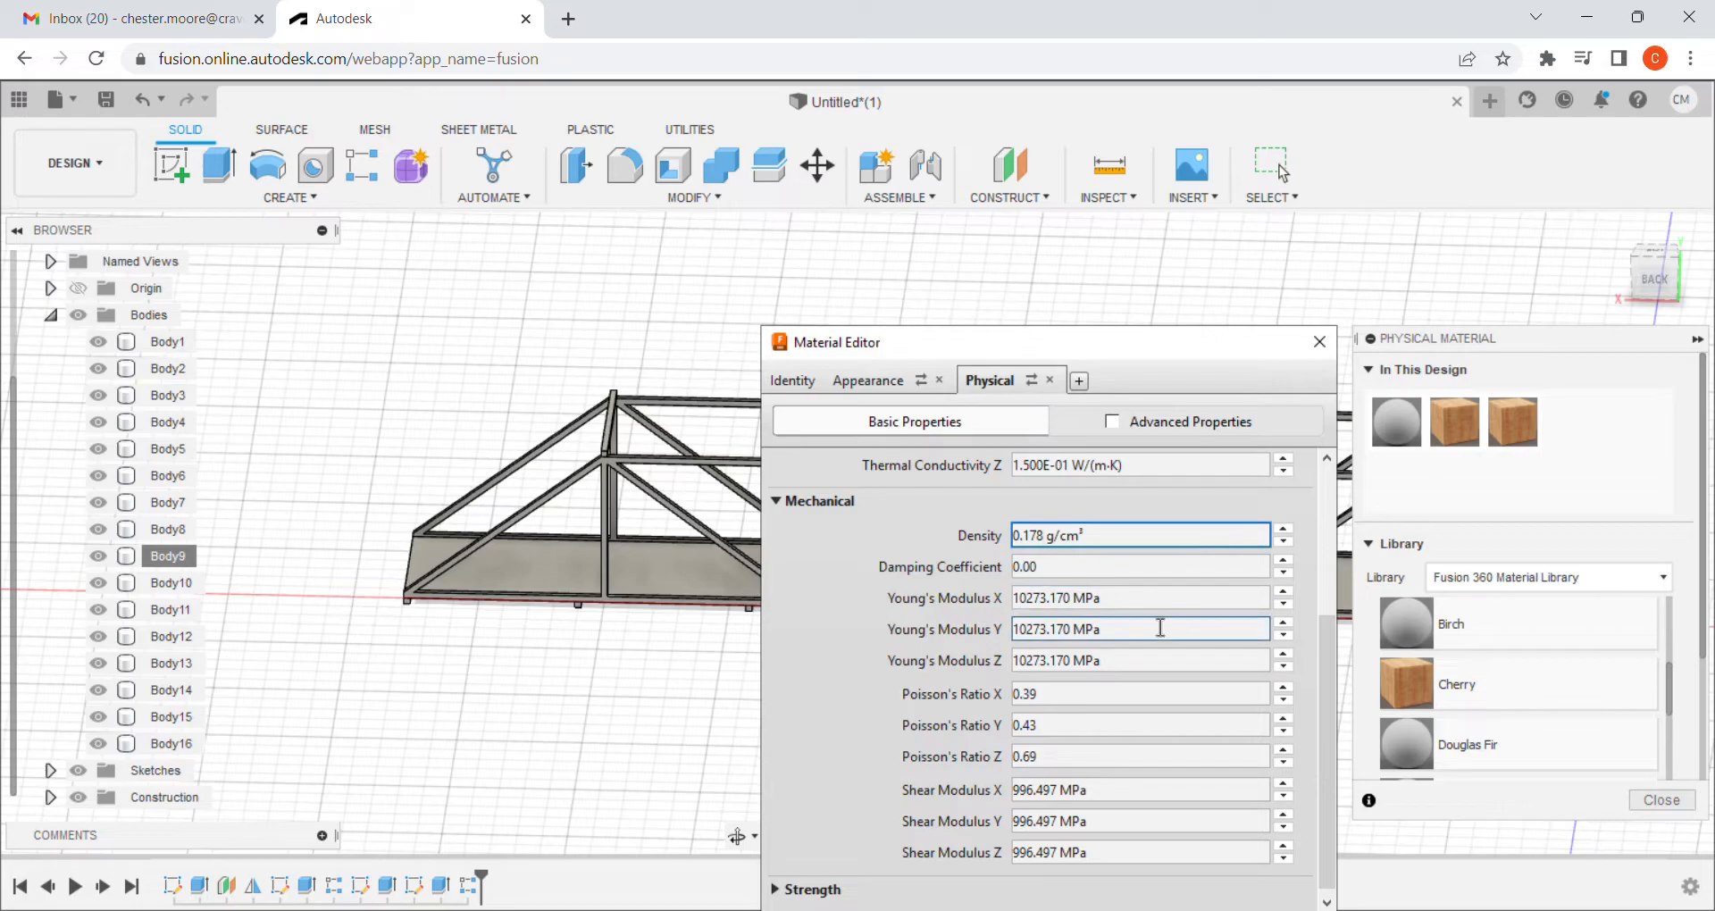
click(1093, 535)
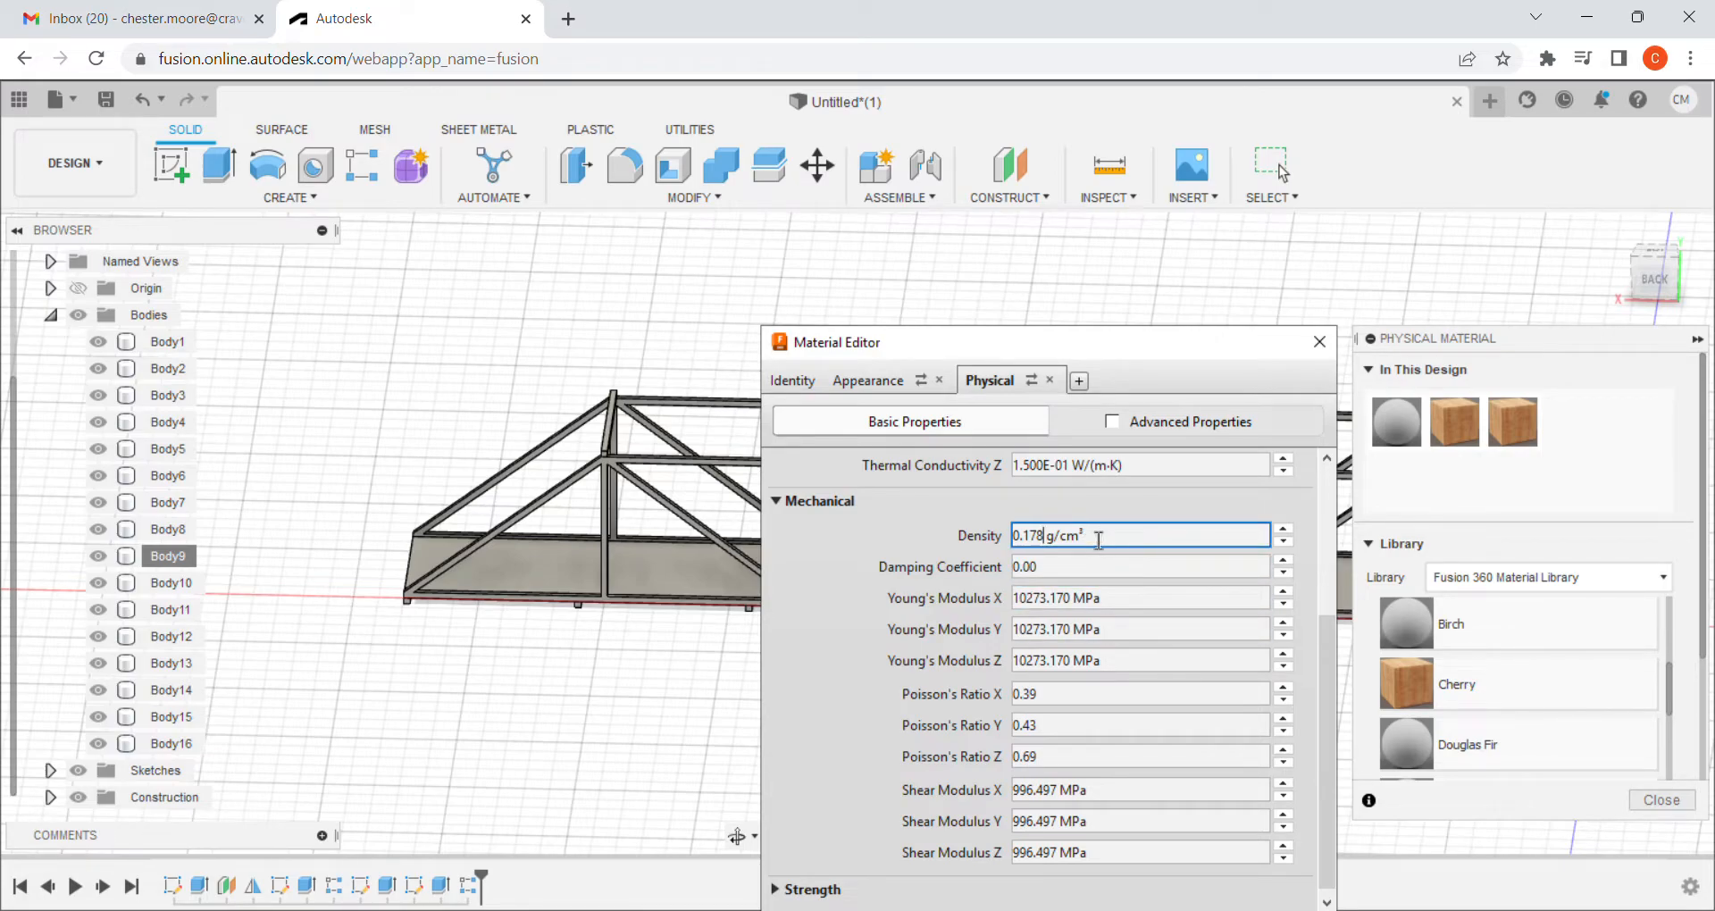
mouse_move(984, 501)
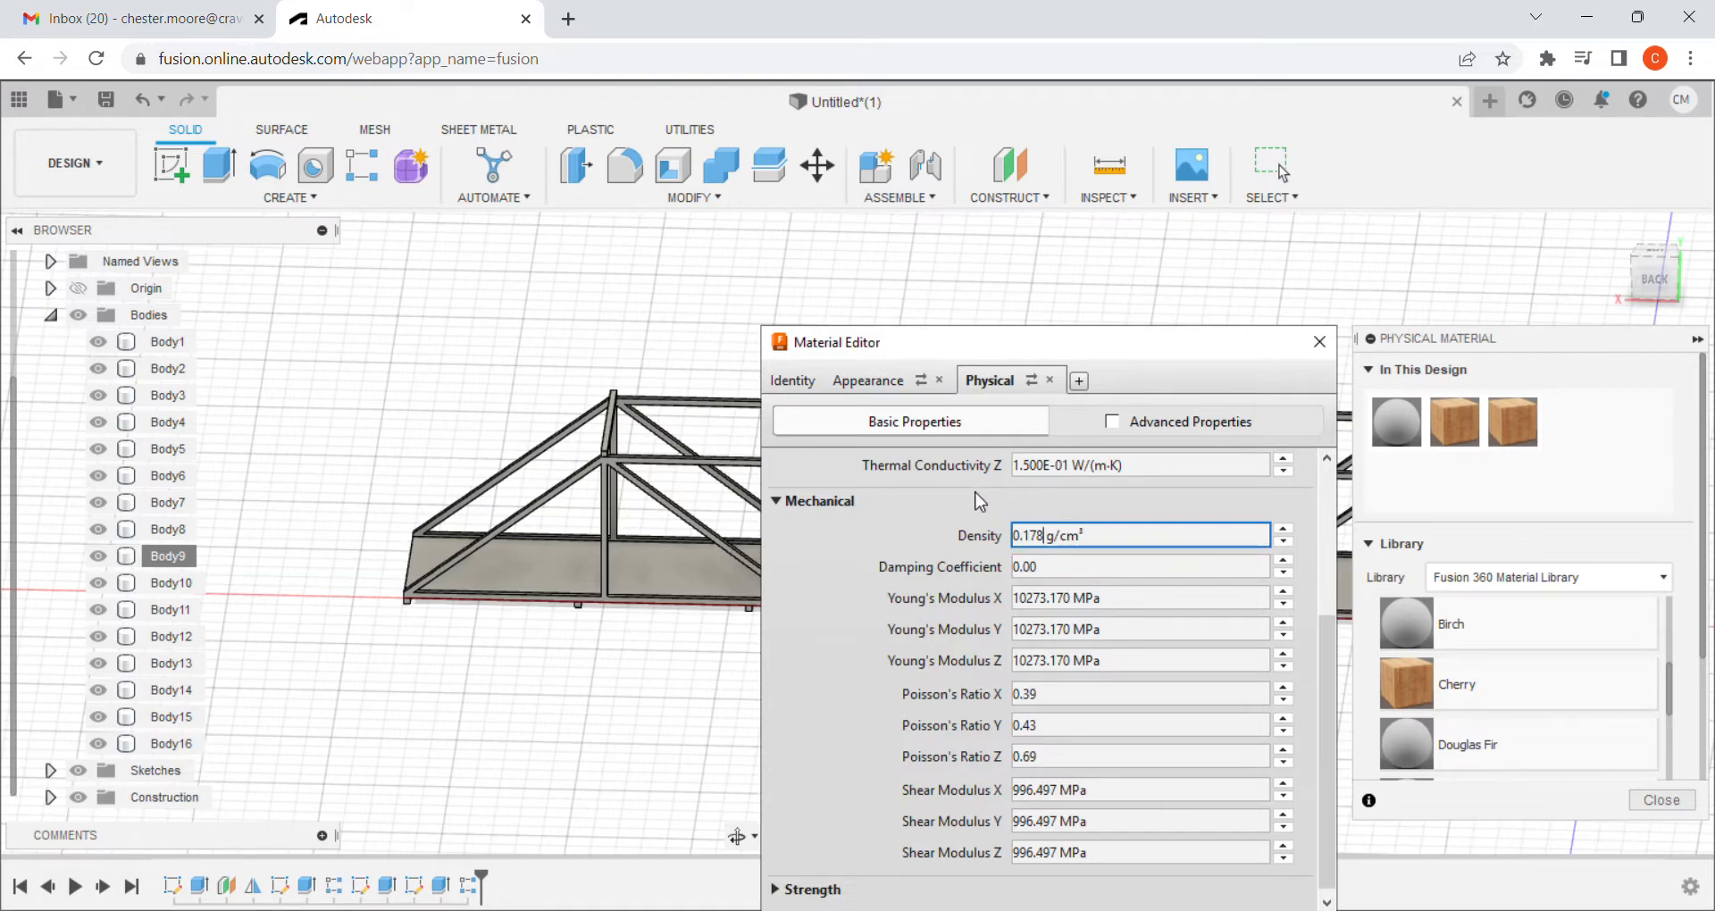
mouse_move(995, 506)
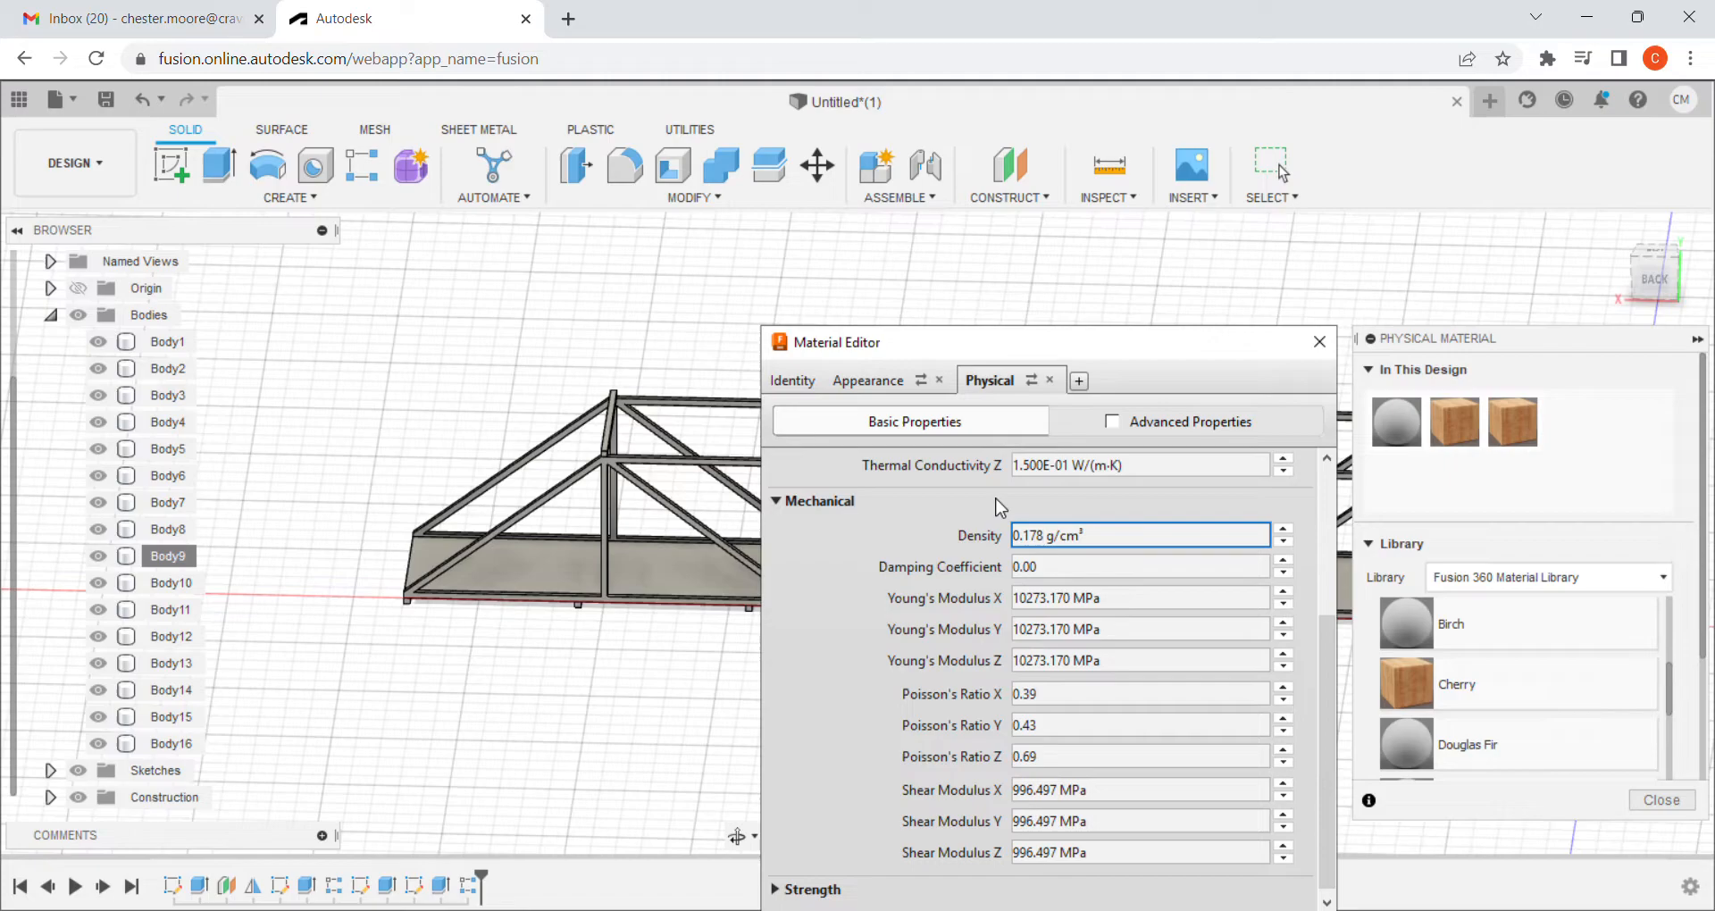
mouse_move(1281, 527)
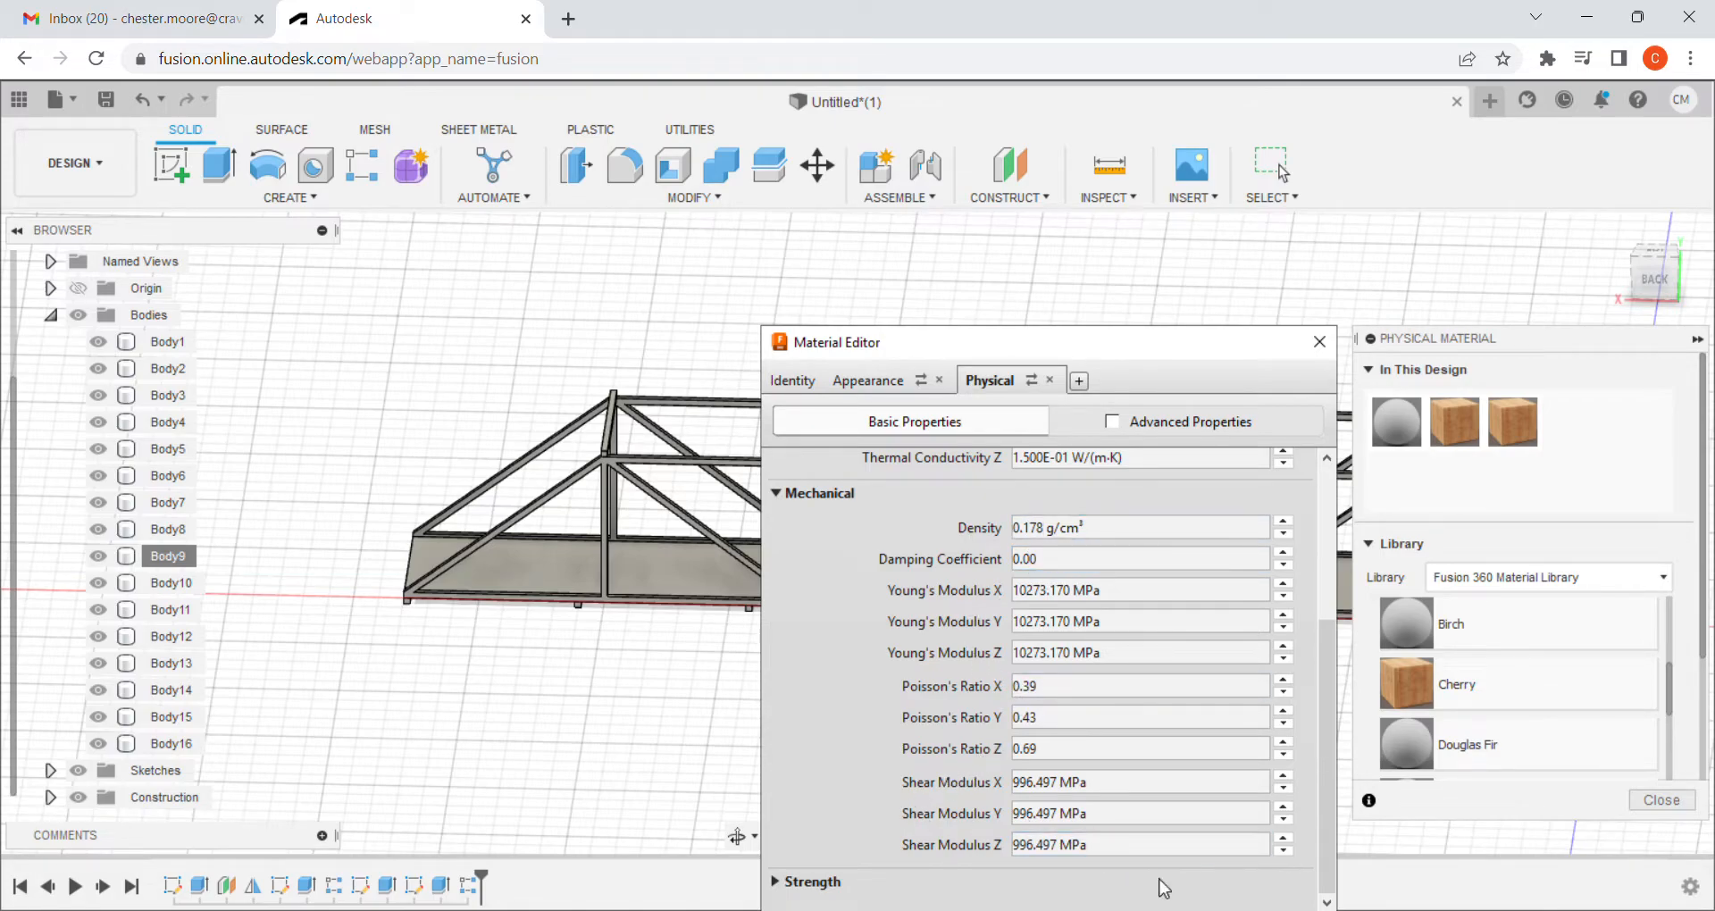
mouse_move(1074, 435)
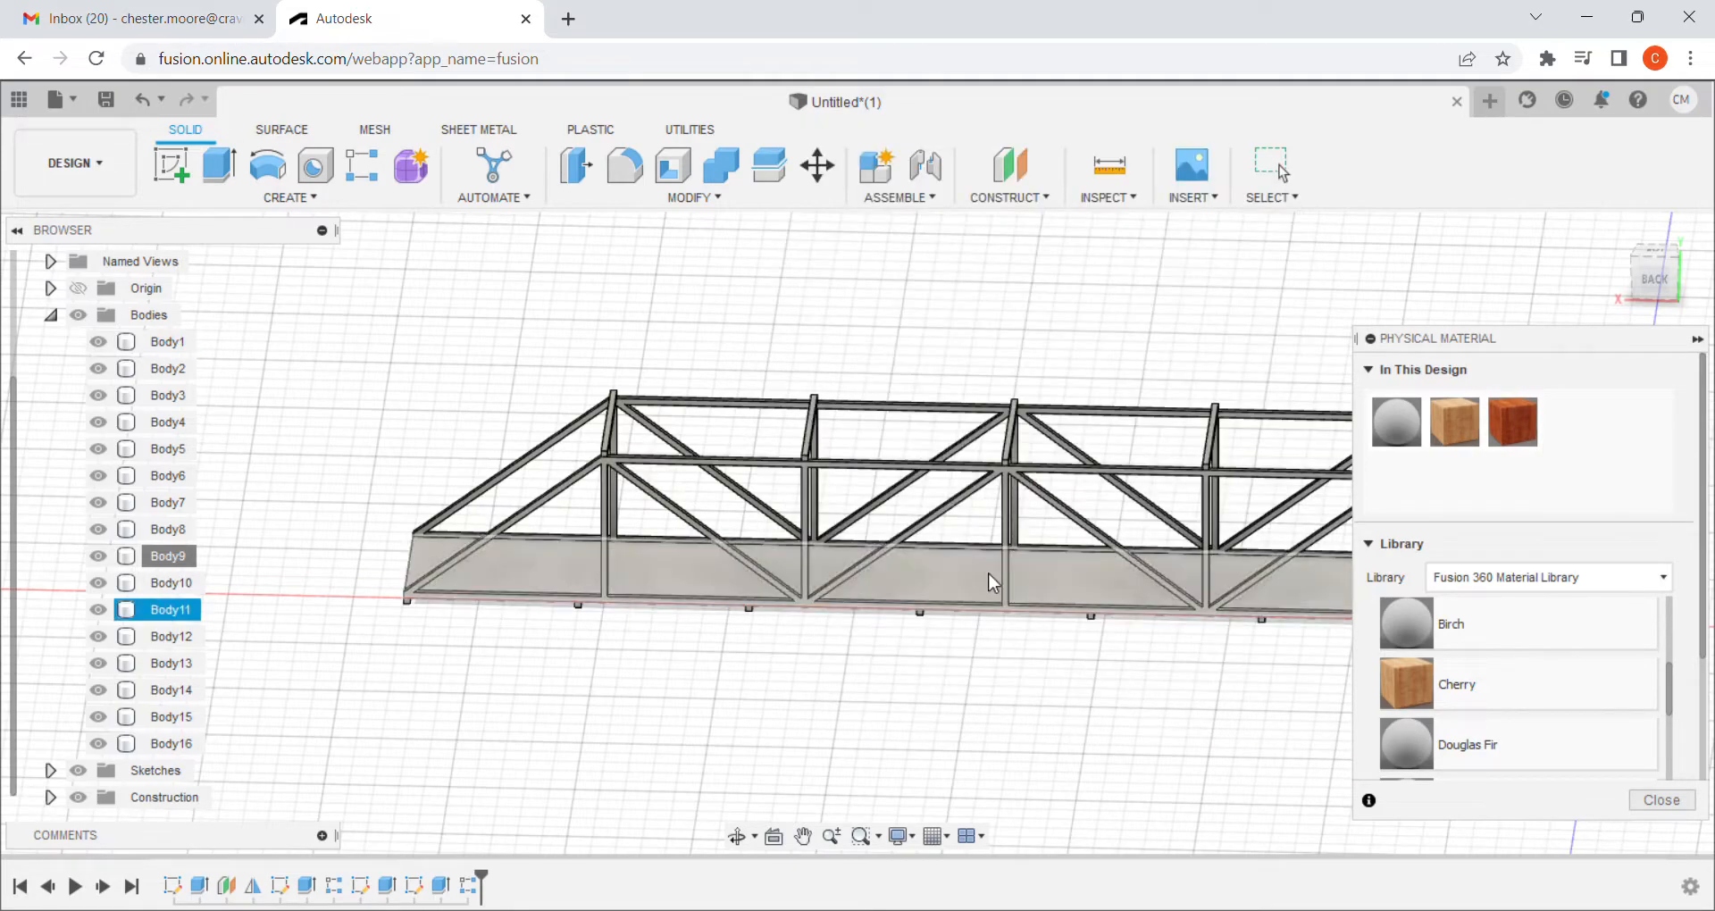
mouse_move(1511, 420)
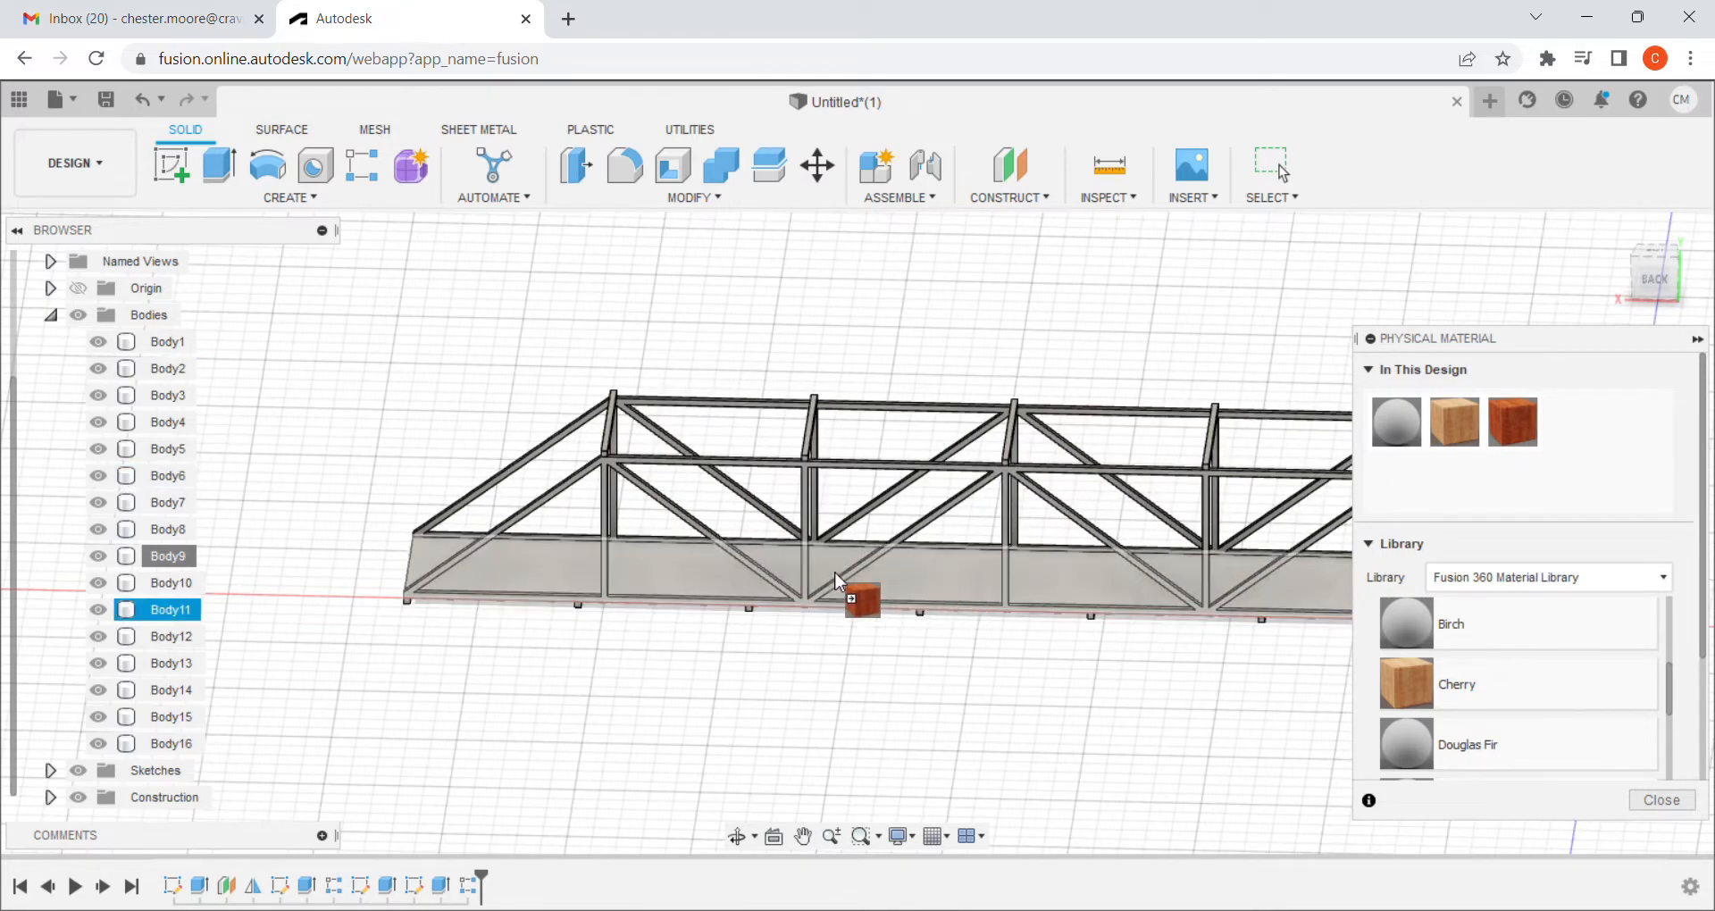
Drop the Balsa material onto all the truss bridge bodies.
click(169, 341)
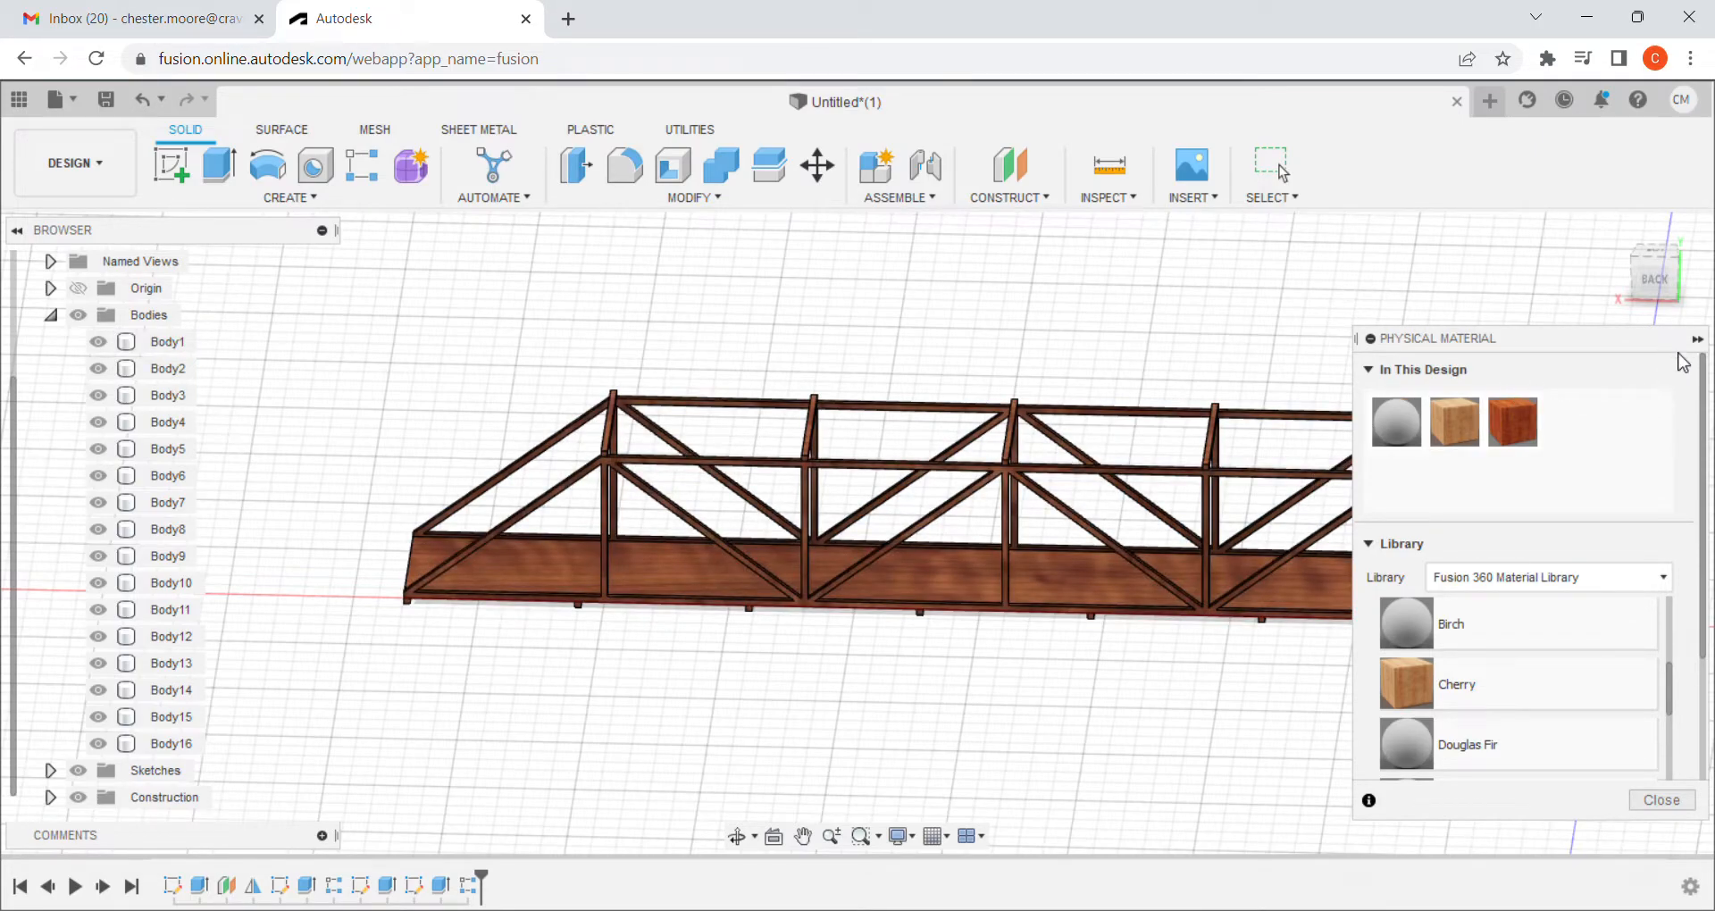
mouse_move(1695, 343)
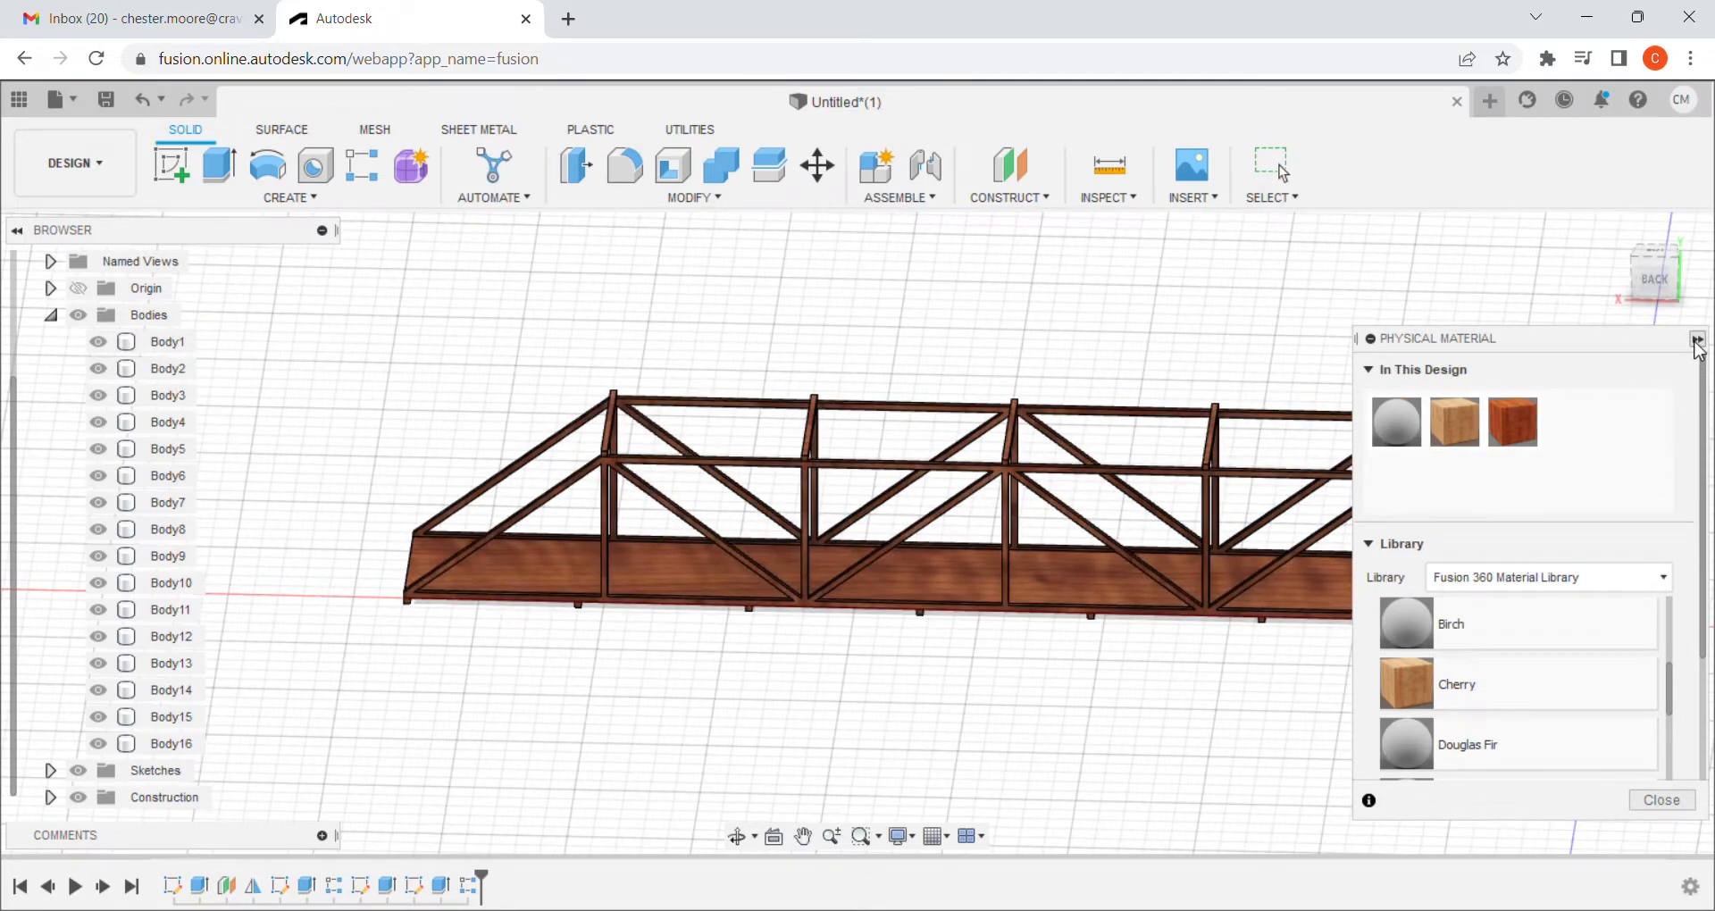
Collapse the material library and reselect all sixteen Balsa bridge bodies.
click(1695, 340)
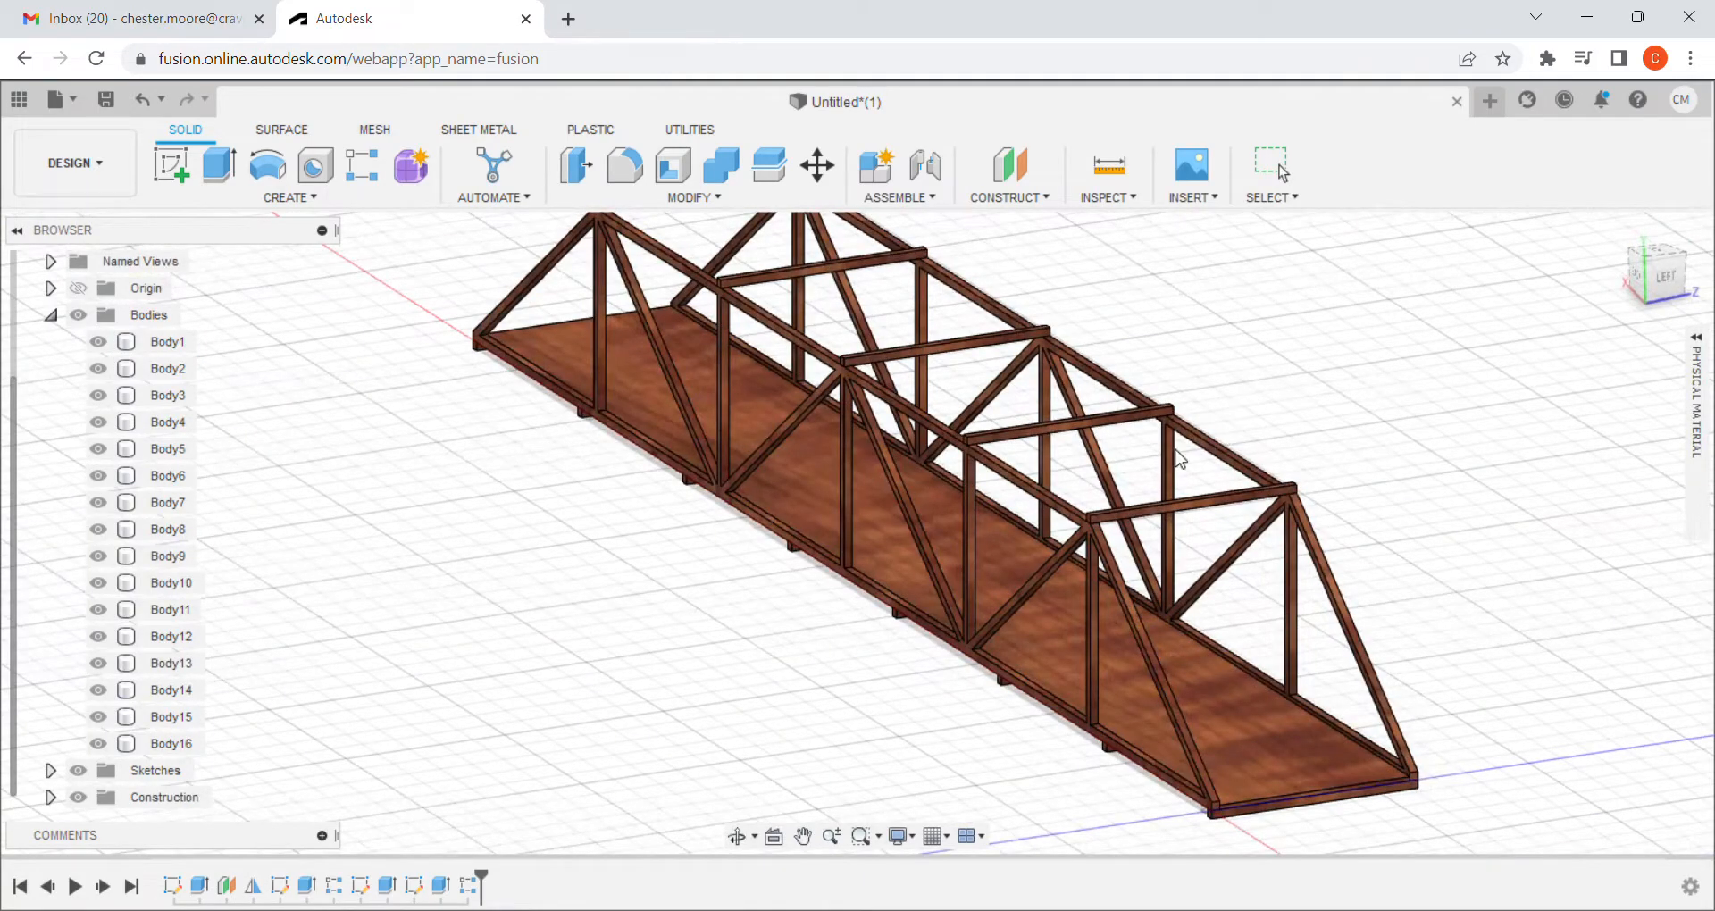
click(167, 341)
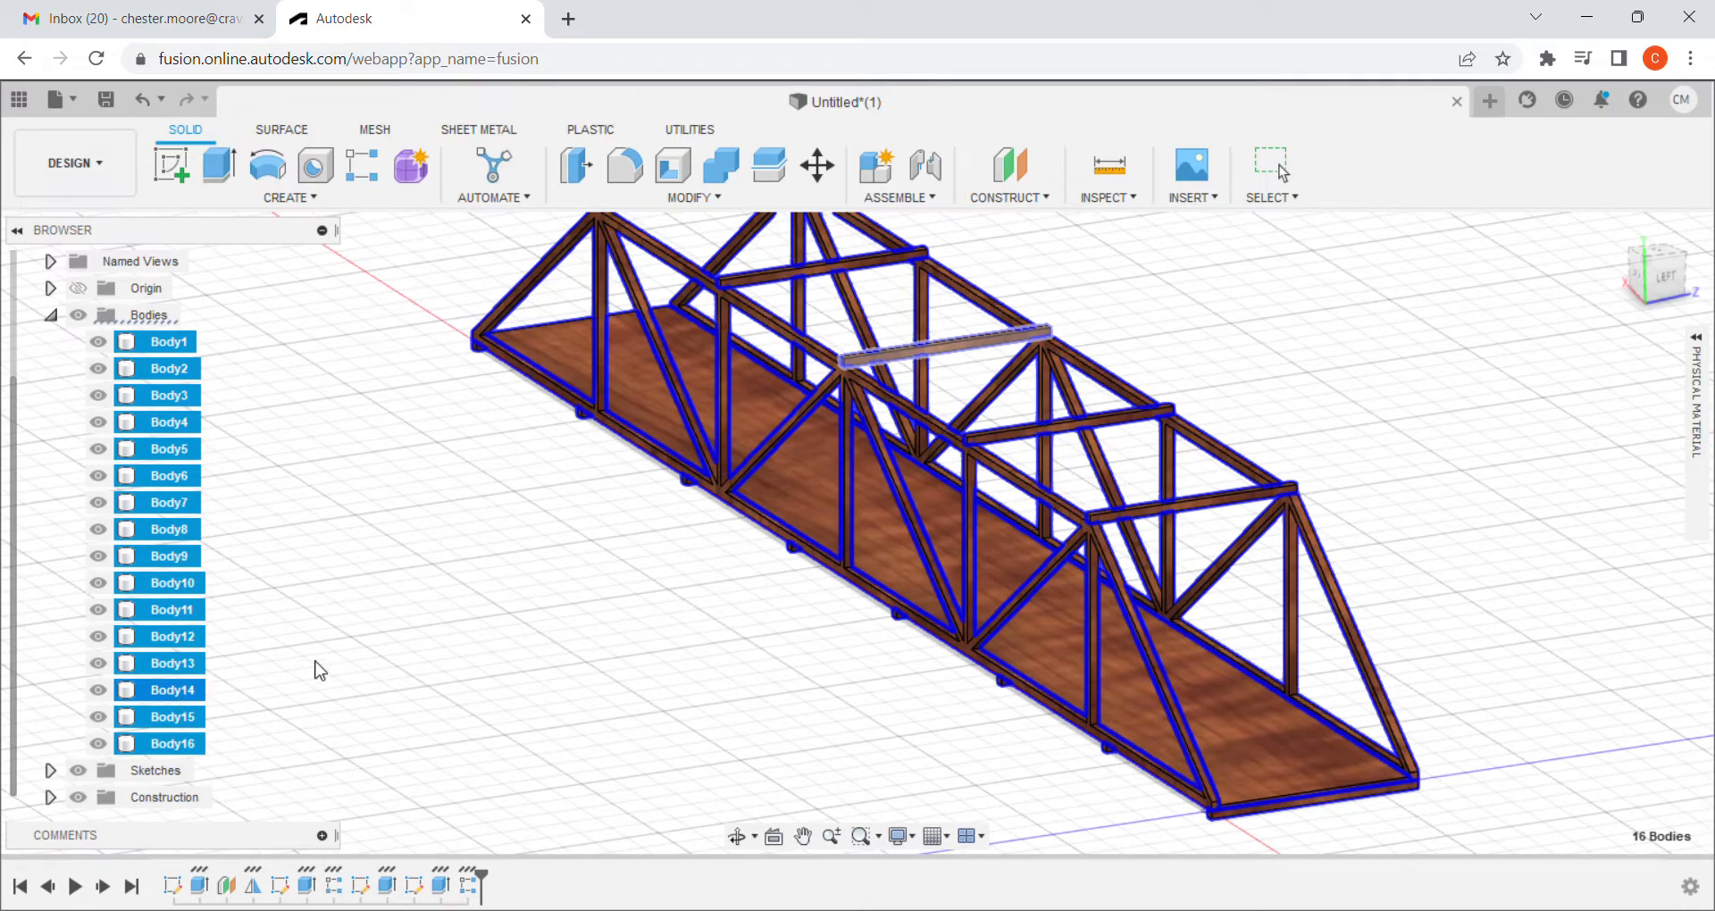
click(567, 817)
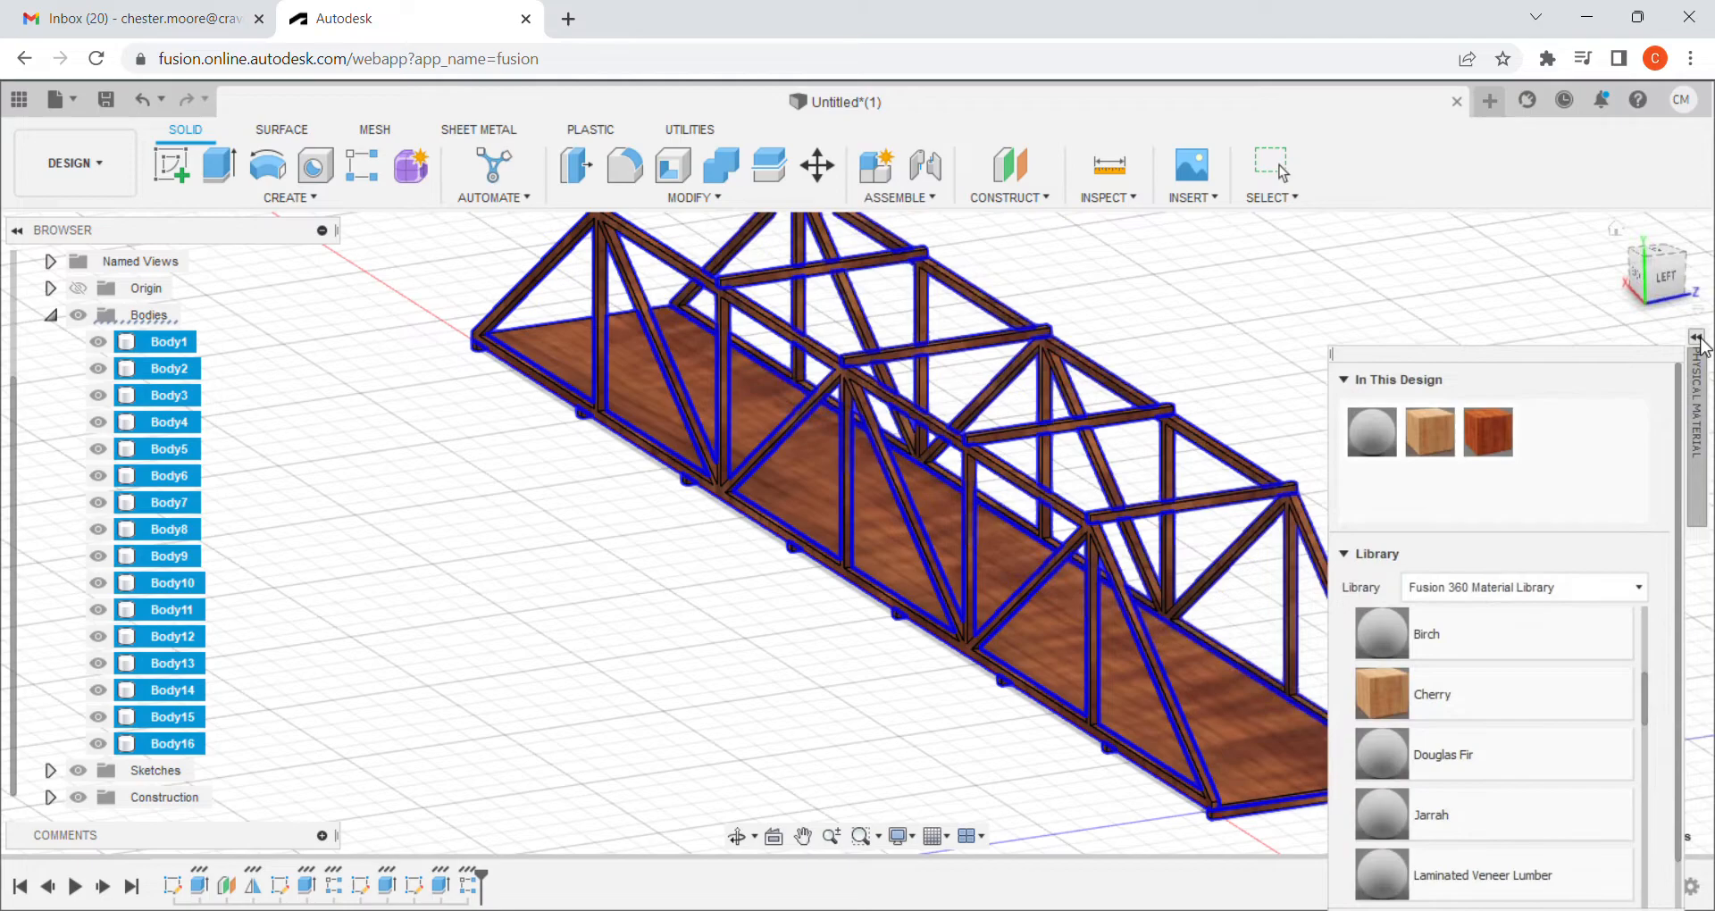
click(1696, 339)
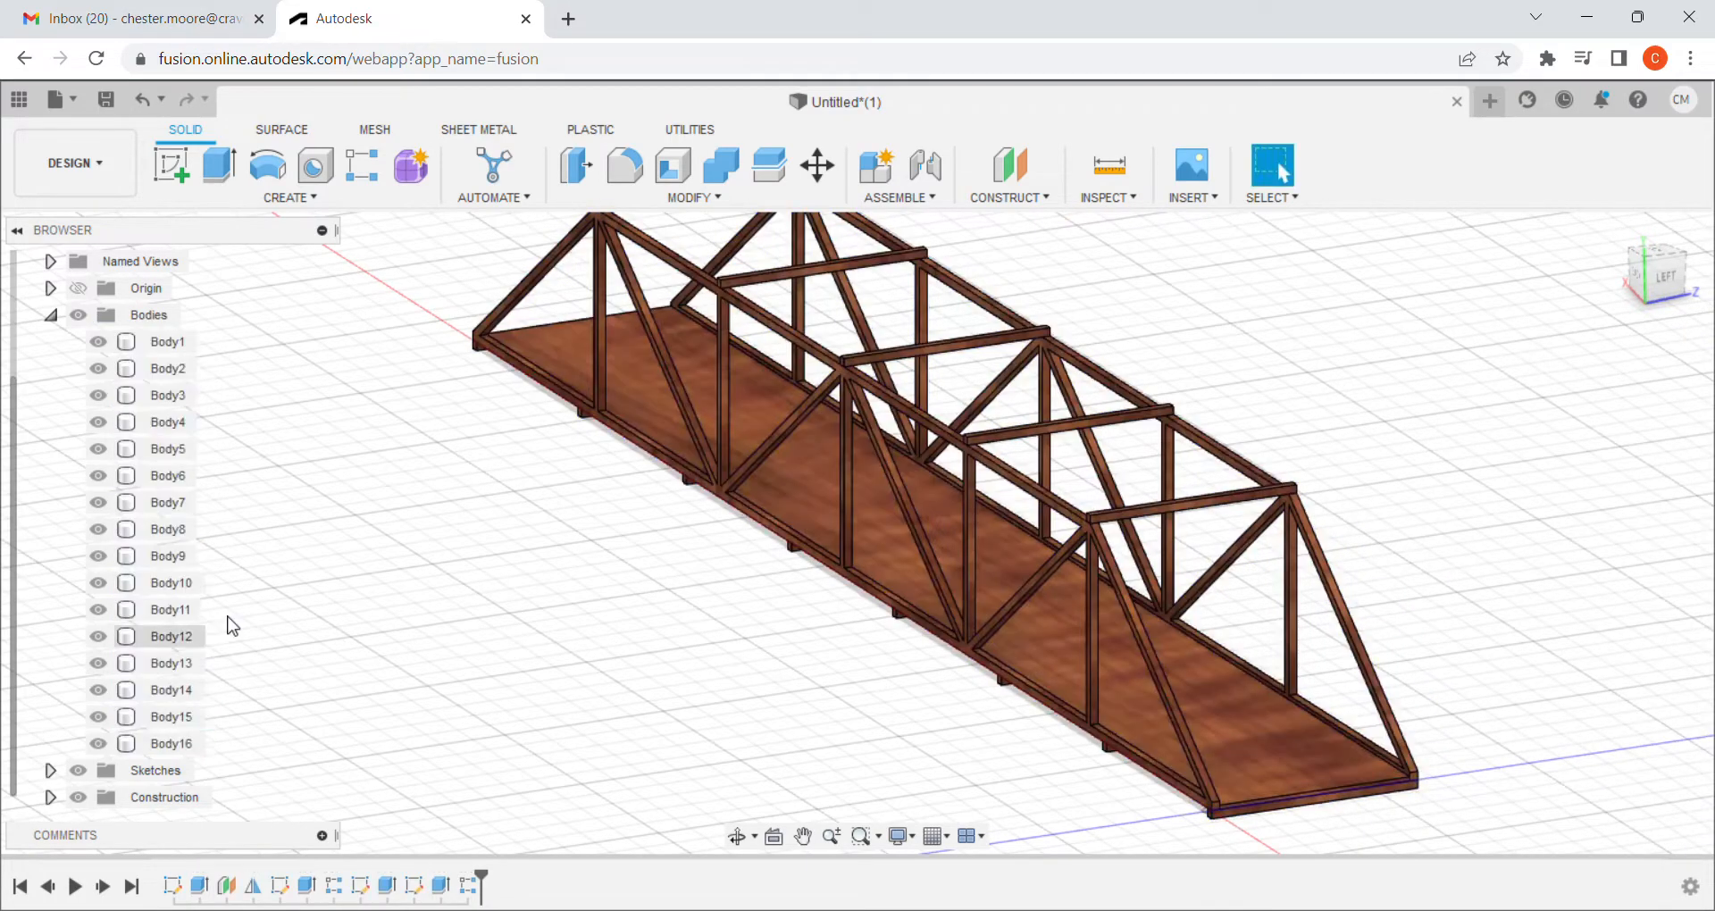
click(167, 341)
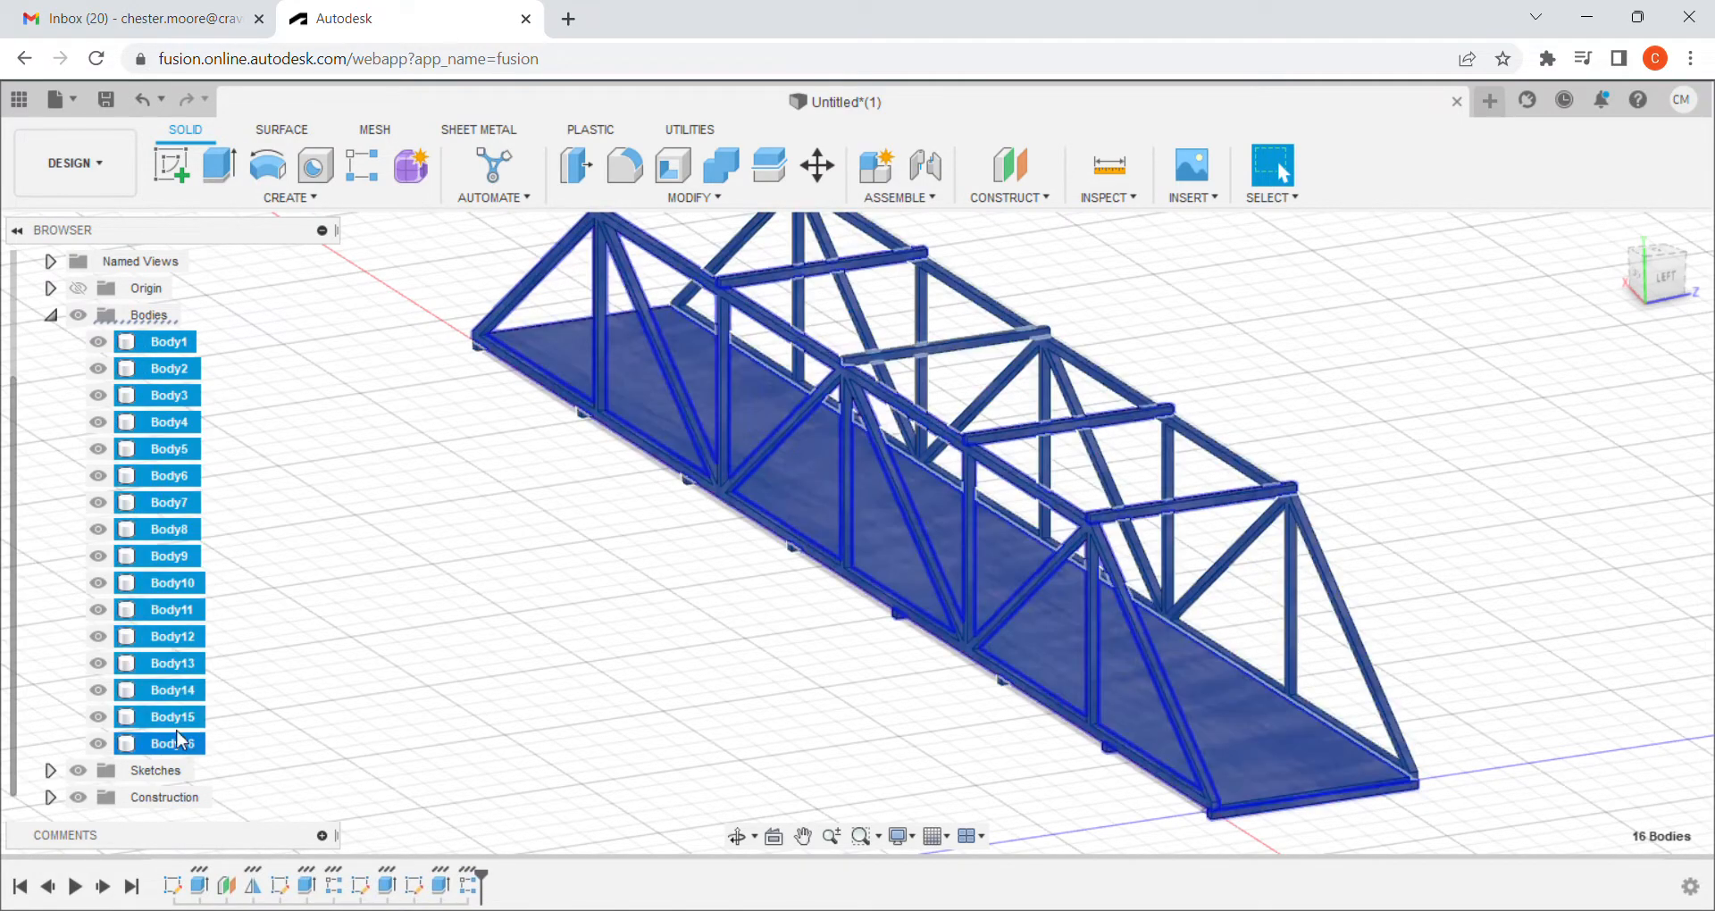
Show Properties for the sixteen bodies: Balsa material, mass 0.798 ouncemass, volume 7.755 in³.
right_click(173, 742)
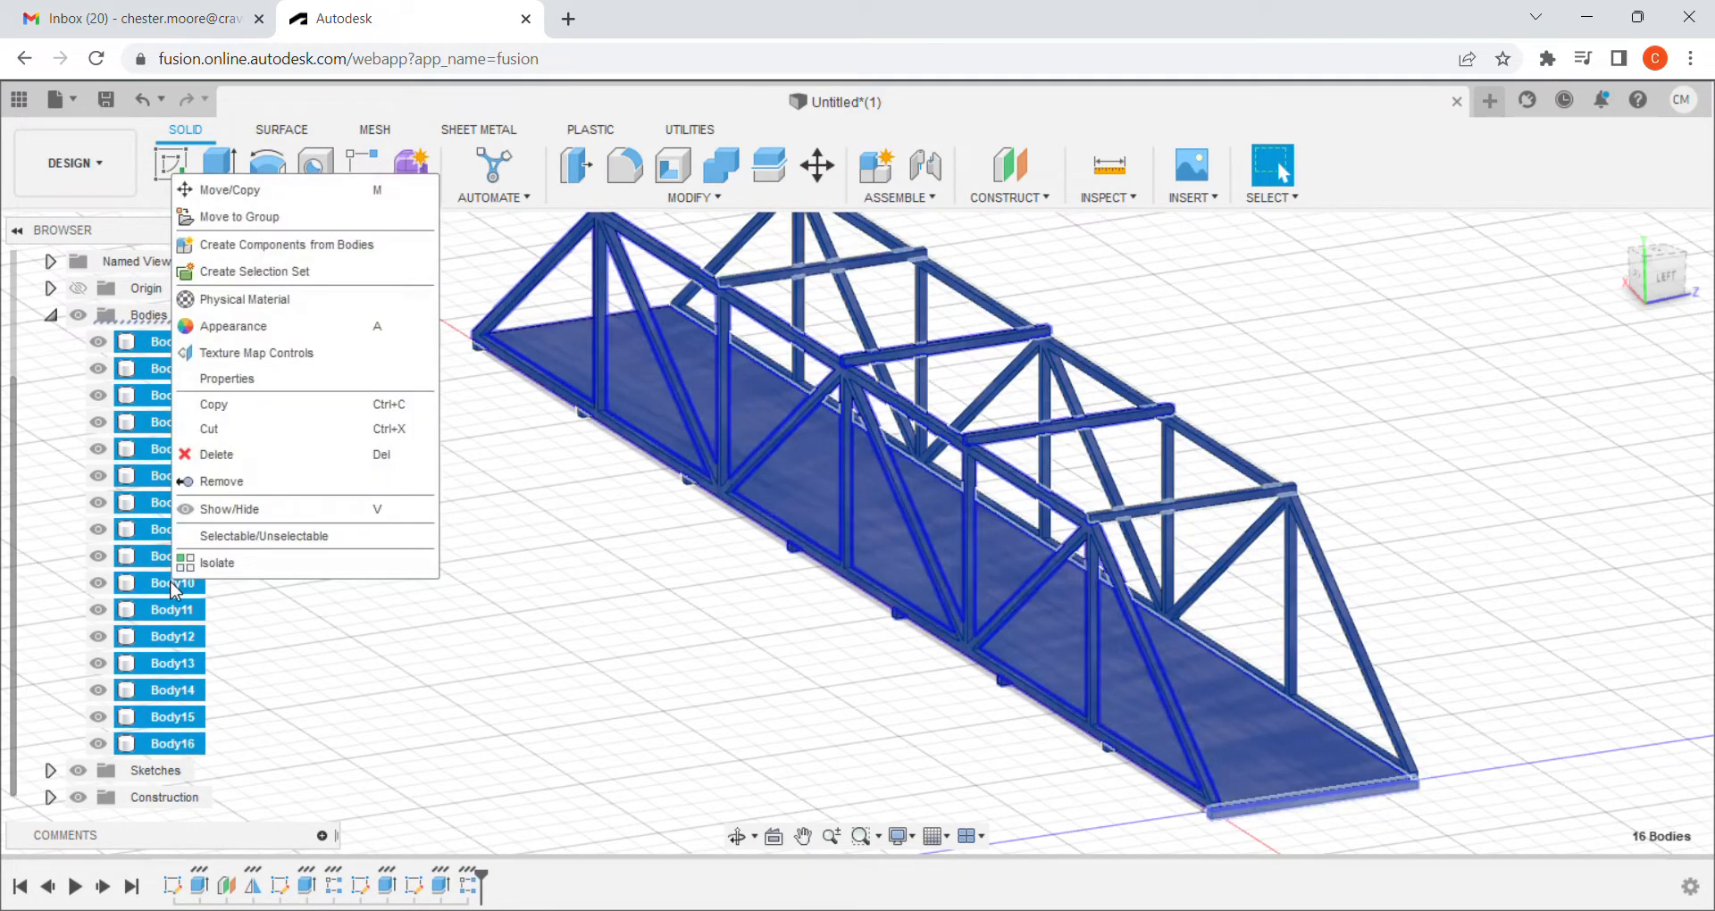
mouse_move(251, 379)
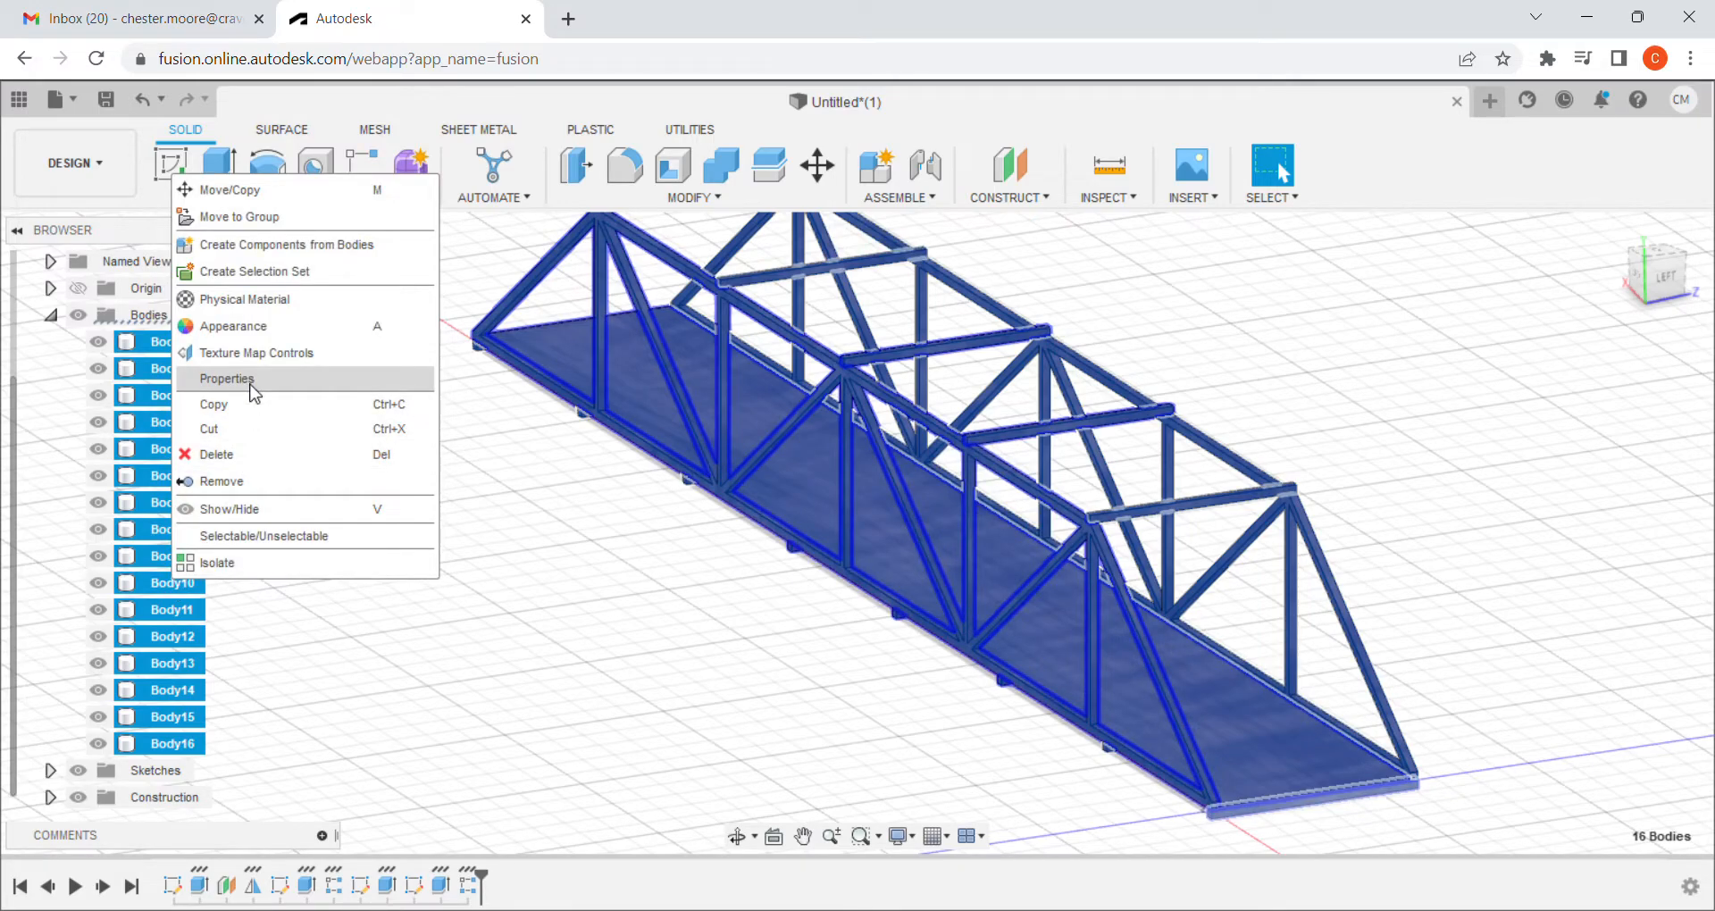
click(228, 379)
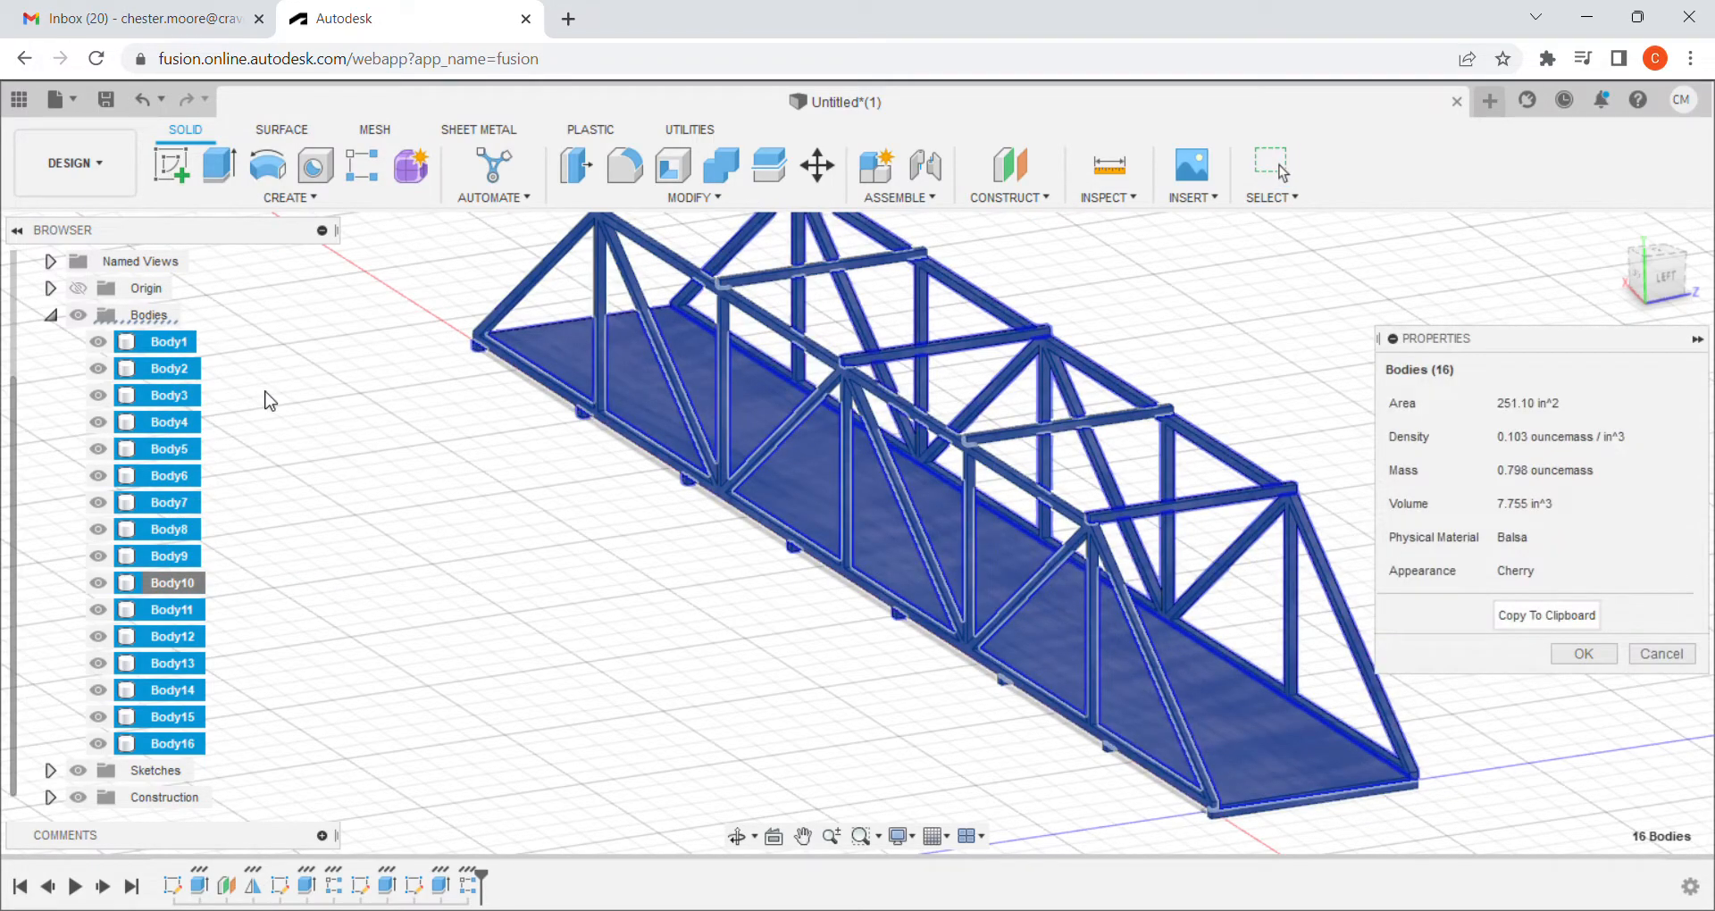
mouse_move(1542, 501)
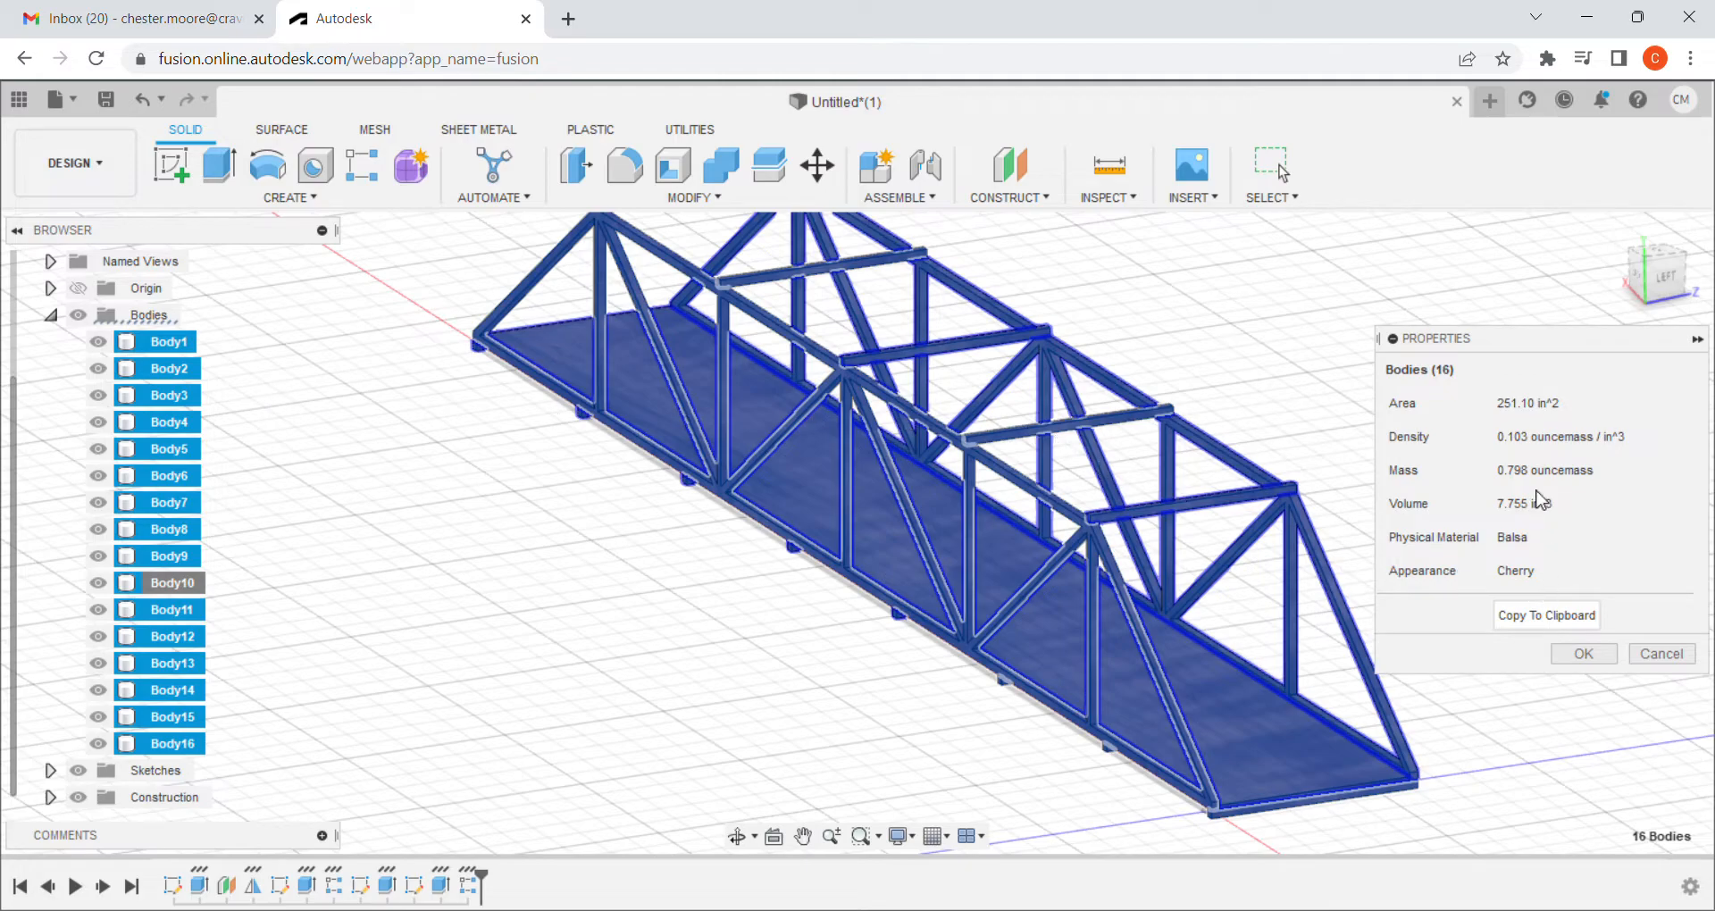
mouse_move(1538, 483)
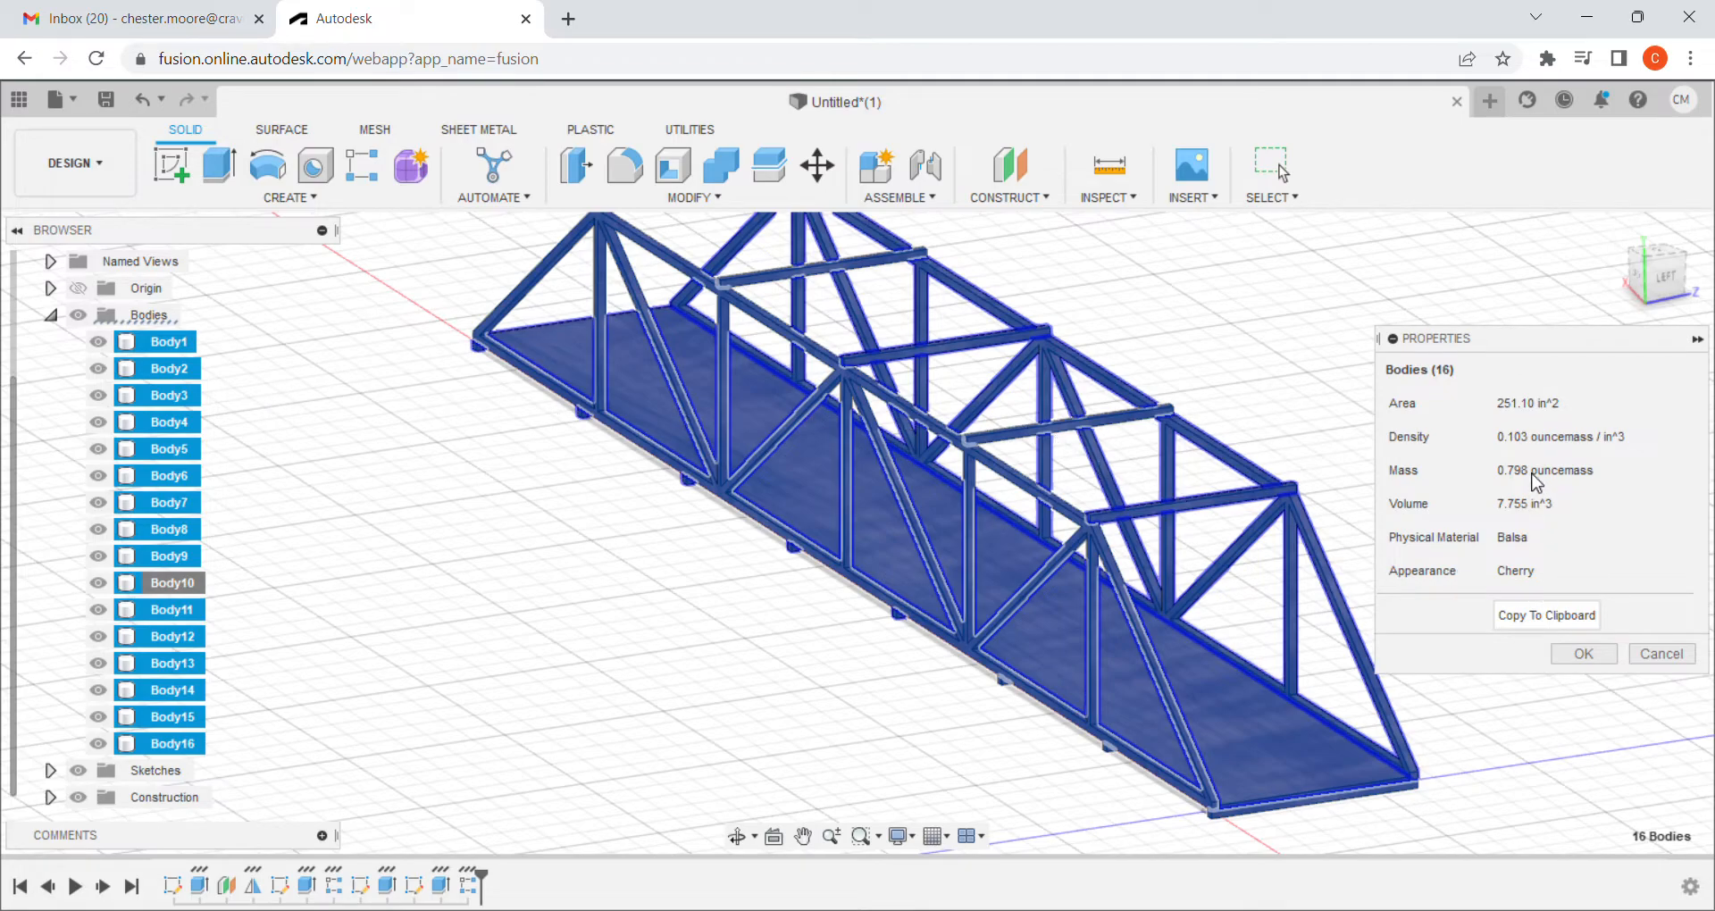
mouse_move(1569, 472)
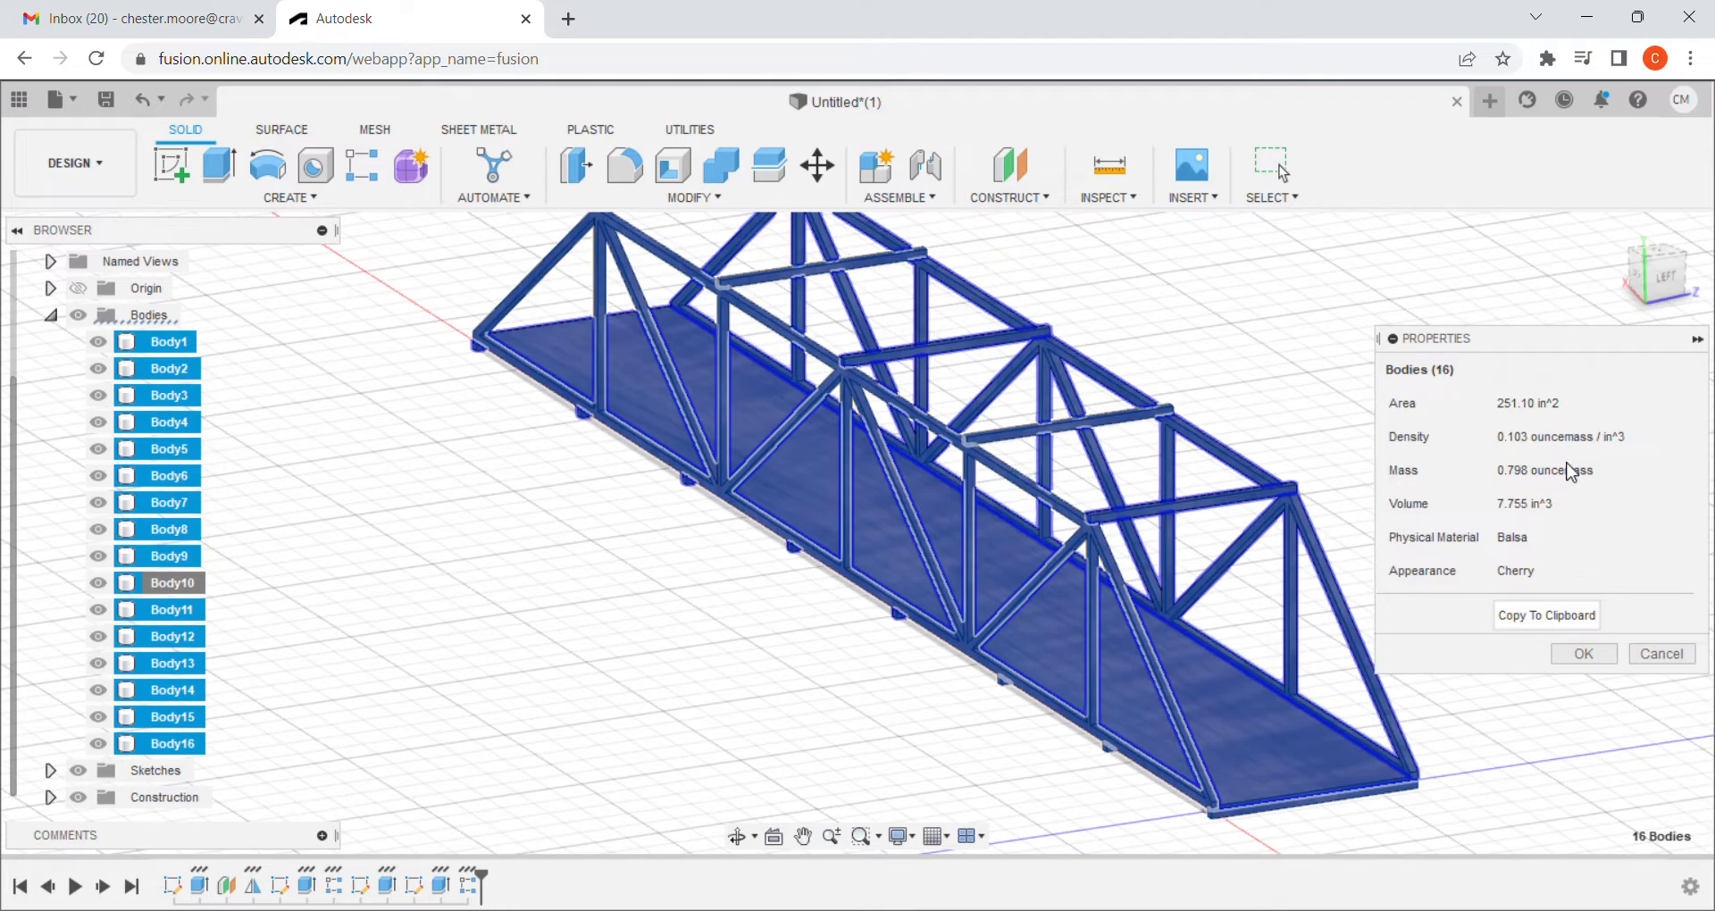
mouse_move(1562, 490)
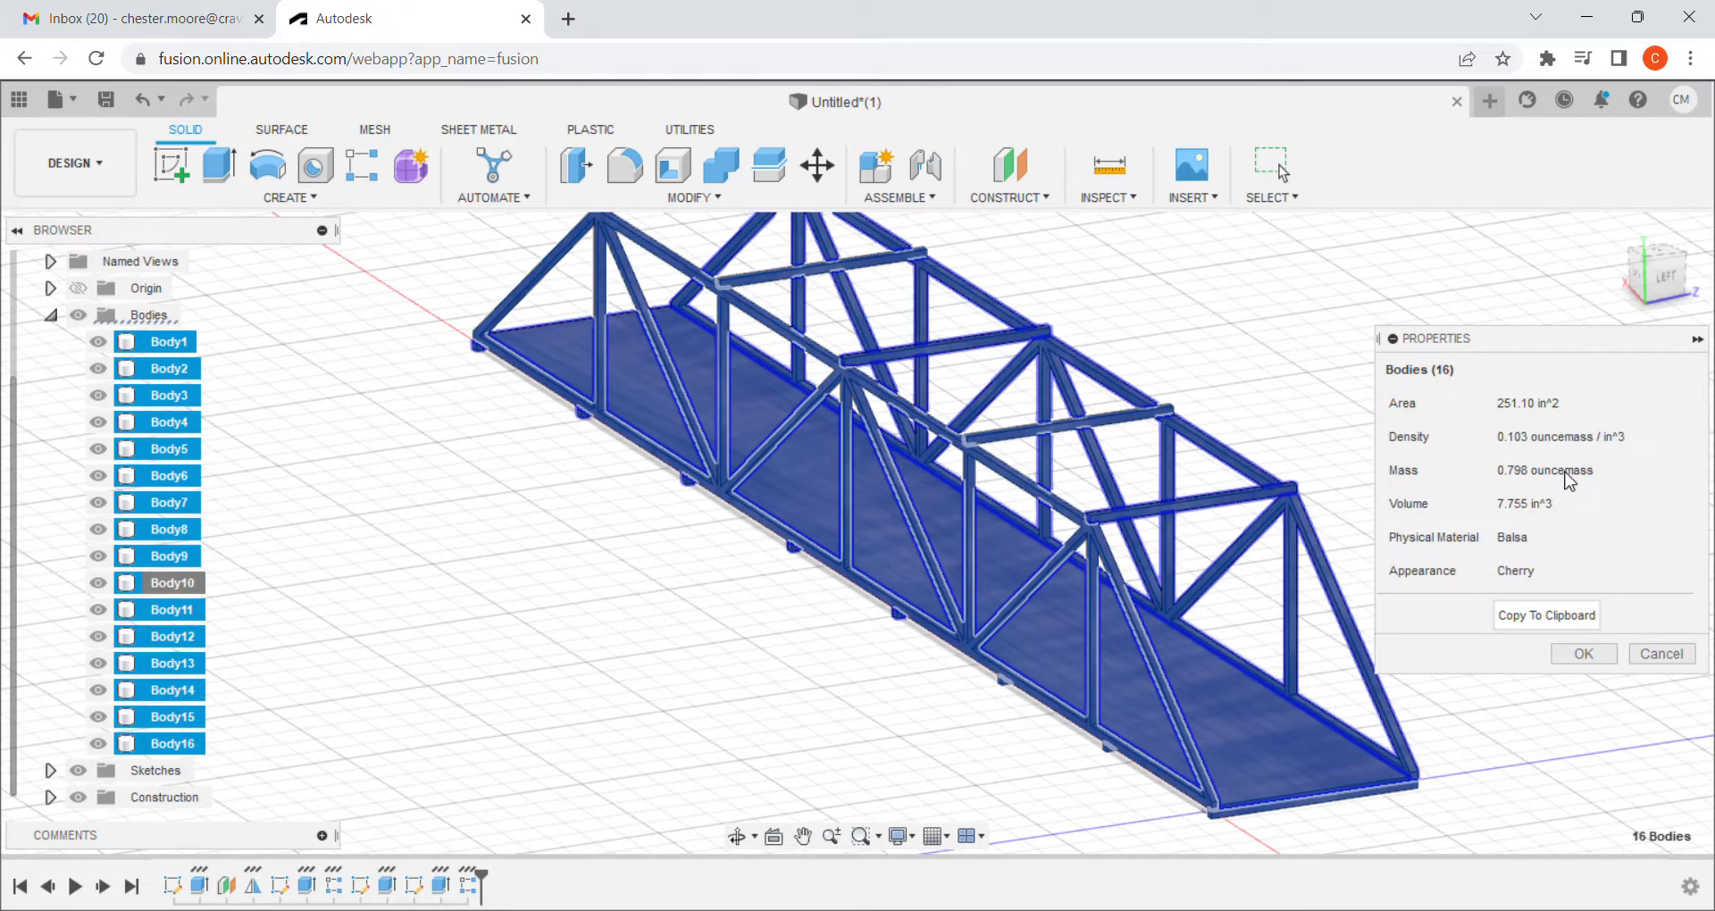
mouse_move(1536, 643)
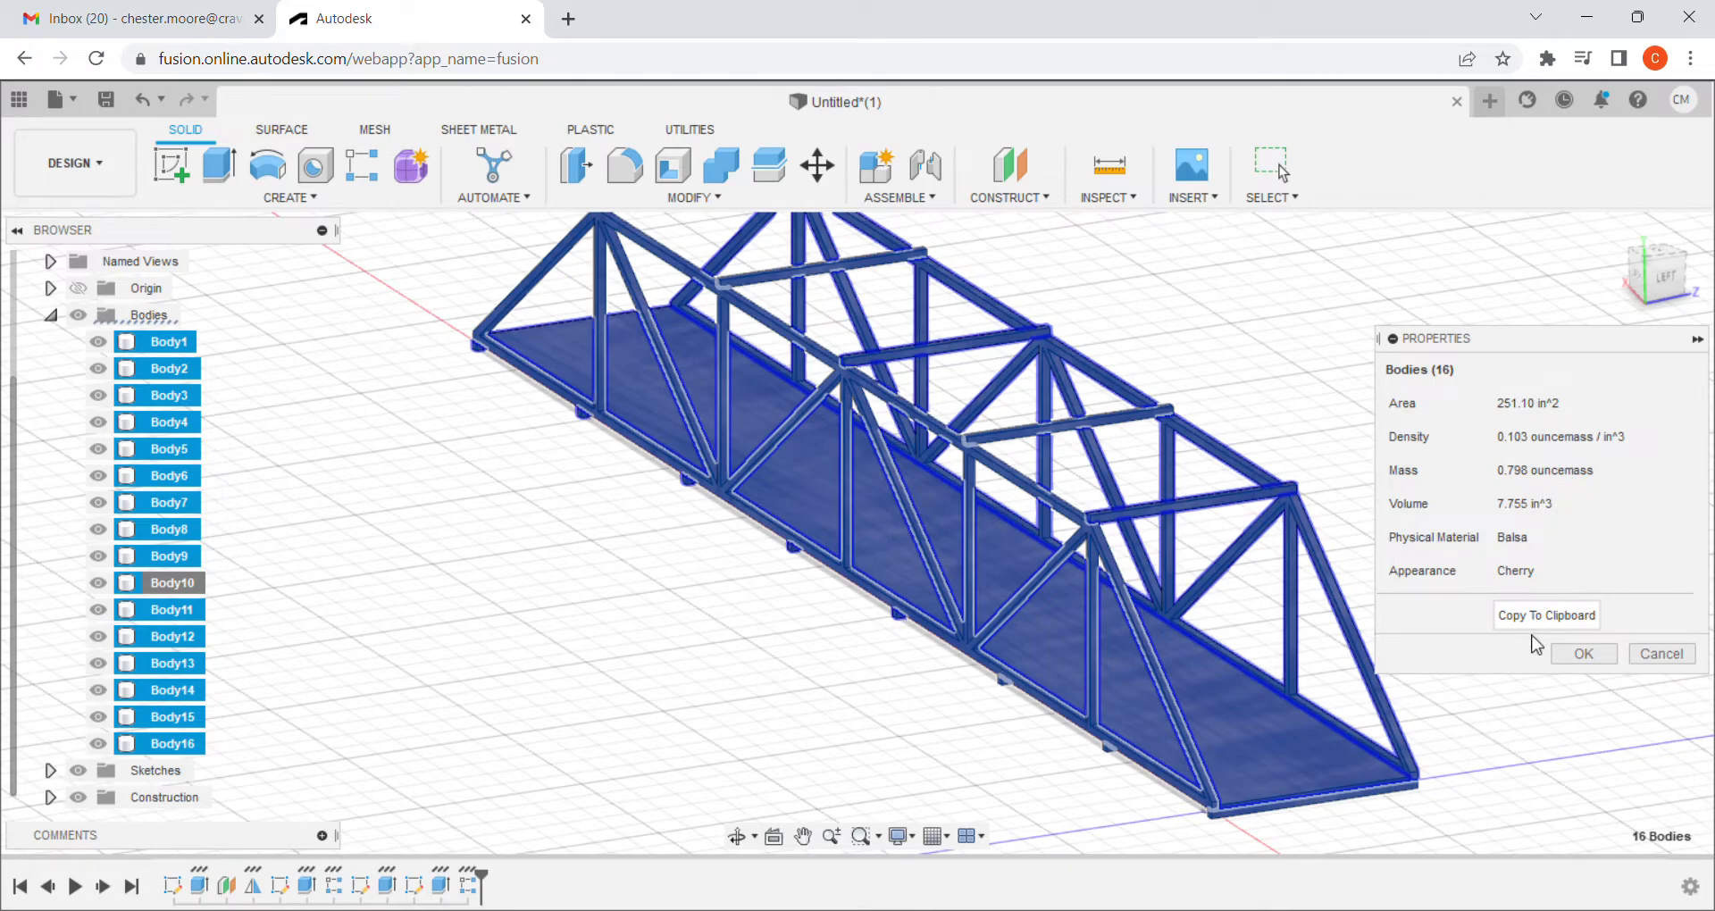
mouse_move(1582, 653)
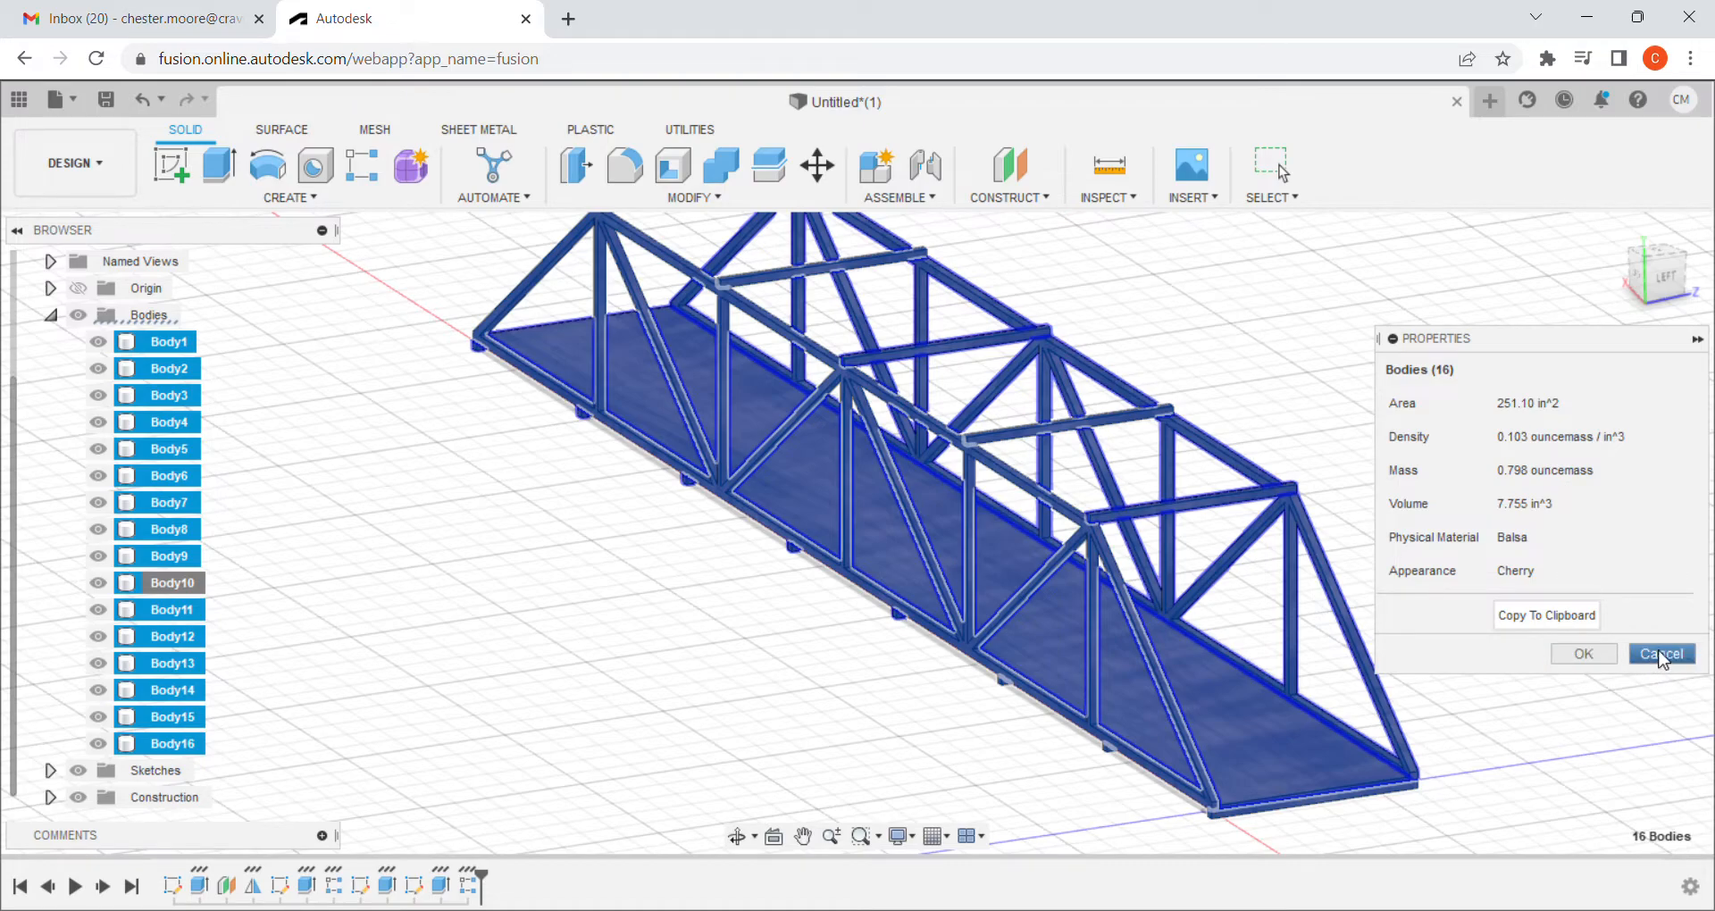
Close the Properties readout and switch the design's active units to Millimeter.
click(1661, 653)
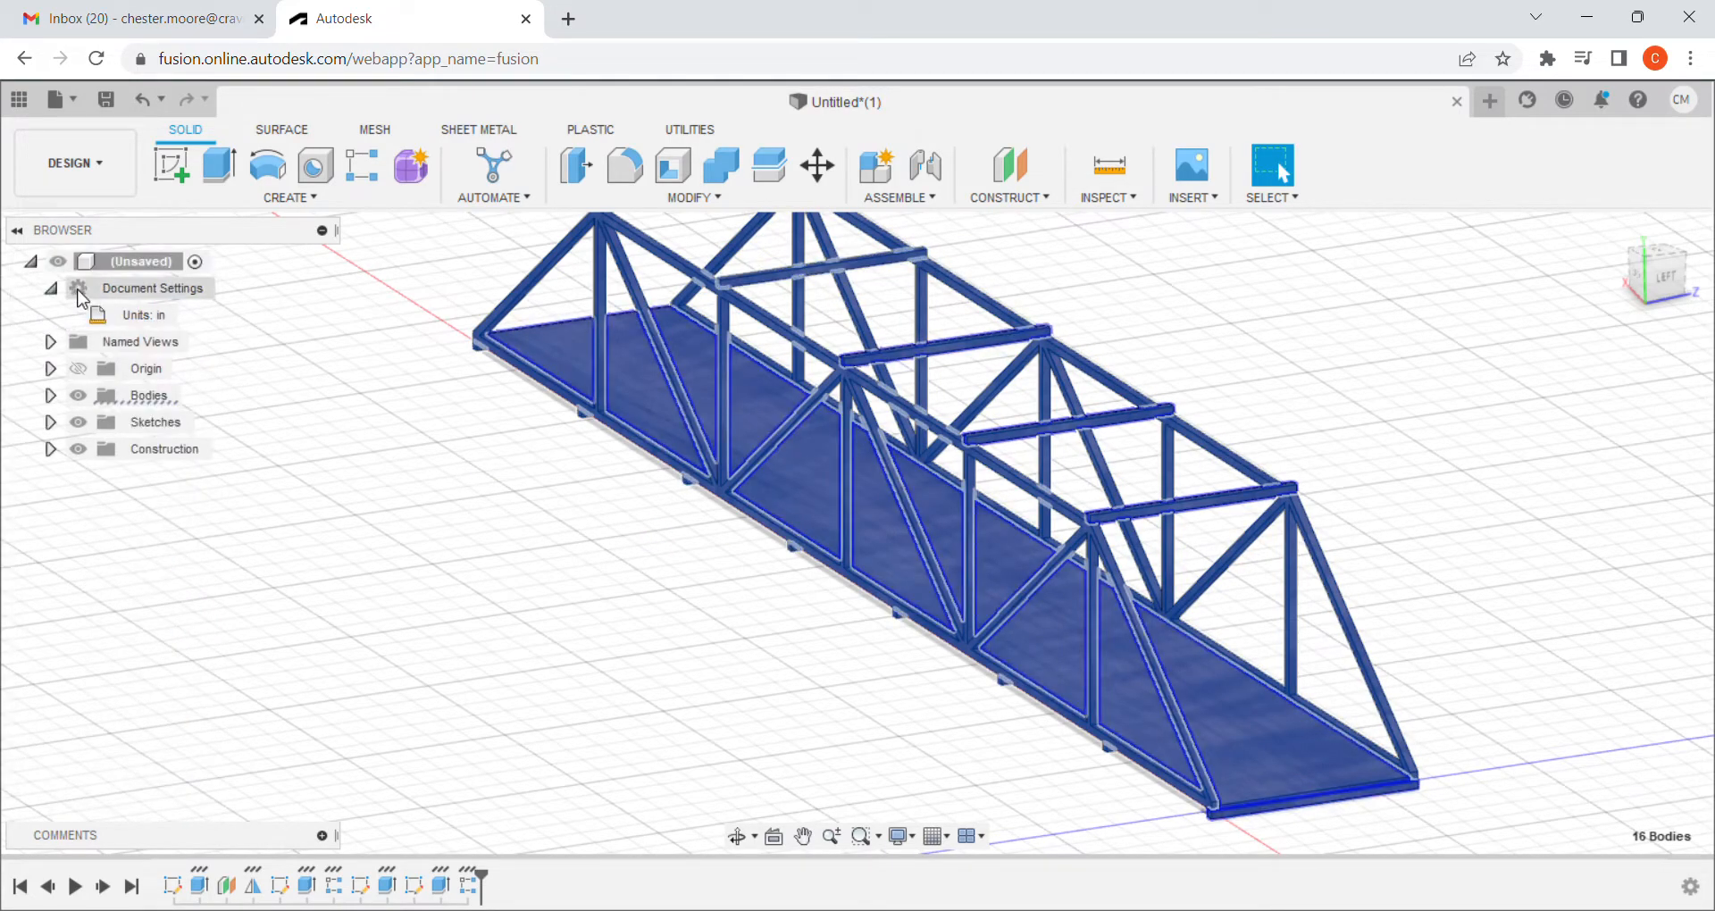
mouse_move(139, 315)
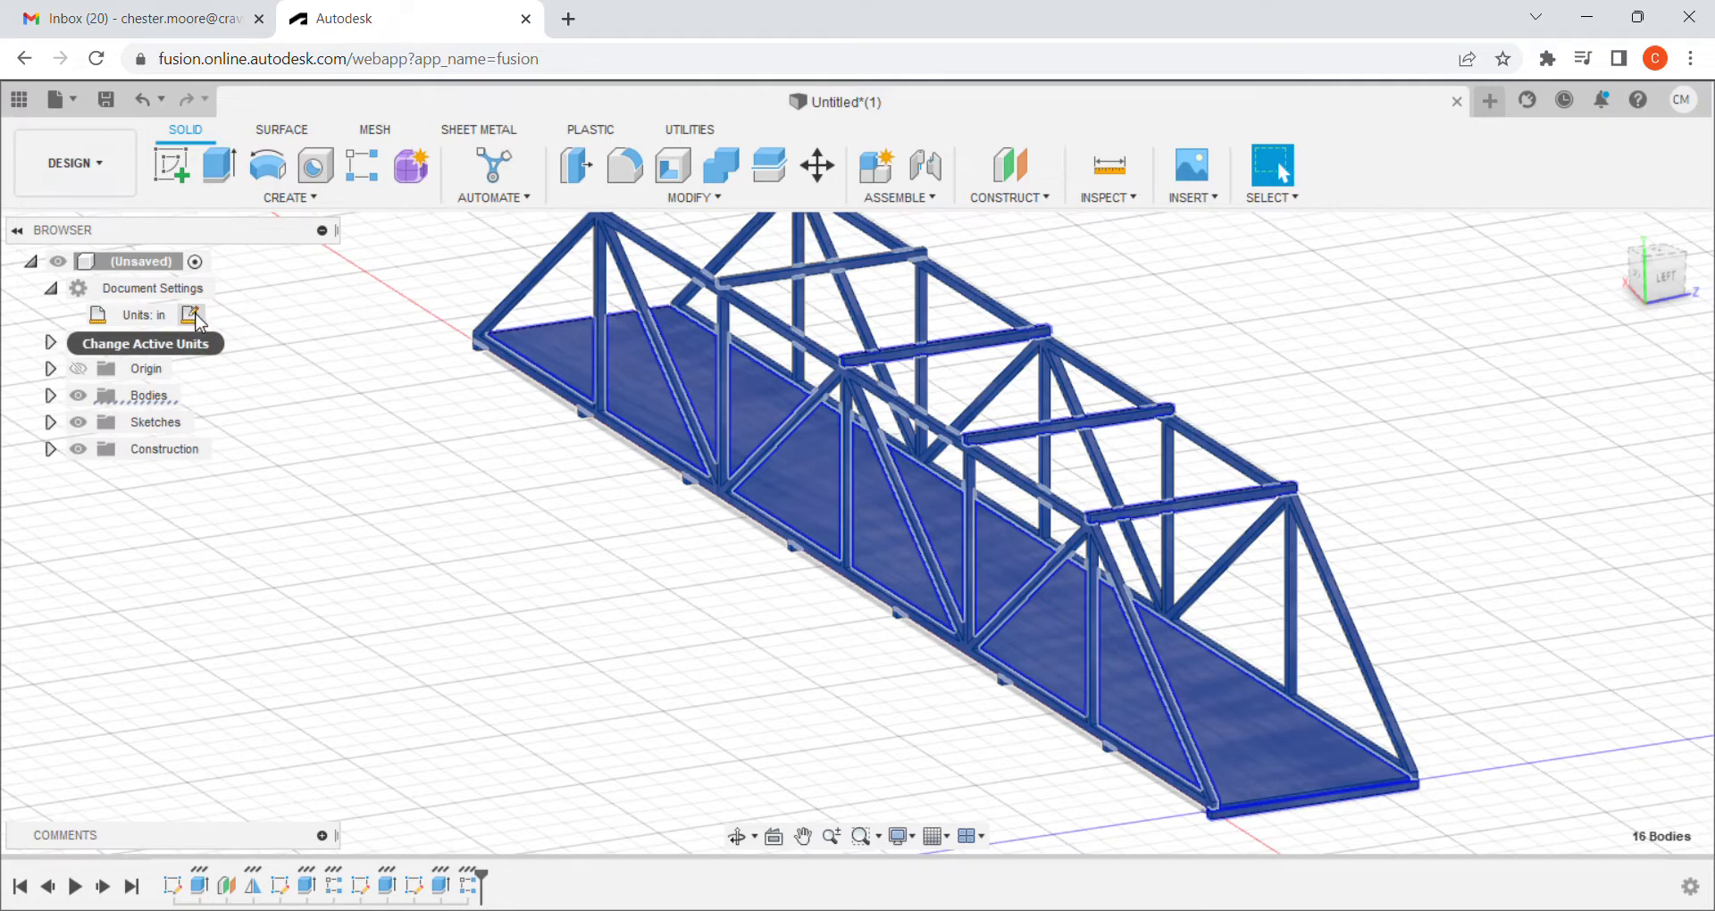
click(189, 315)
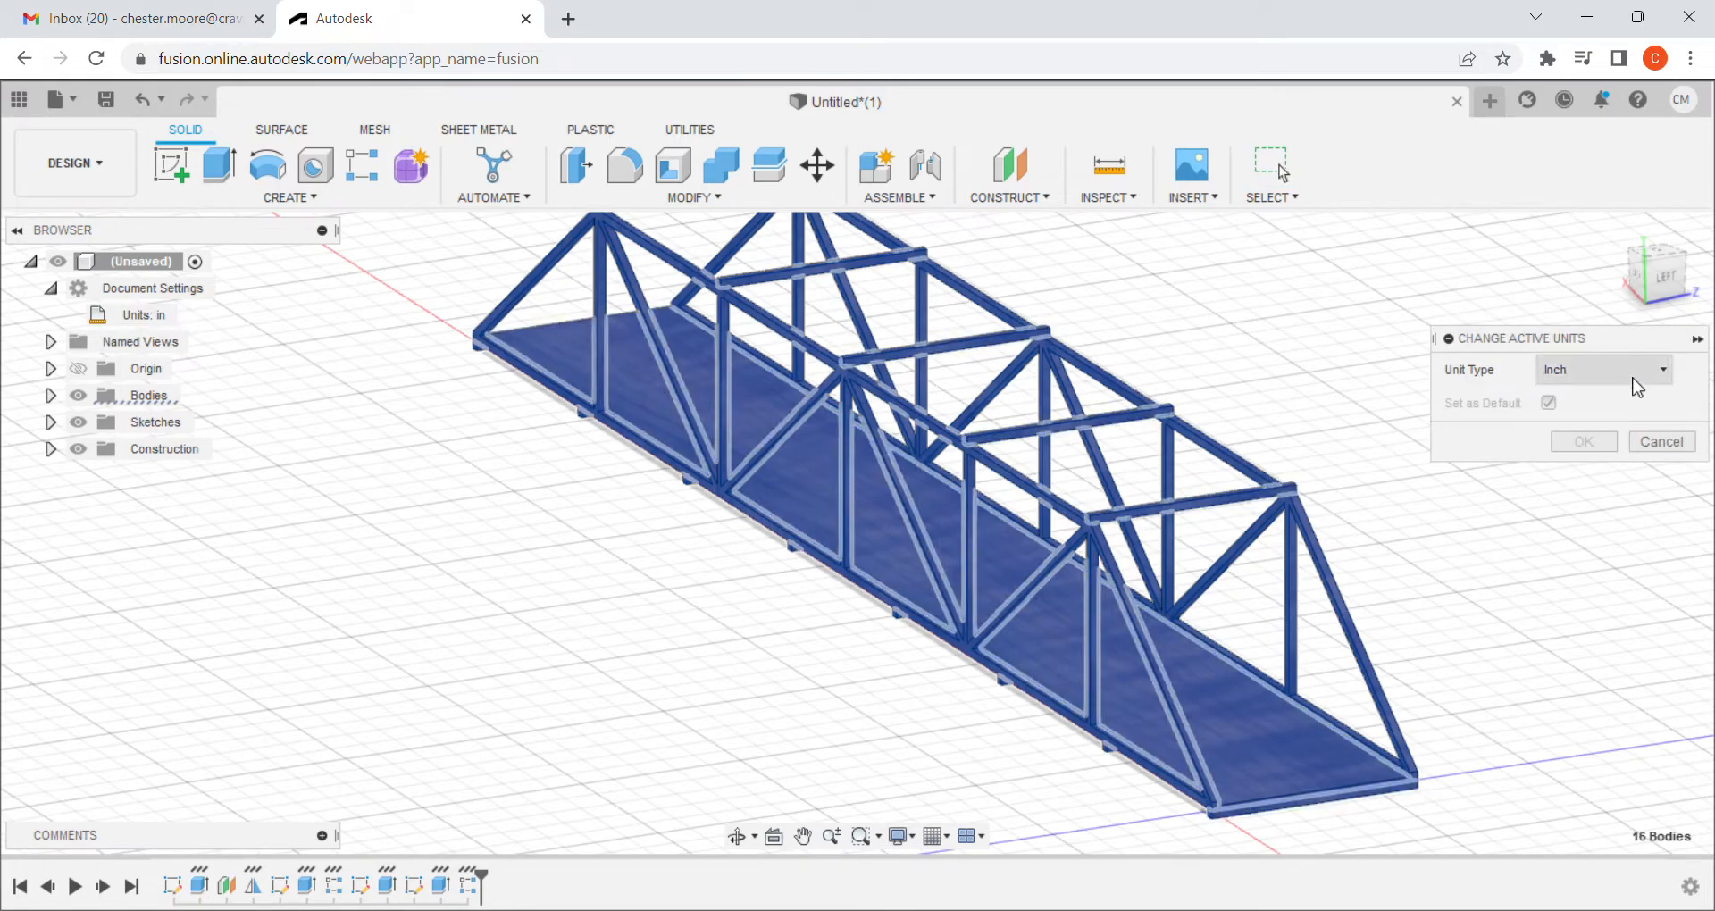
click(1602, 369)
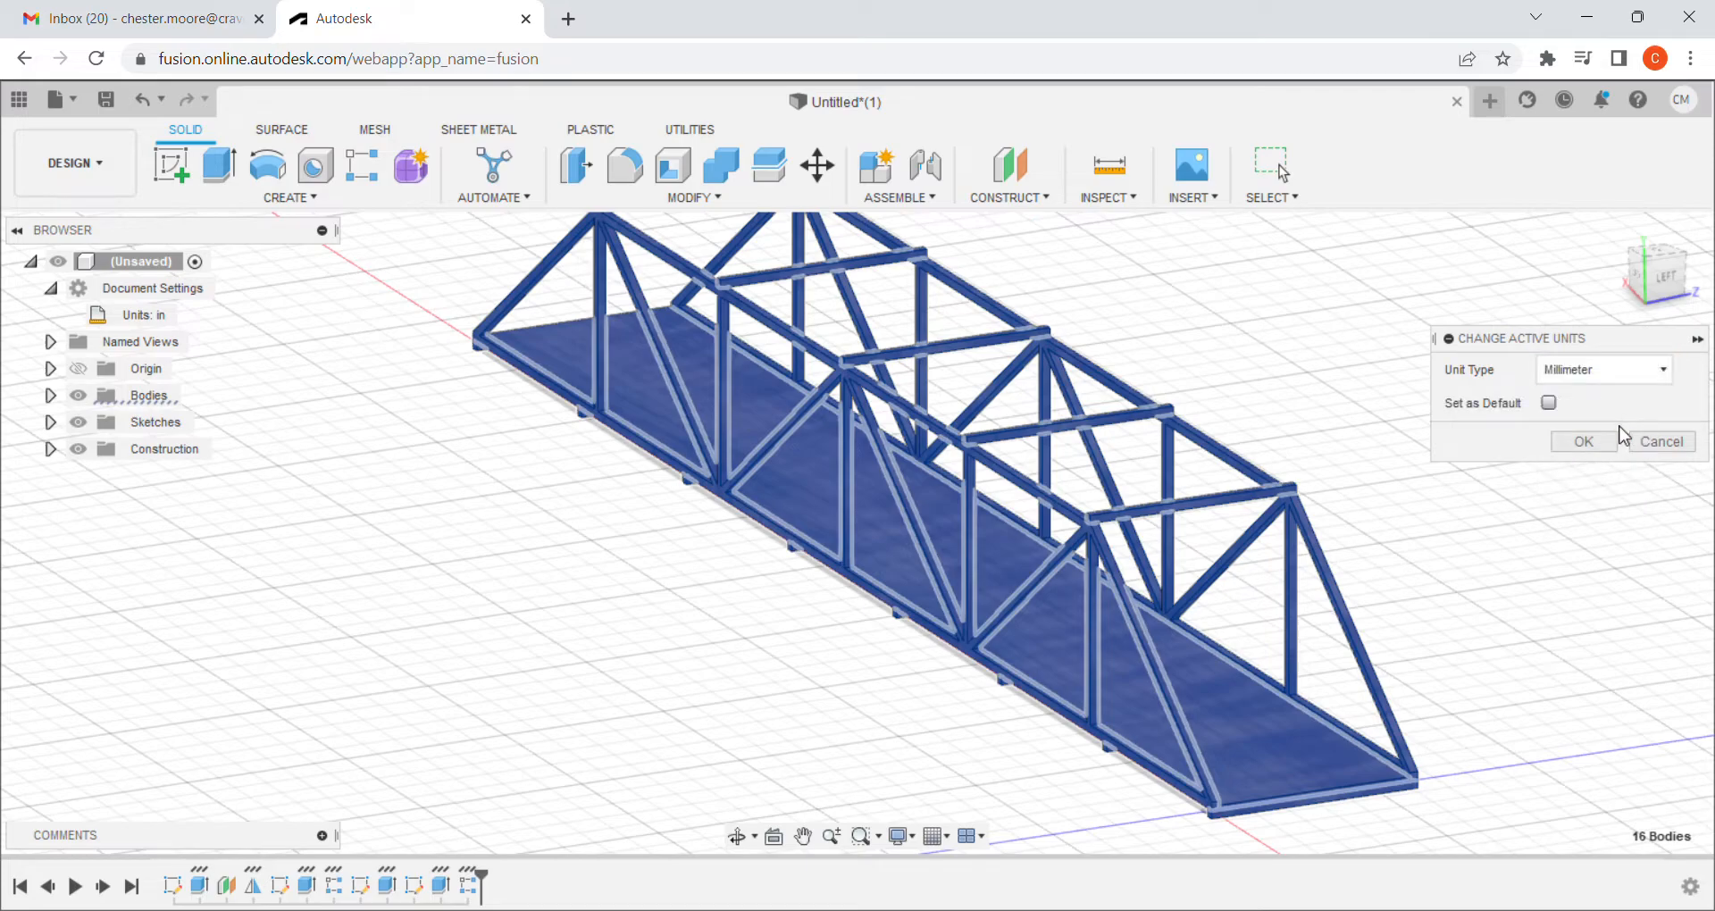
click(1581, 440)
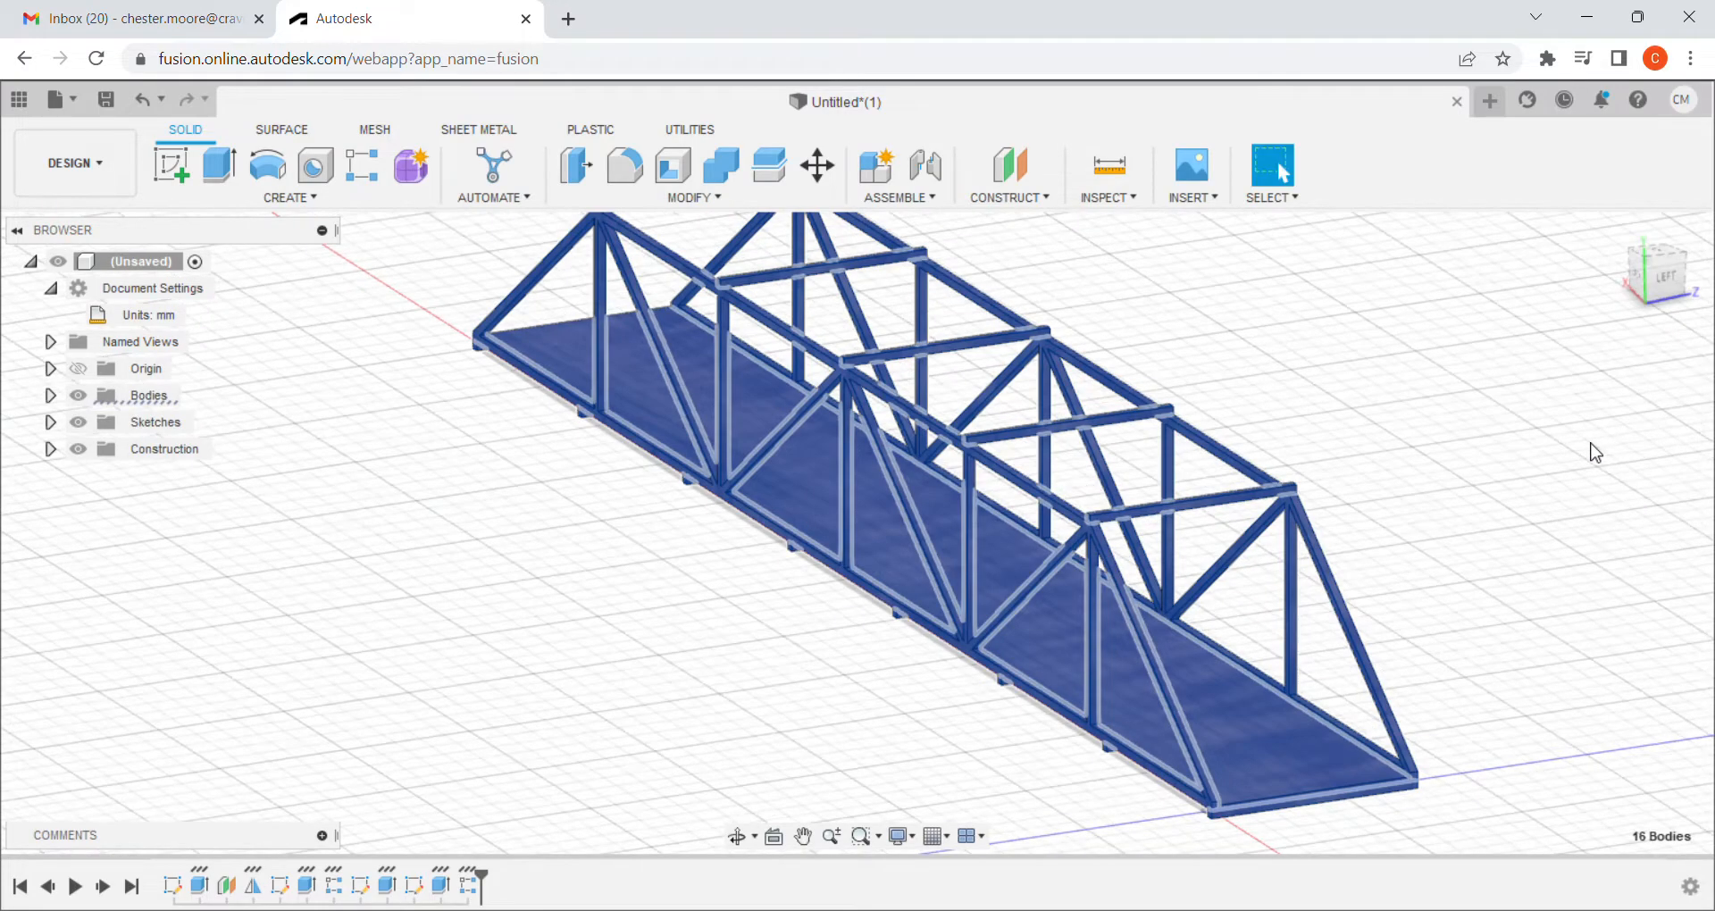
Open Properties for the 16 selected bridge bodies to read mass 22.622 g and volume 1.271E+05 mm³.
click(795, 491)
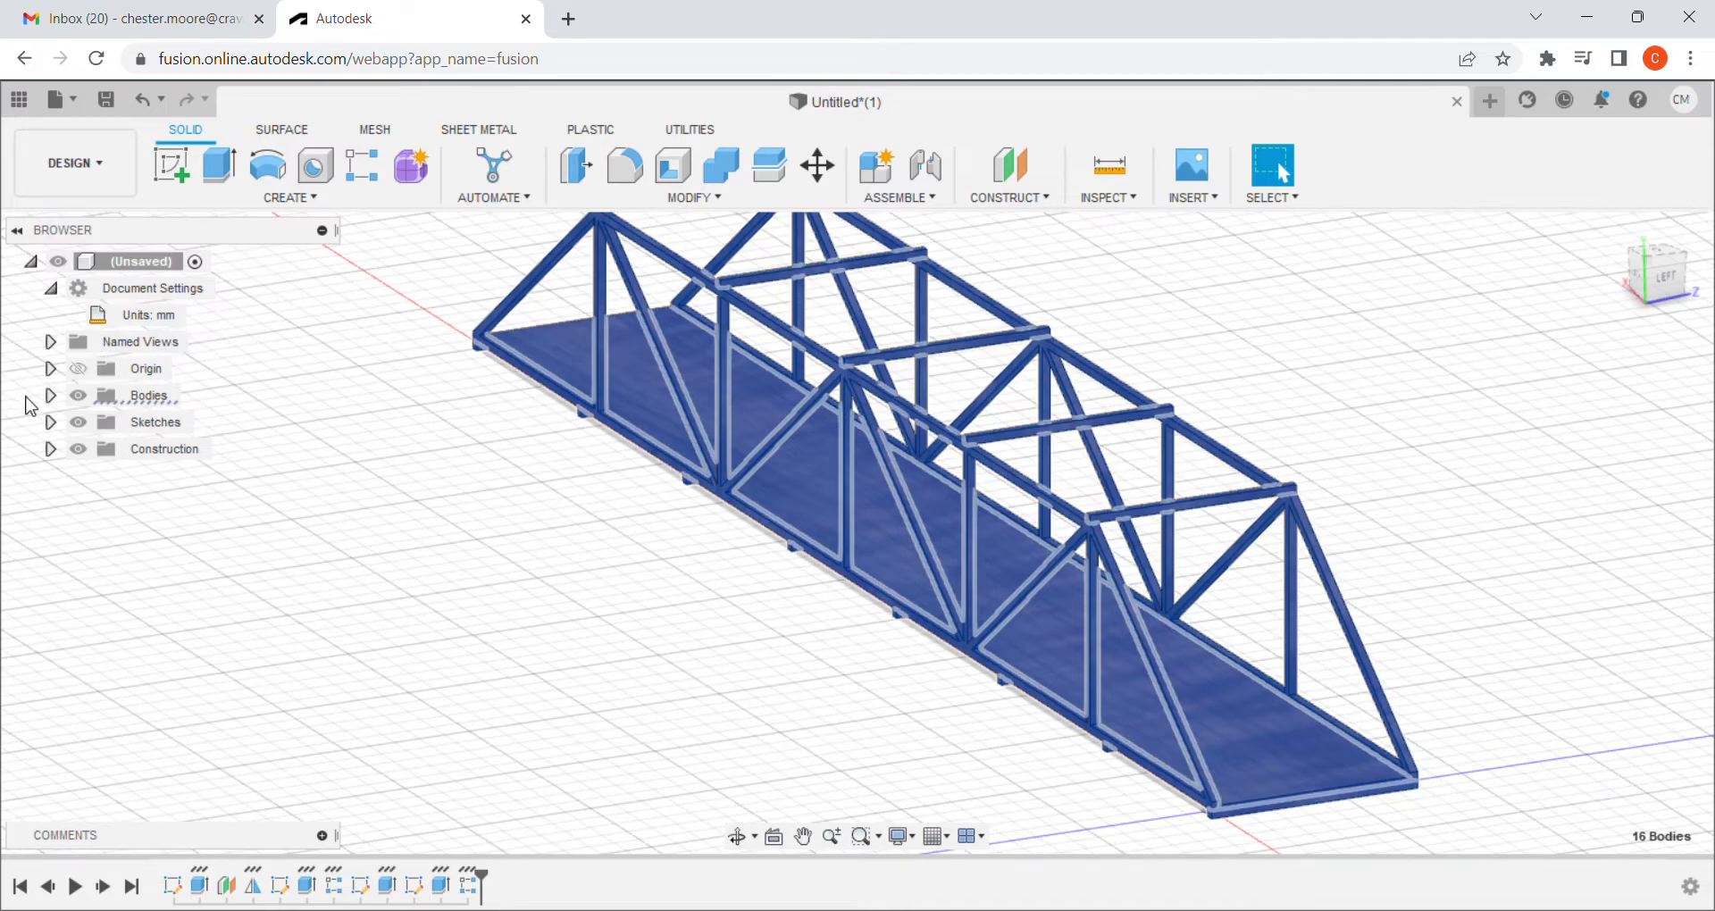
right_click(147, 395)
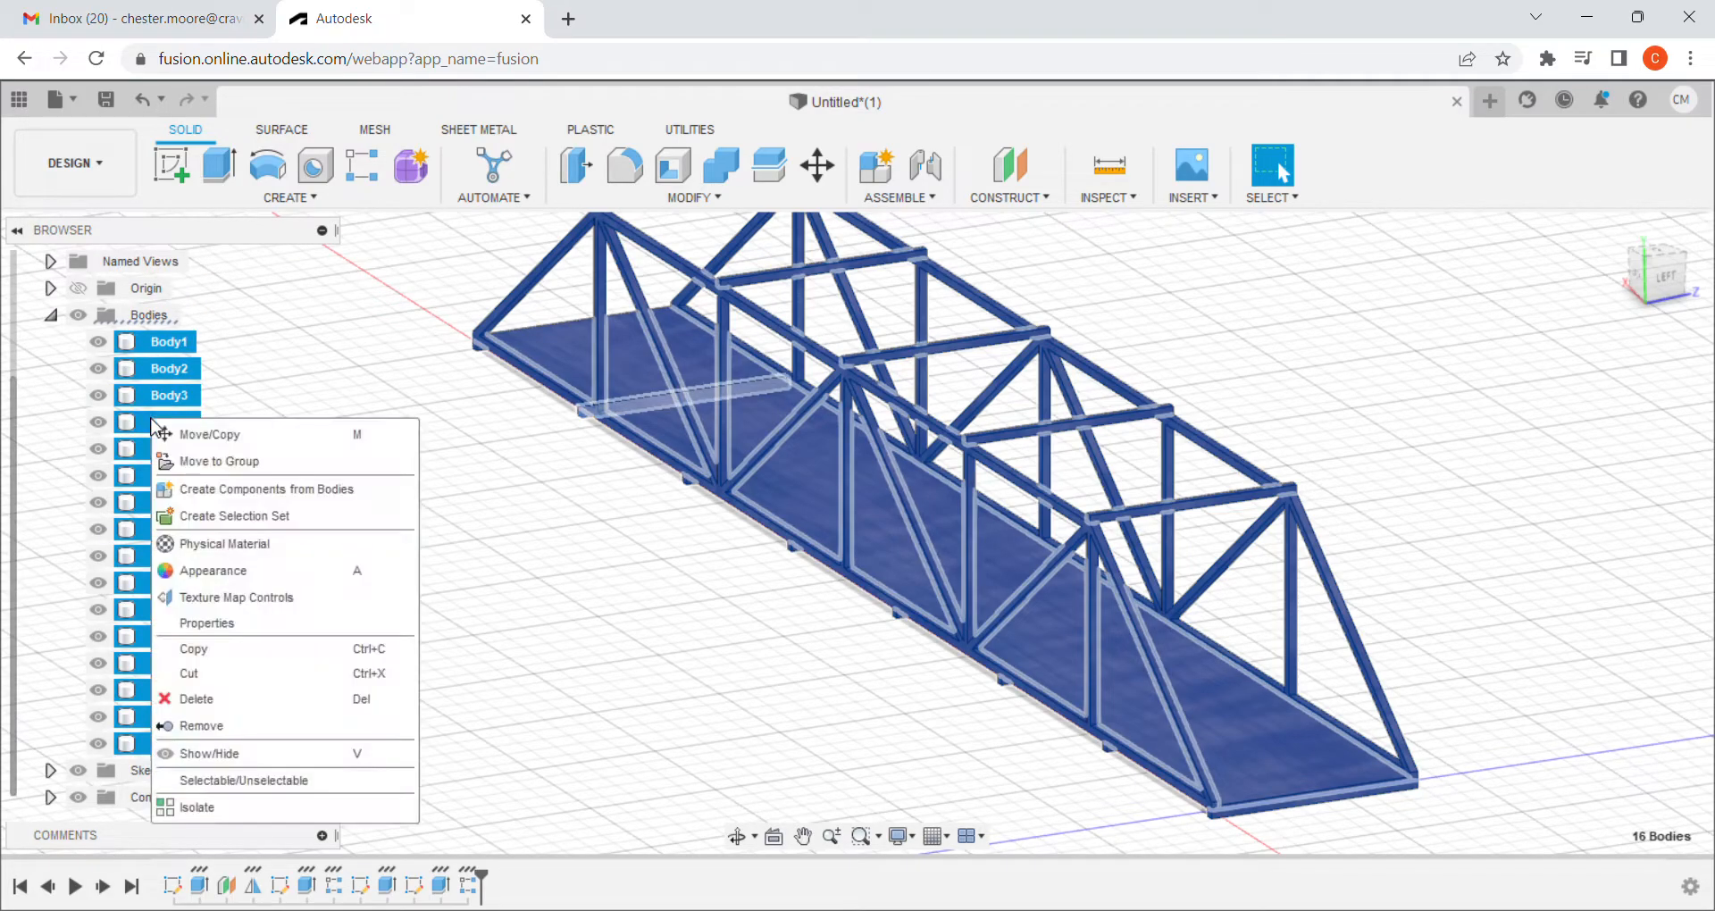
mouse_move(219, 623)
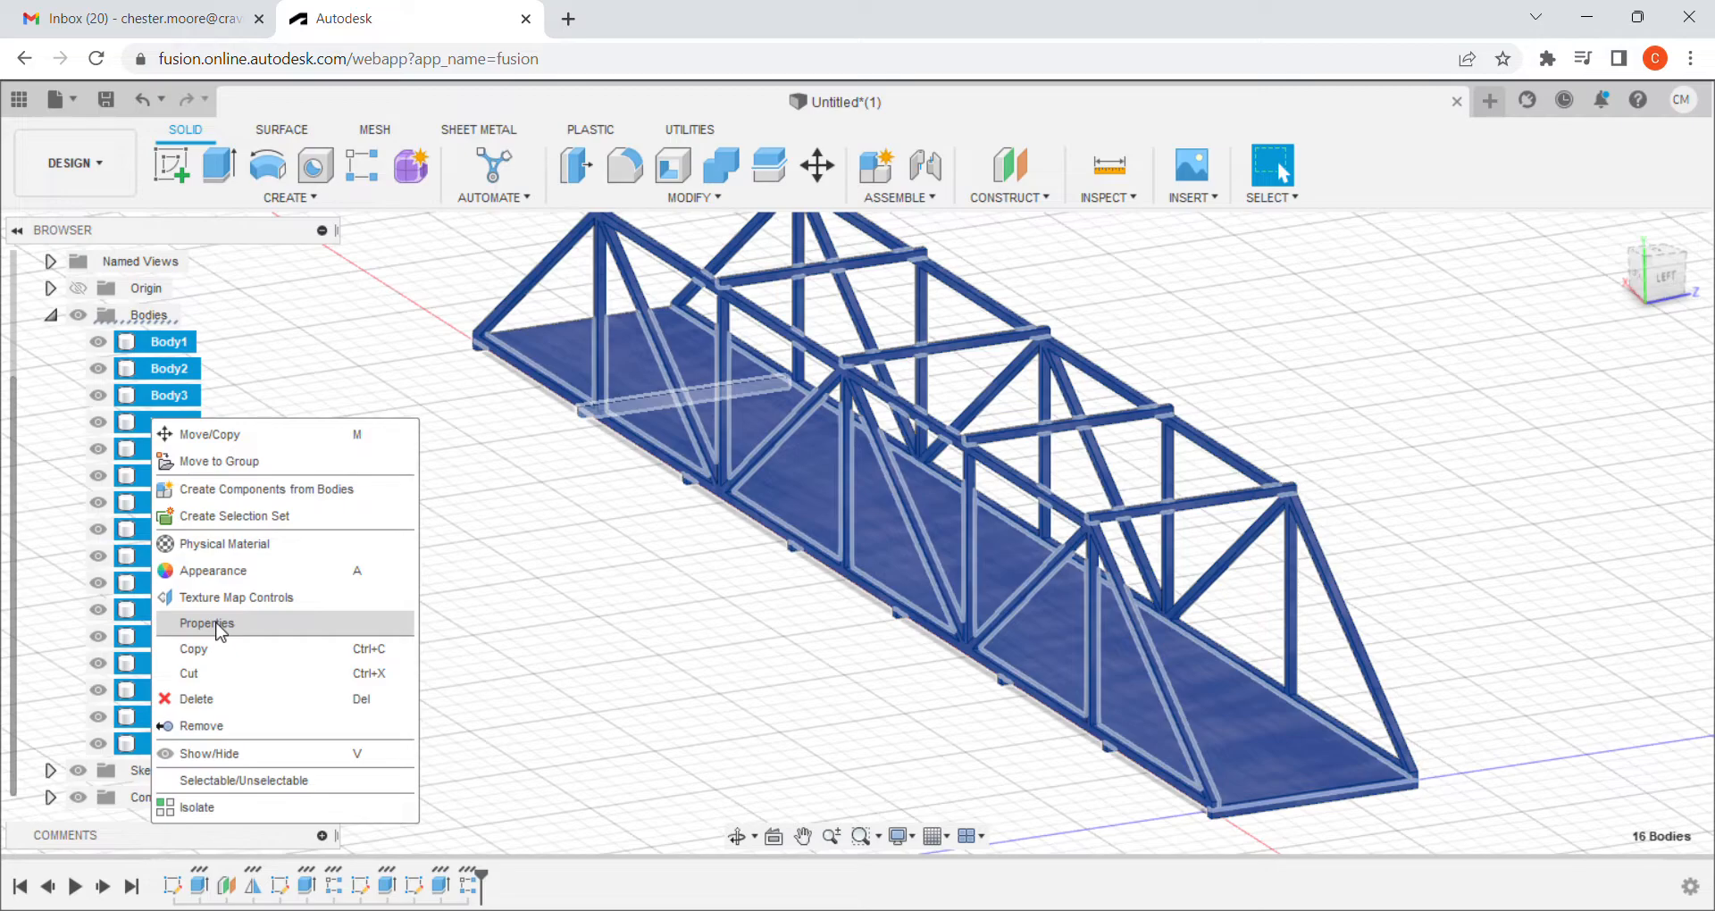
click(204, 624)
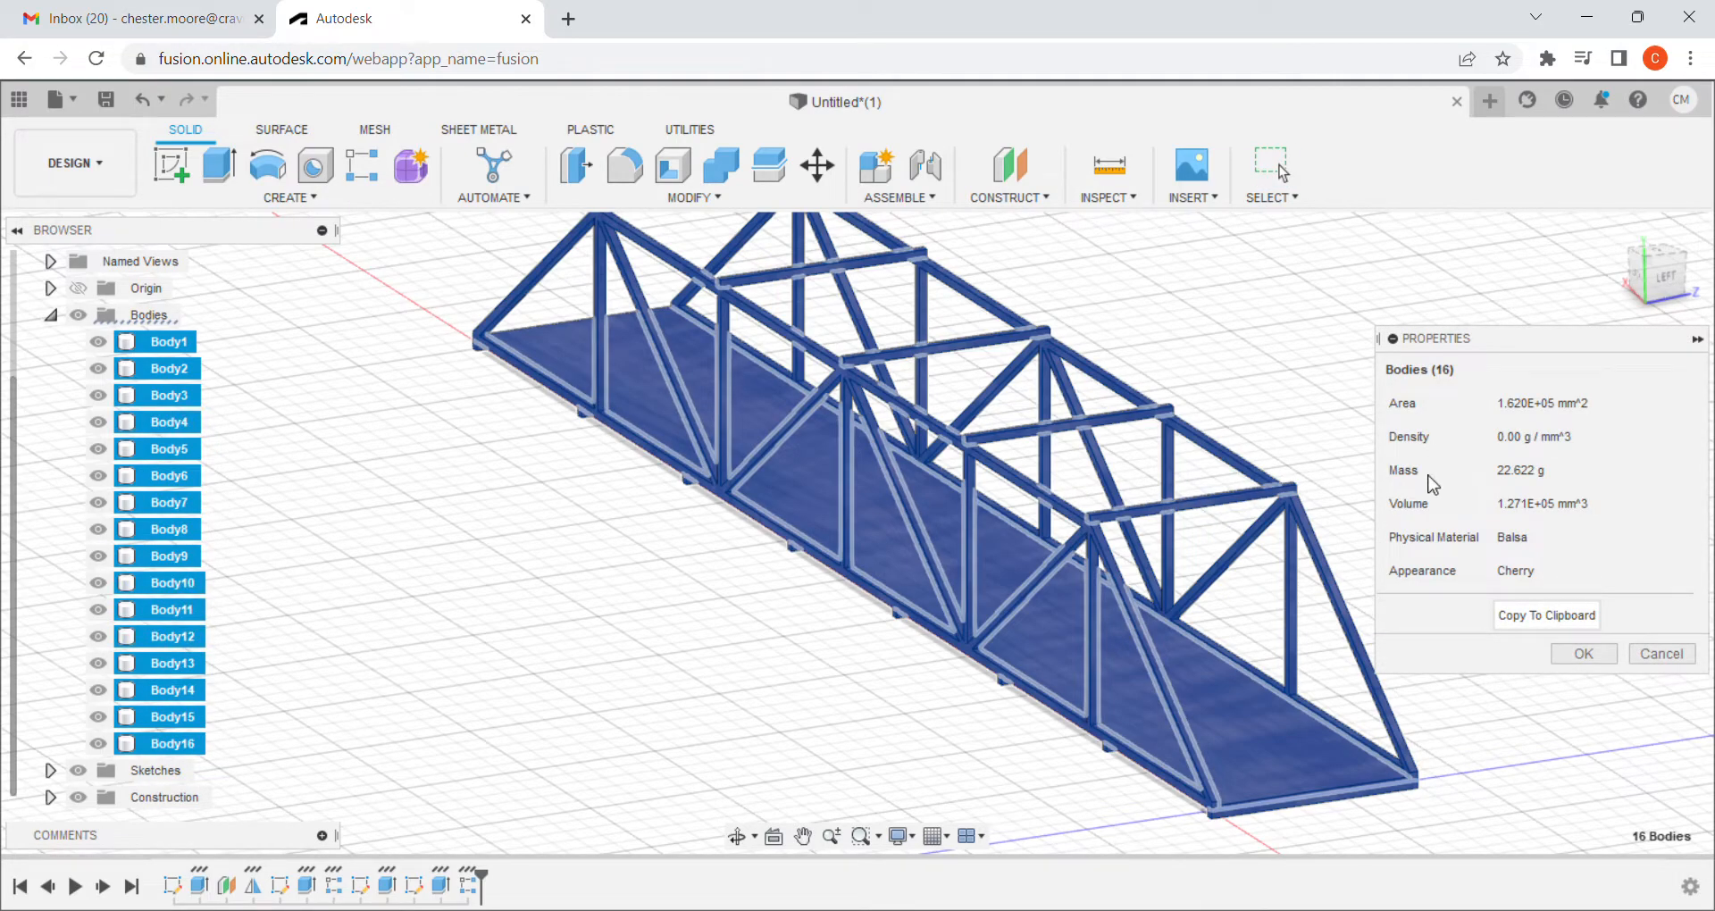
mouse_move(1528, 489)
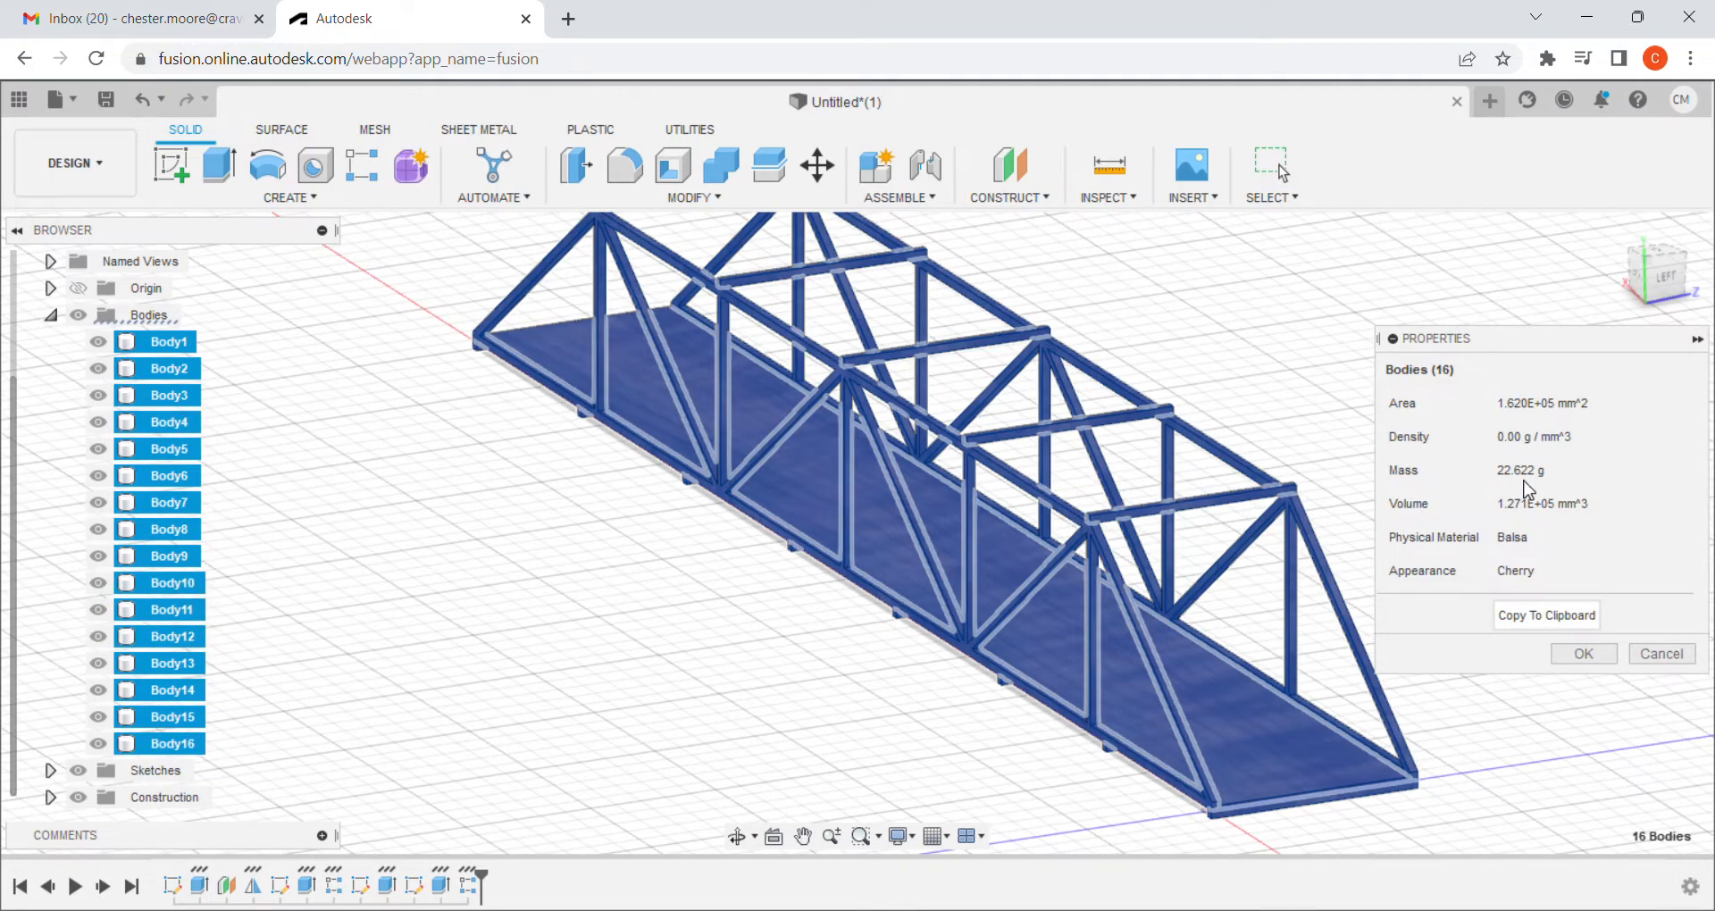